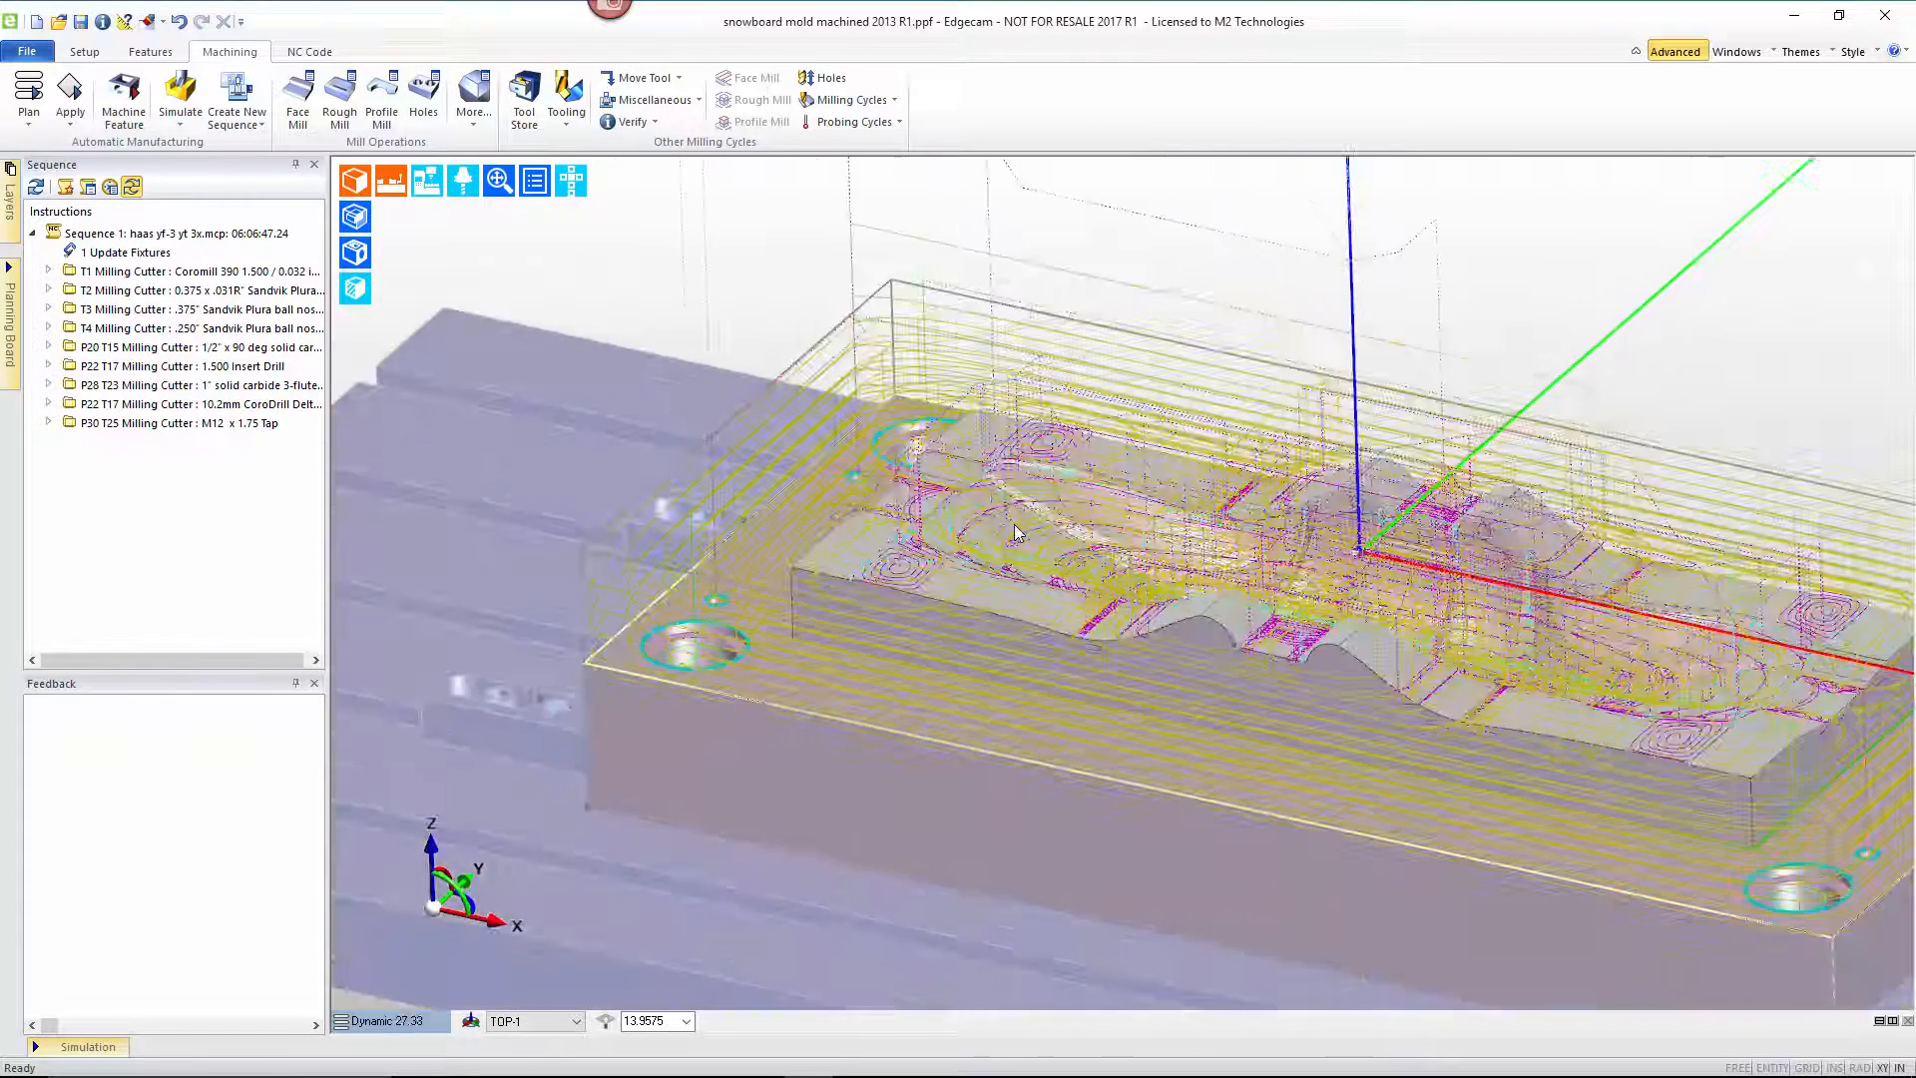
- Orbit the mold, then expand the T2 Milling Cutter group in the Sequence tree
left_click_drag(1014, 531, 1032, 543)
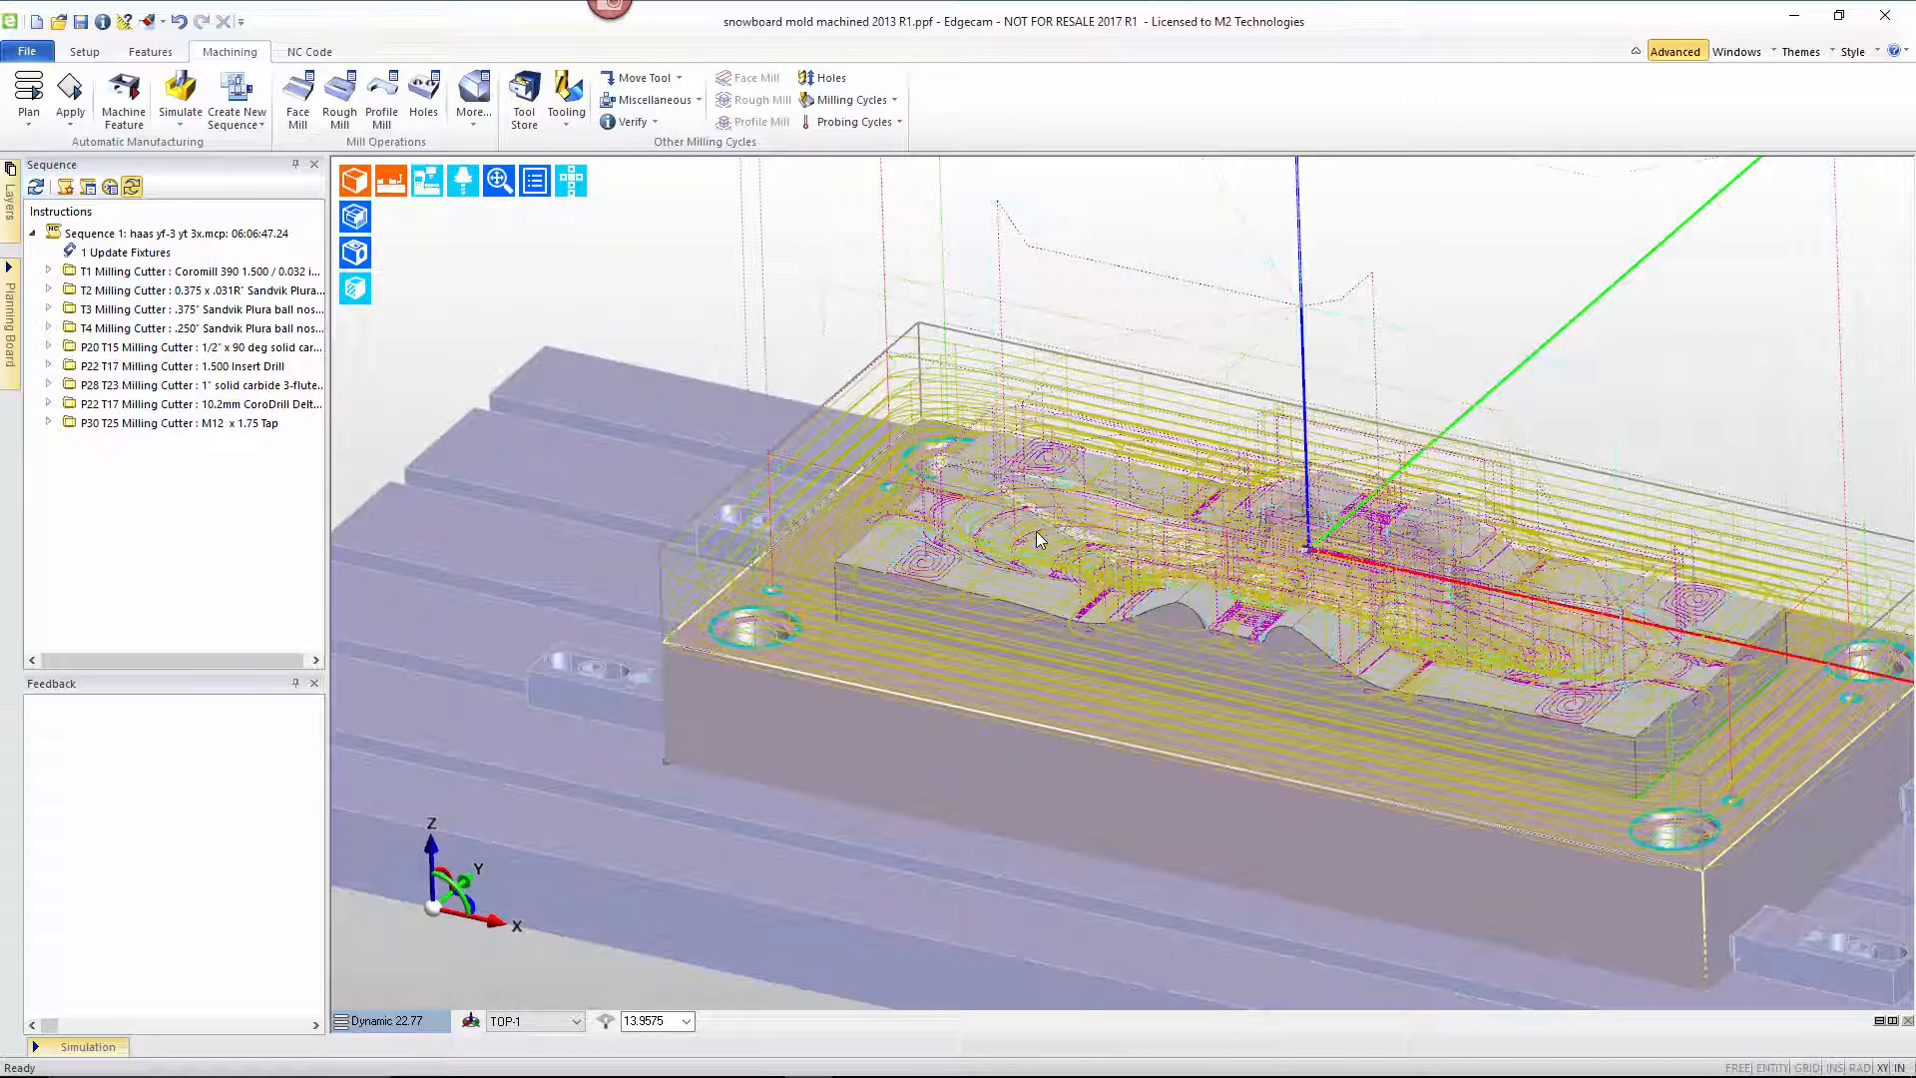
mouse_move(822, 495)
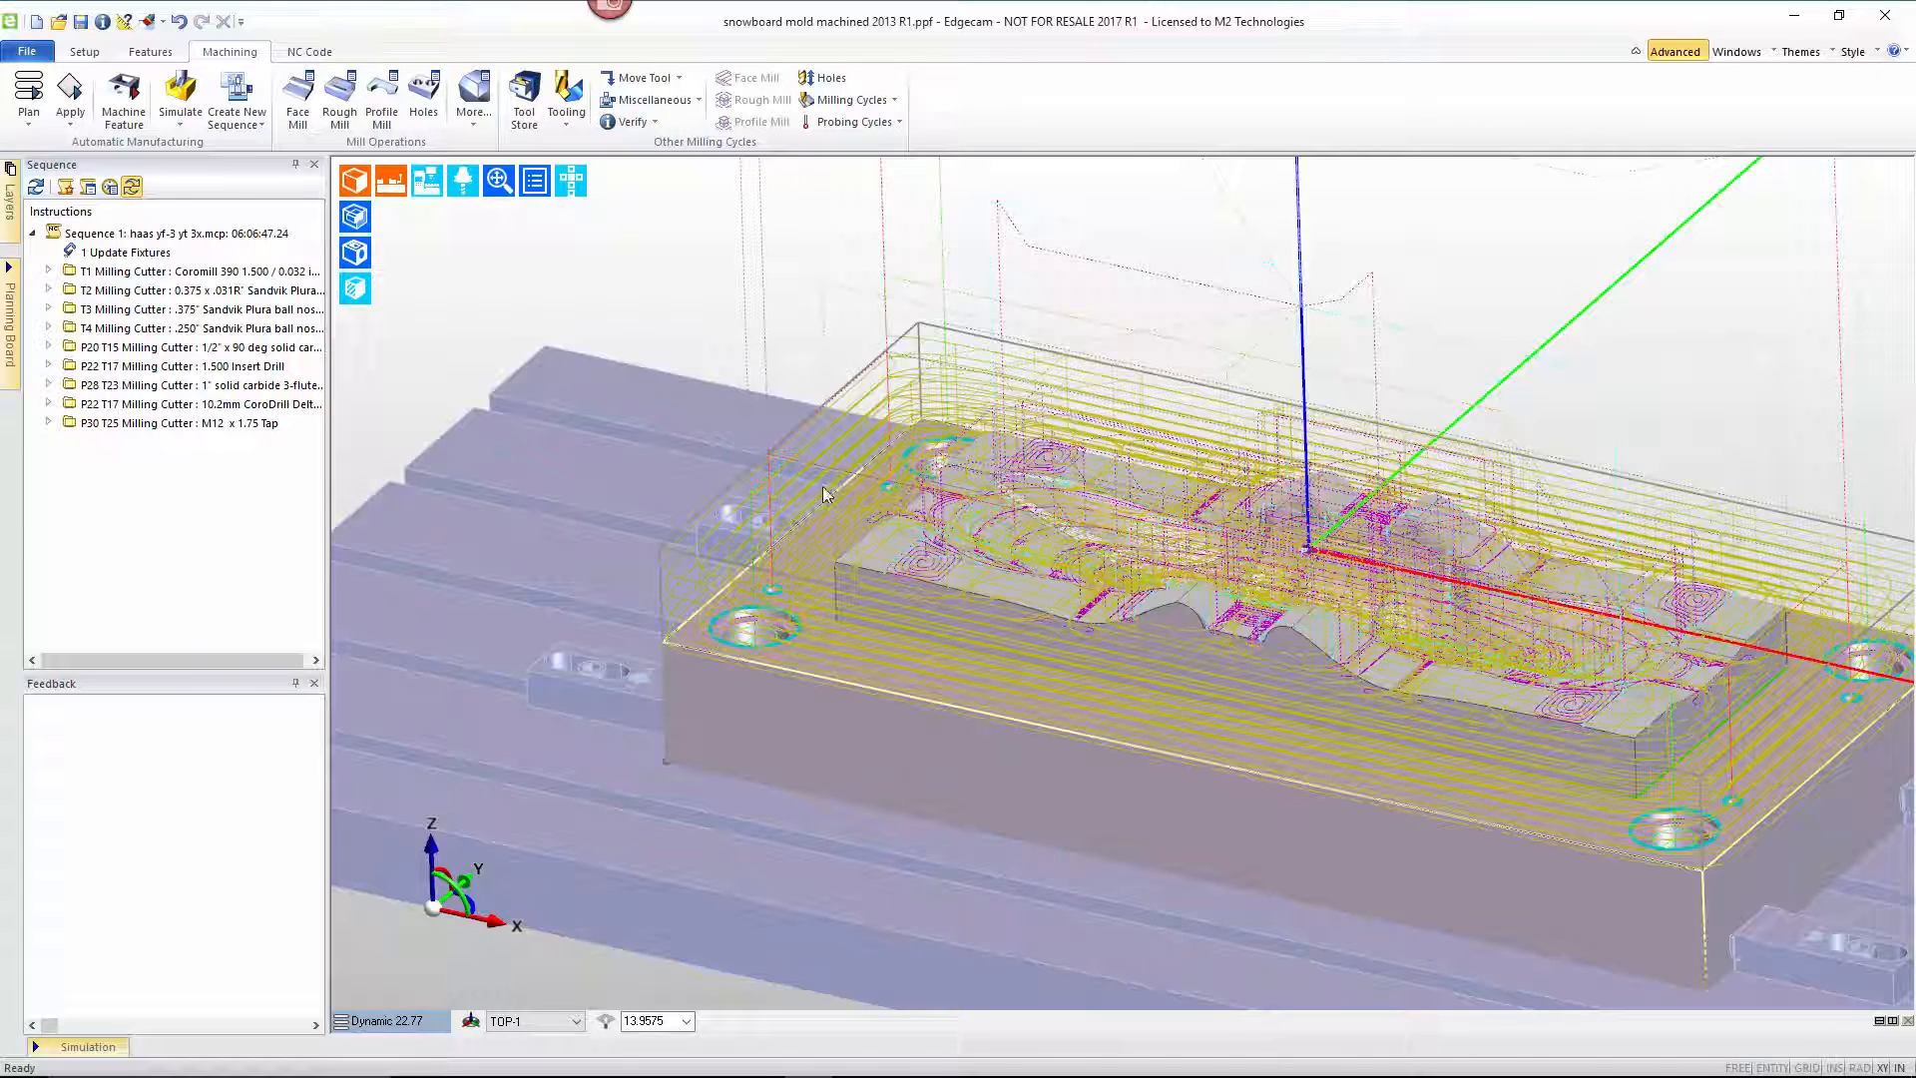
left_click(196, 269)
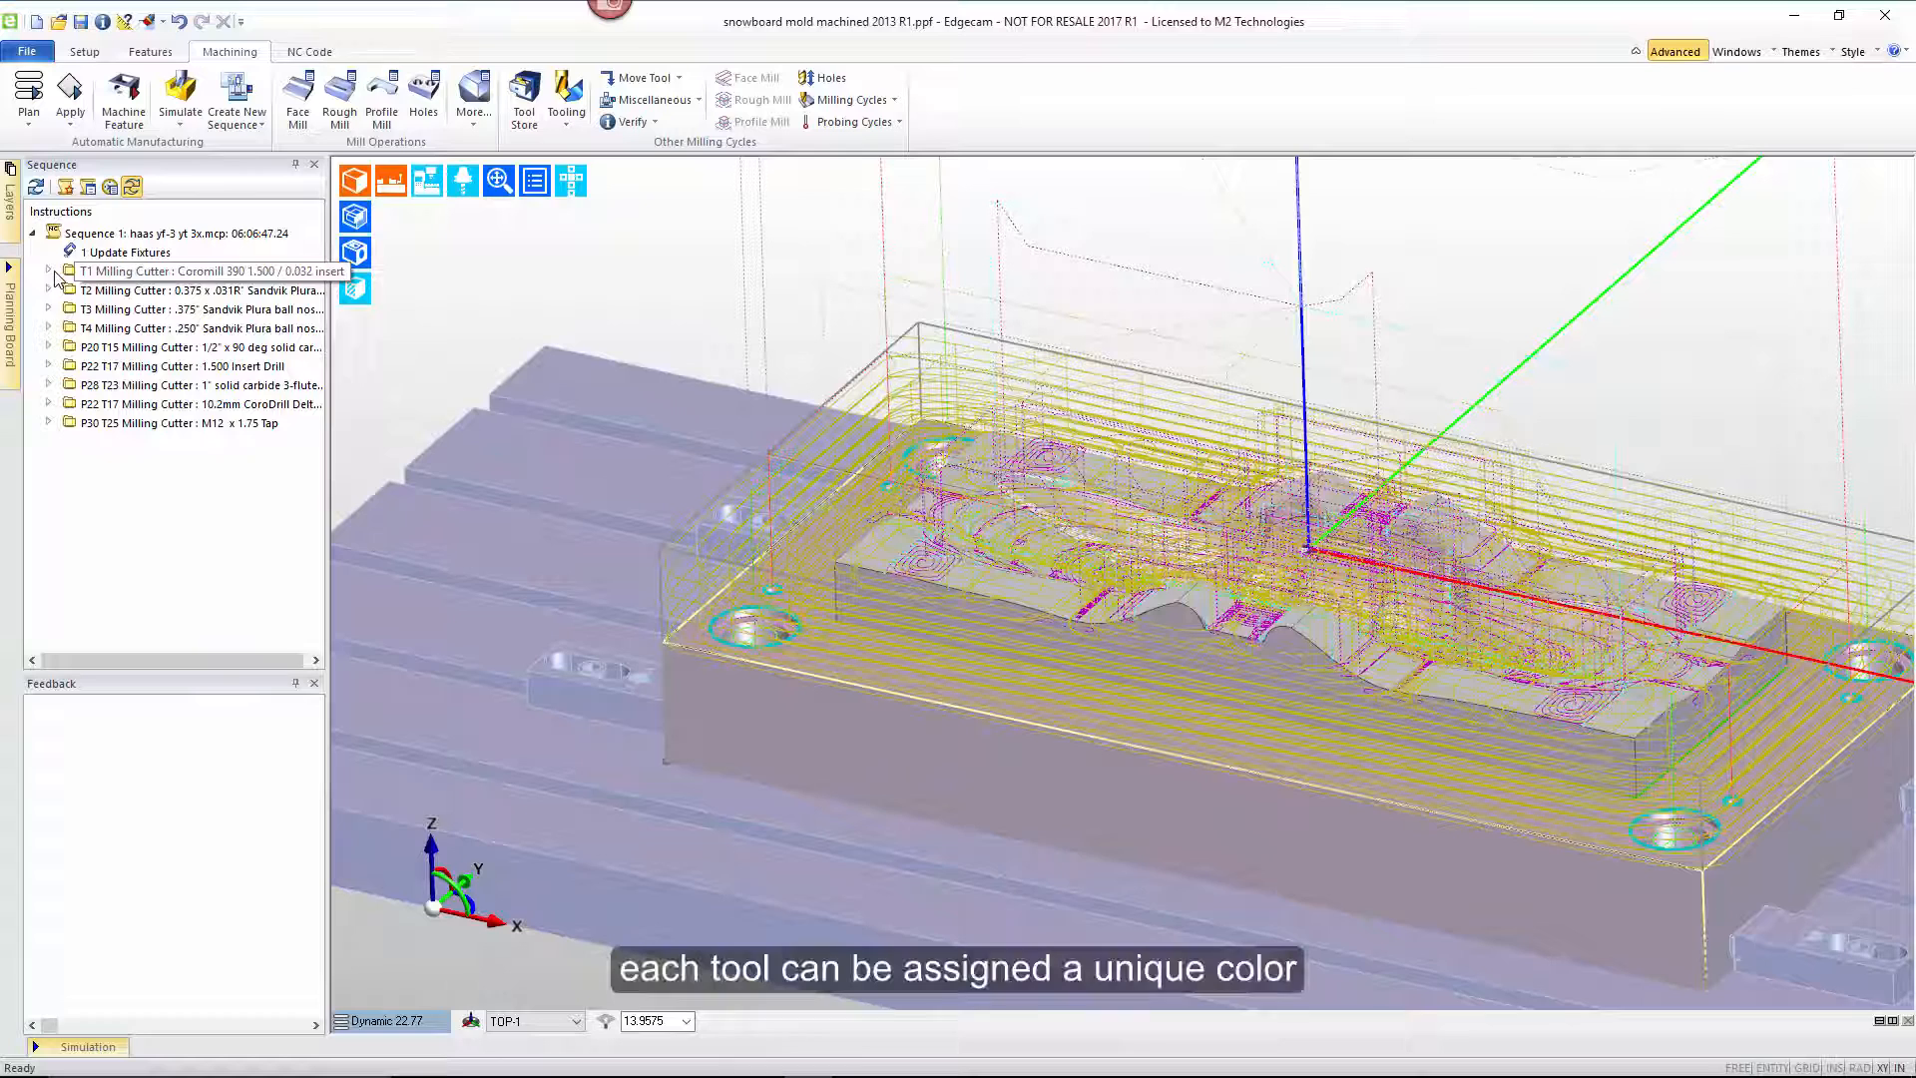
left_click(195, 292)
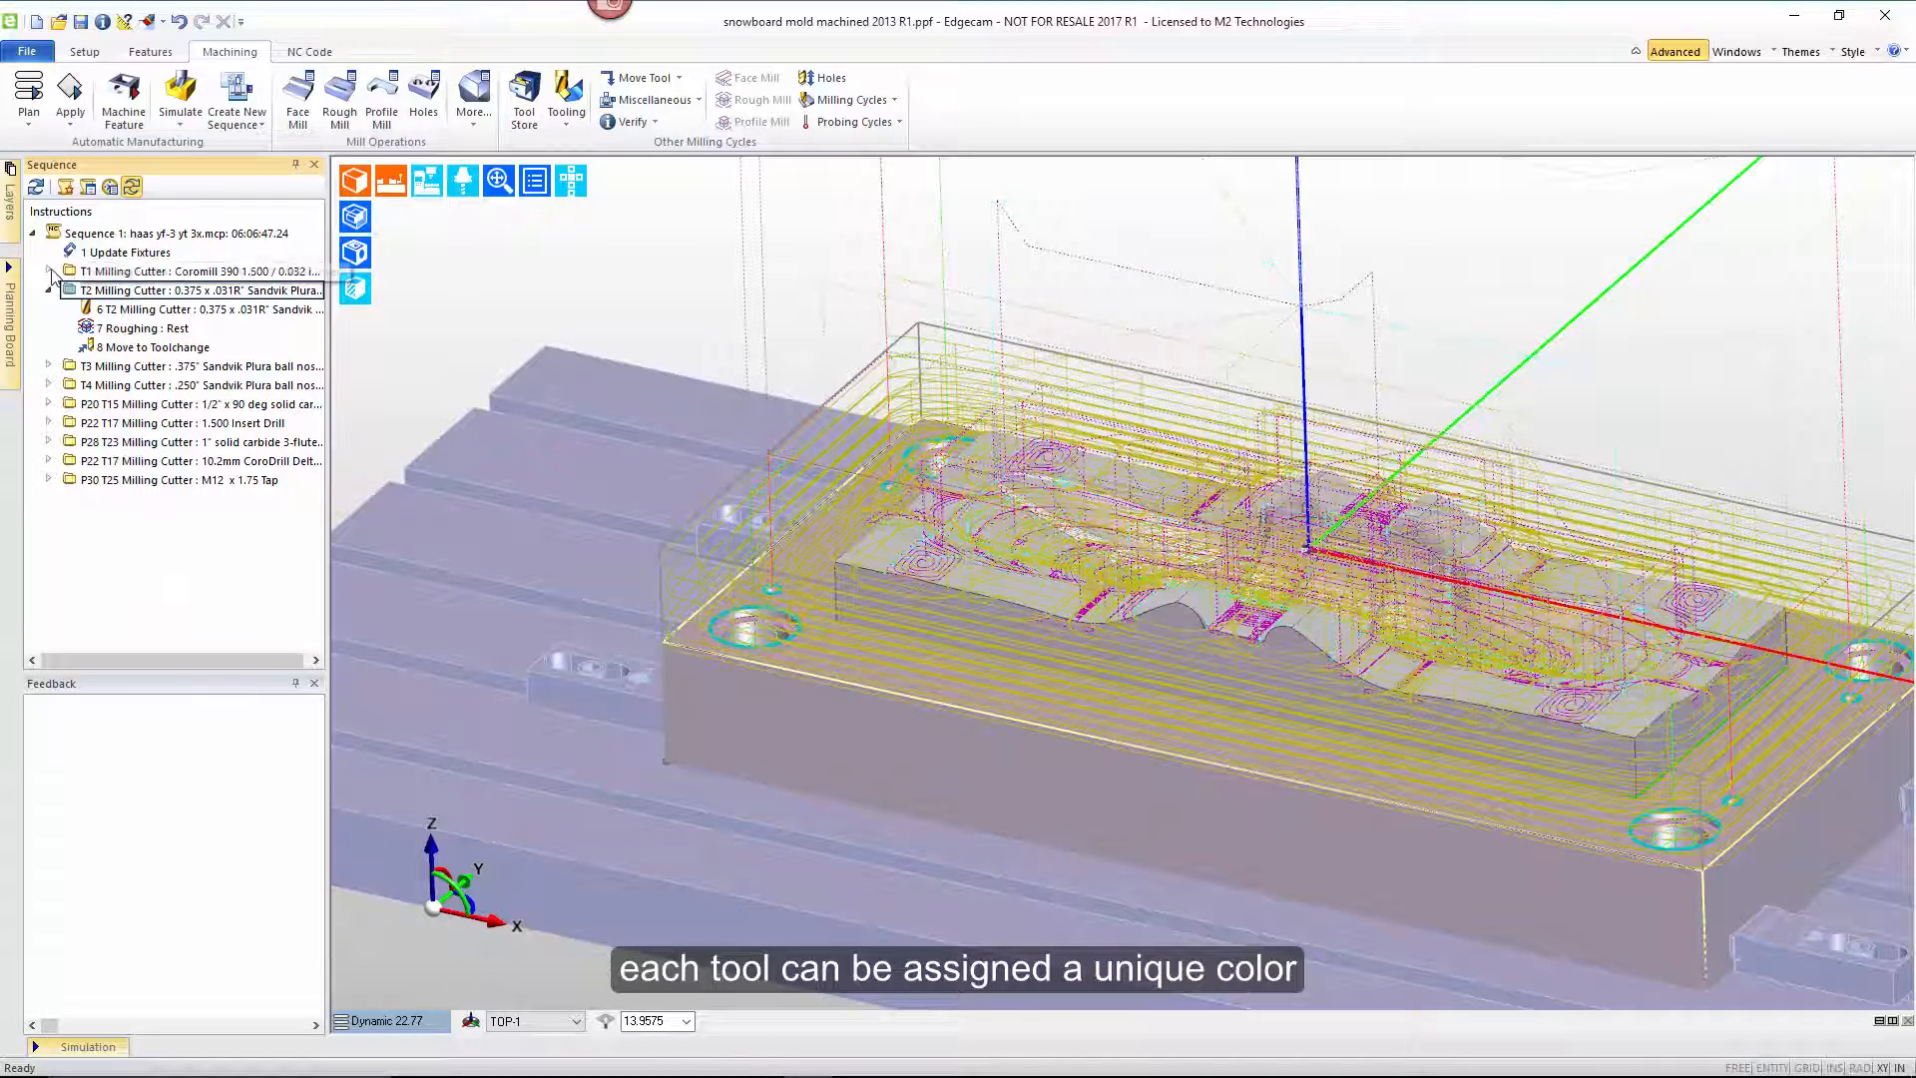
left_click(52, 269)
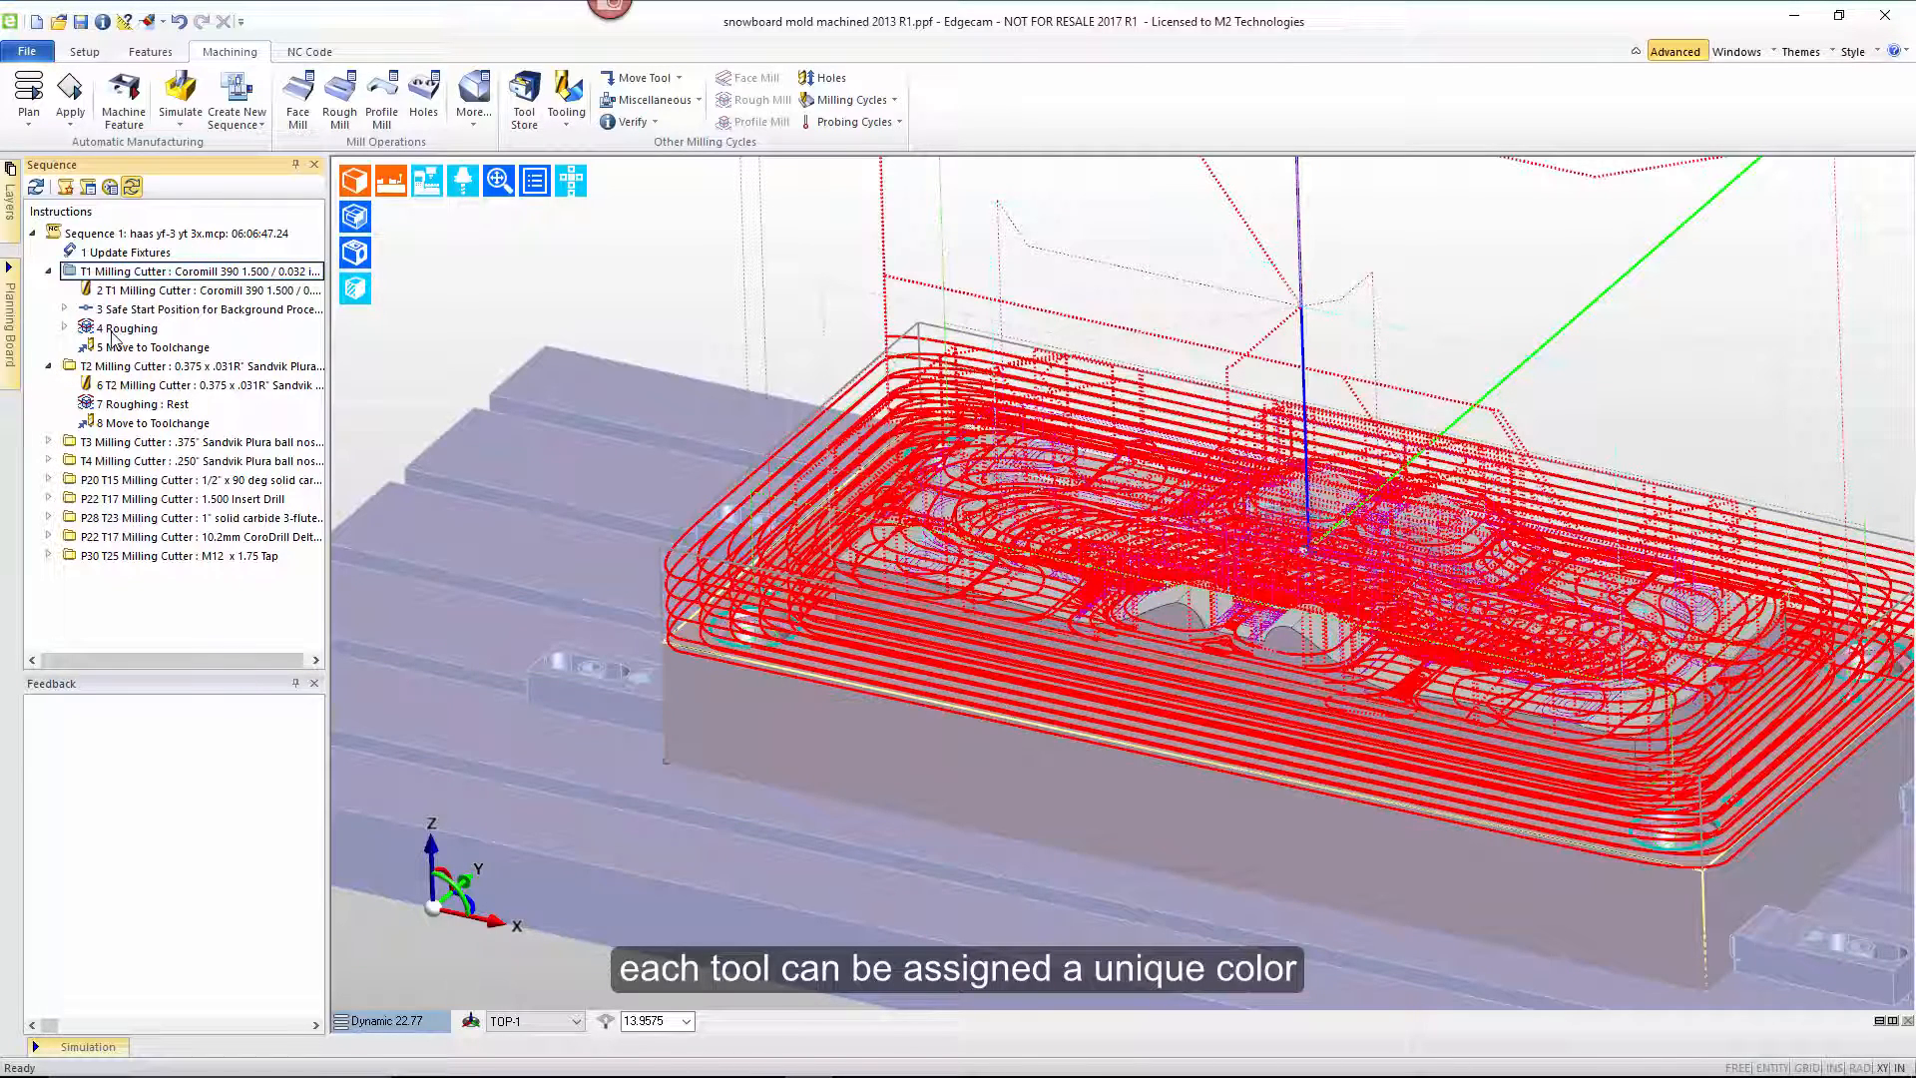
left_click(196, 385)
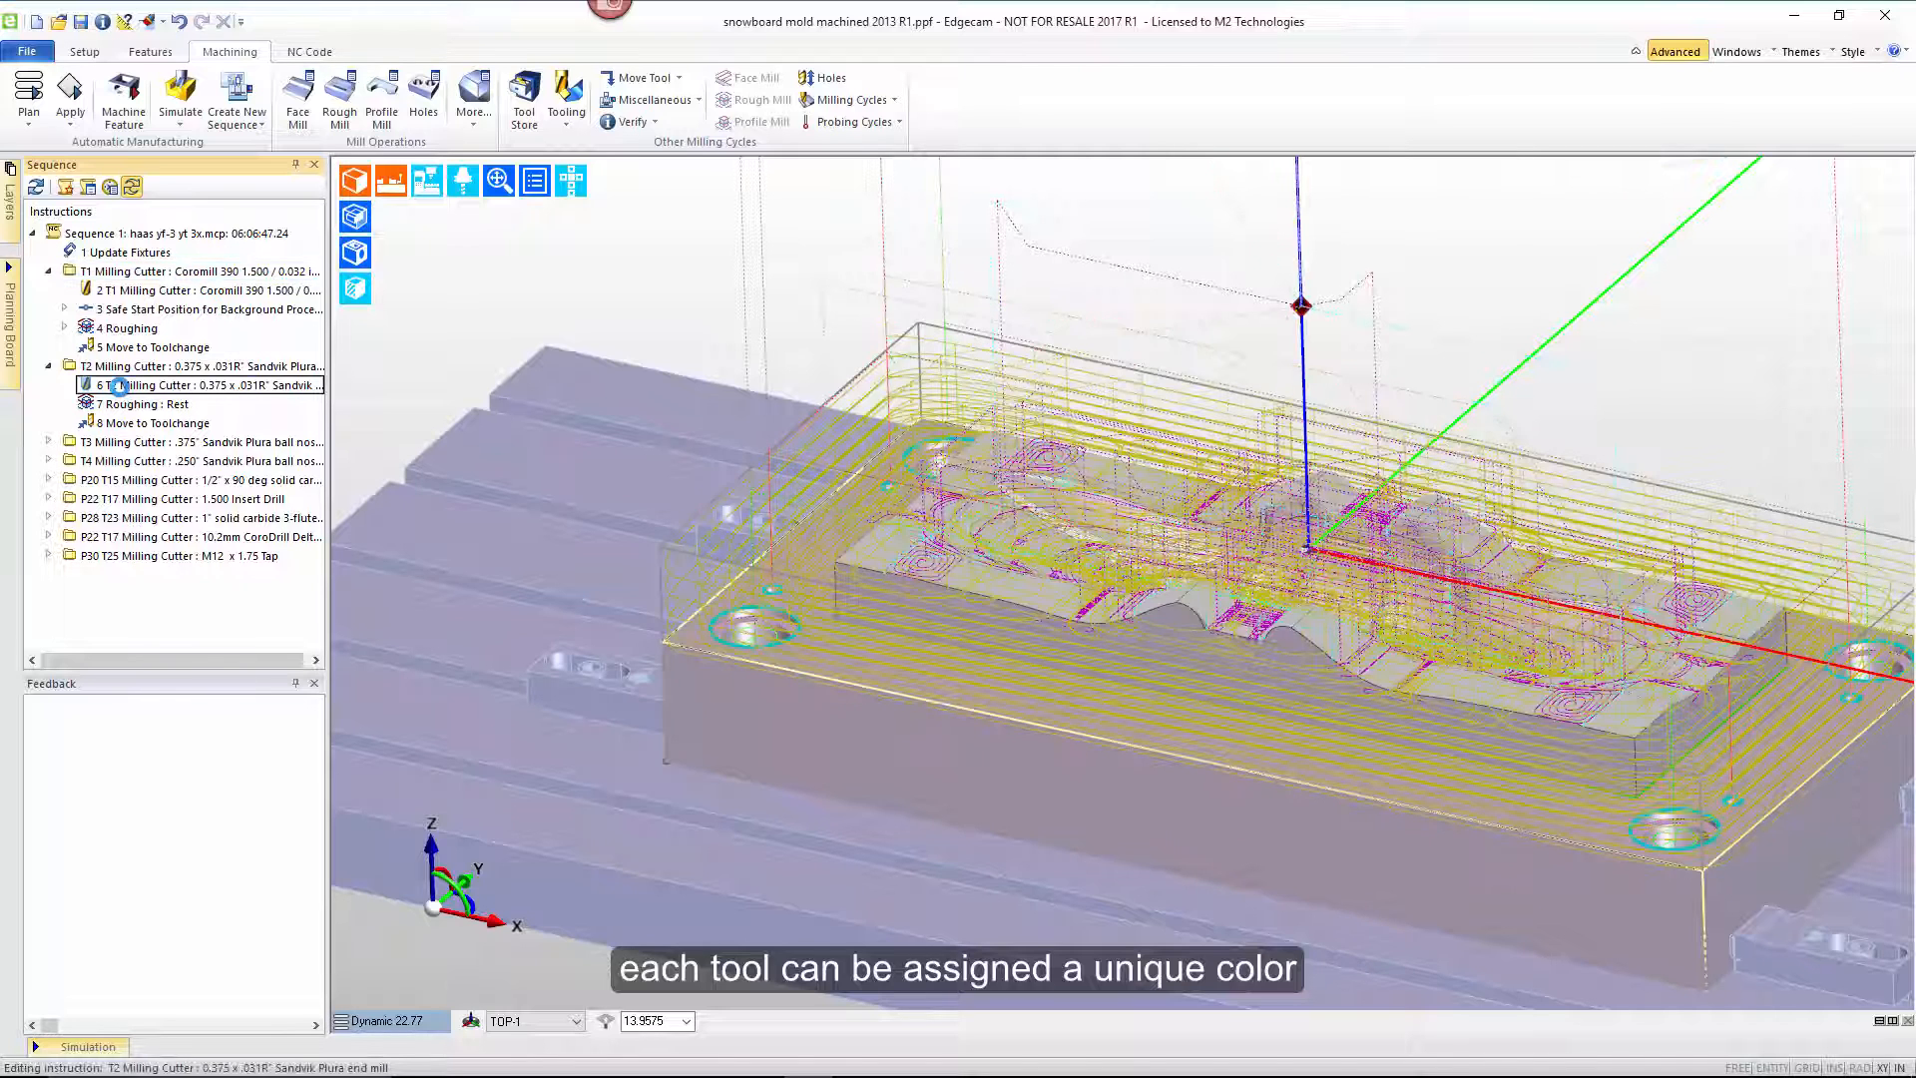
double_click(207, 385)
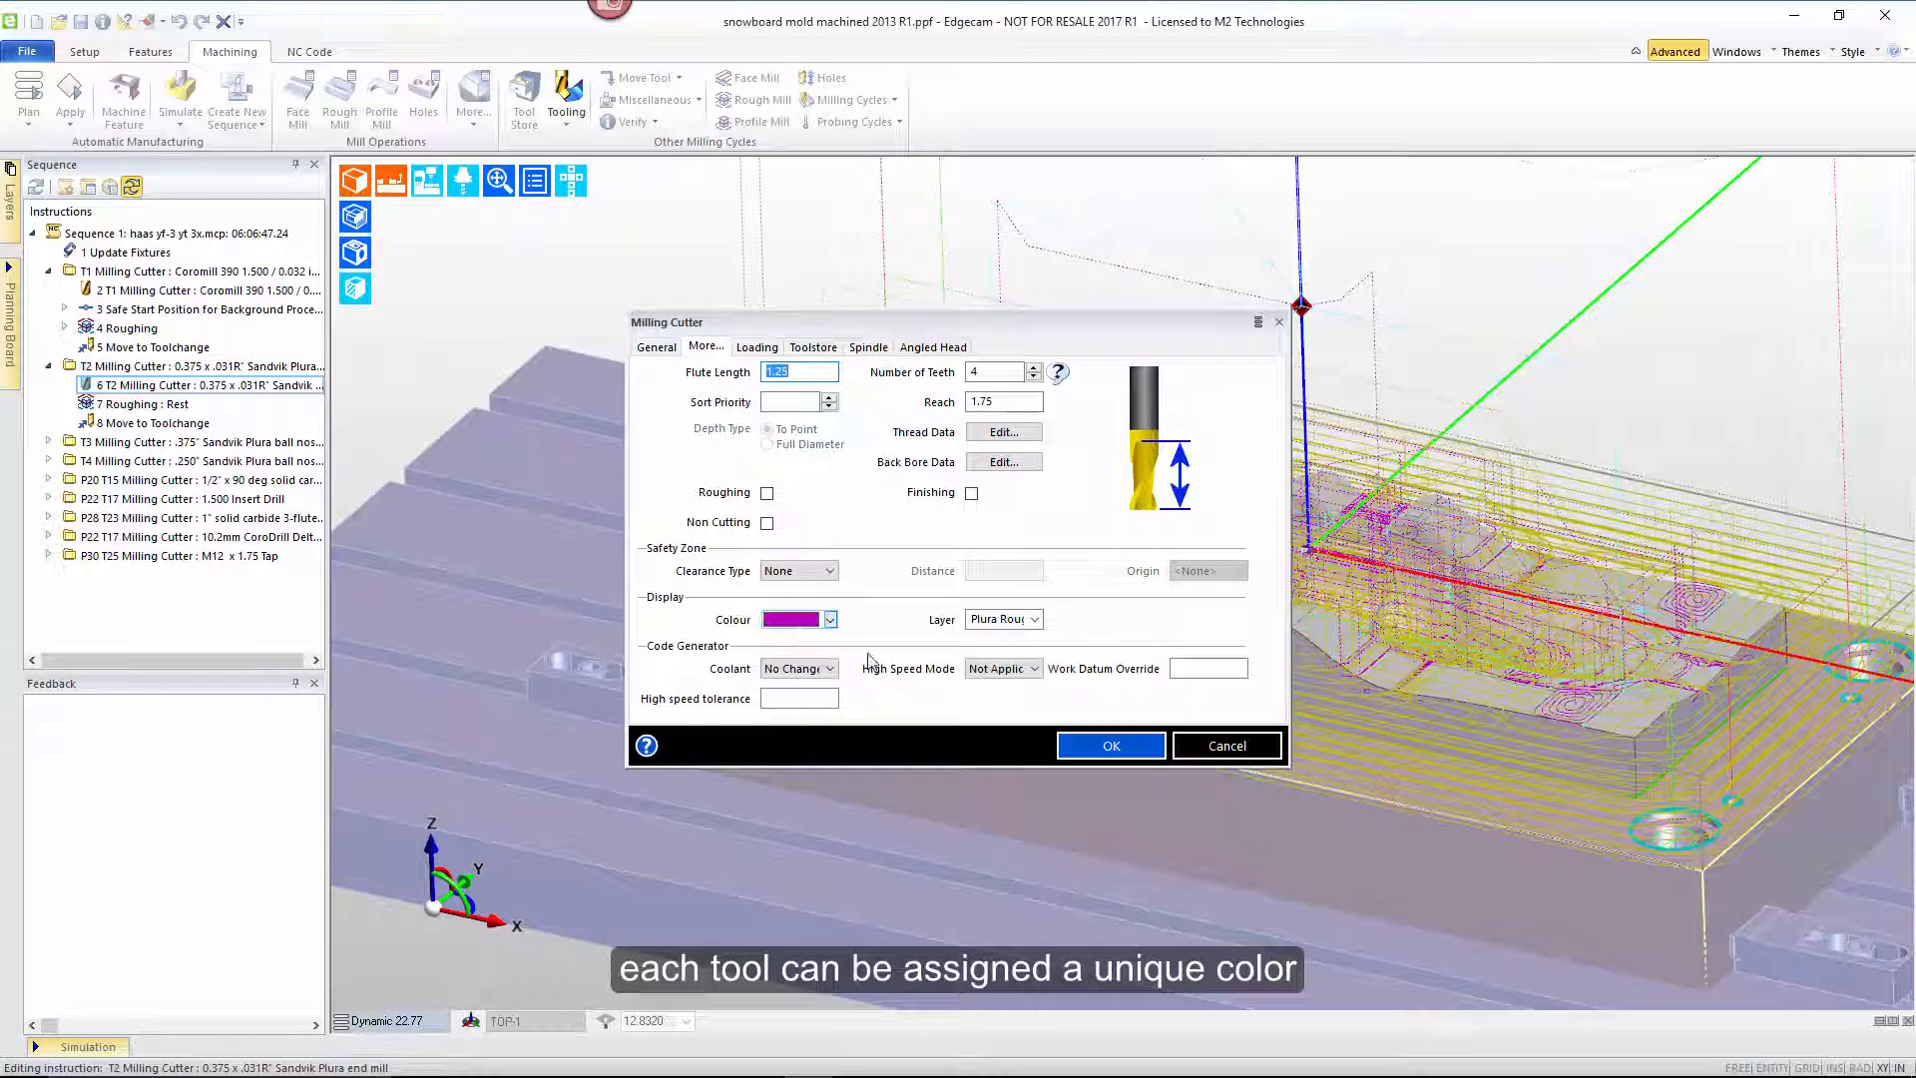
left_click(1108, 744)
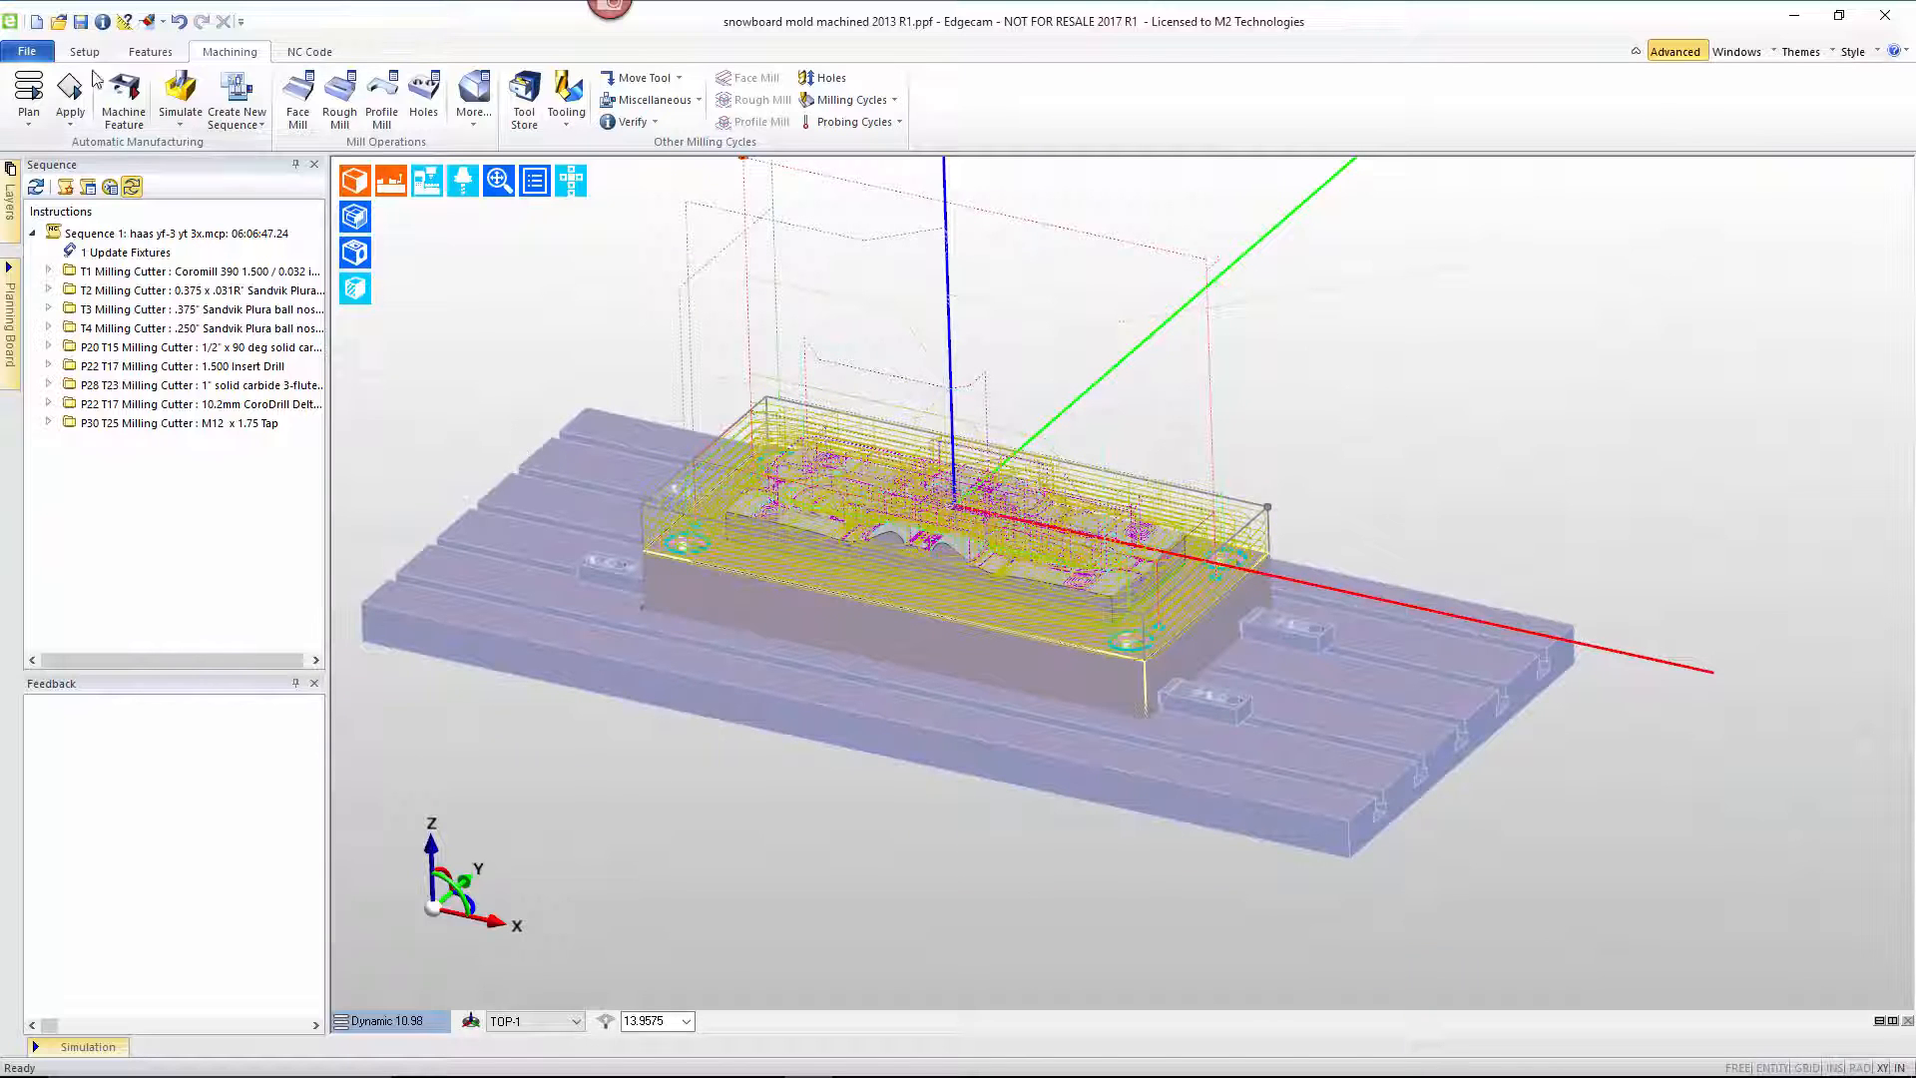
- In Colour Configuration set Rapids & Normals red, High Feed blue, Leads cyan and confirm
left_click(26, 49)
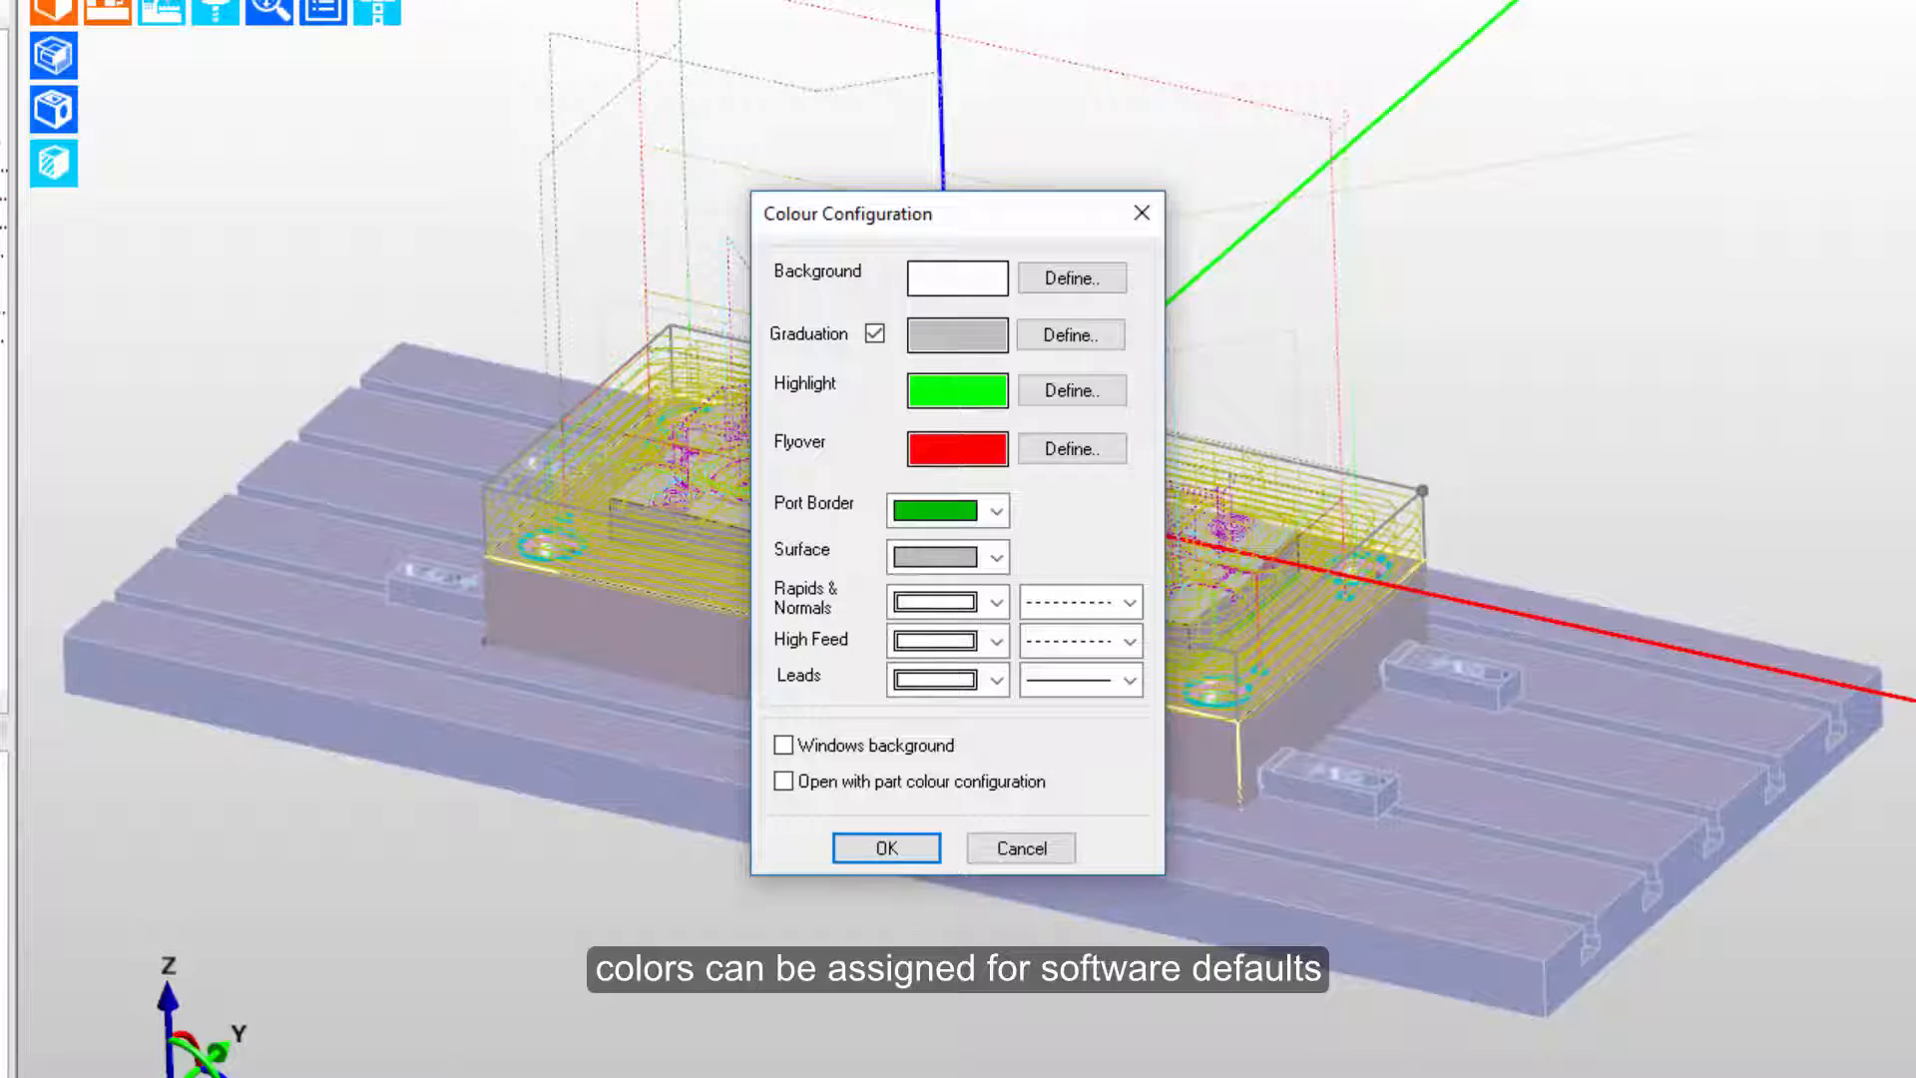
mouse_move(1092, 355)
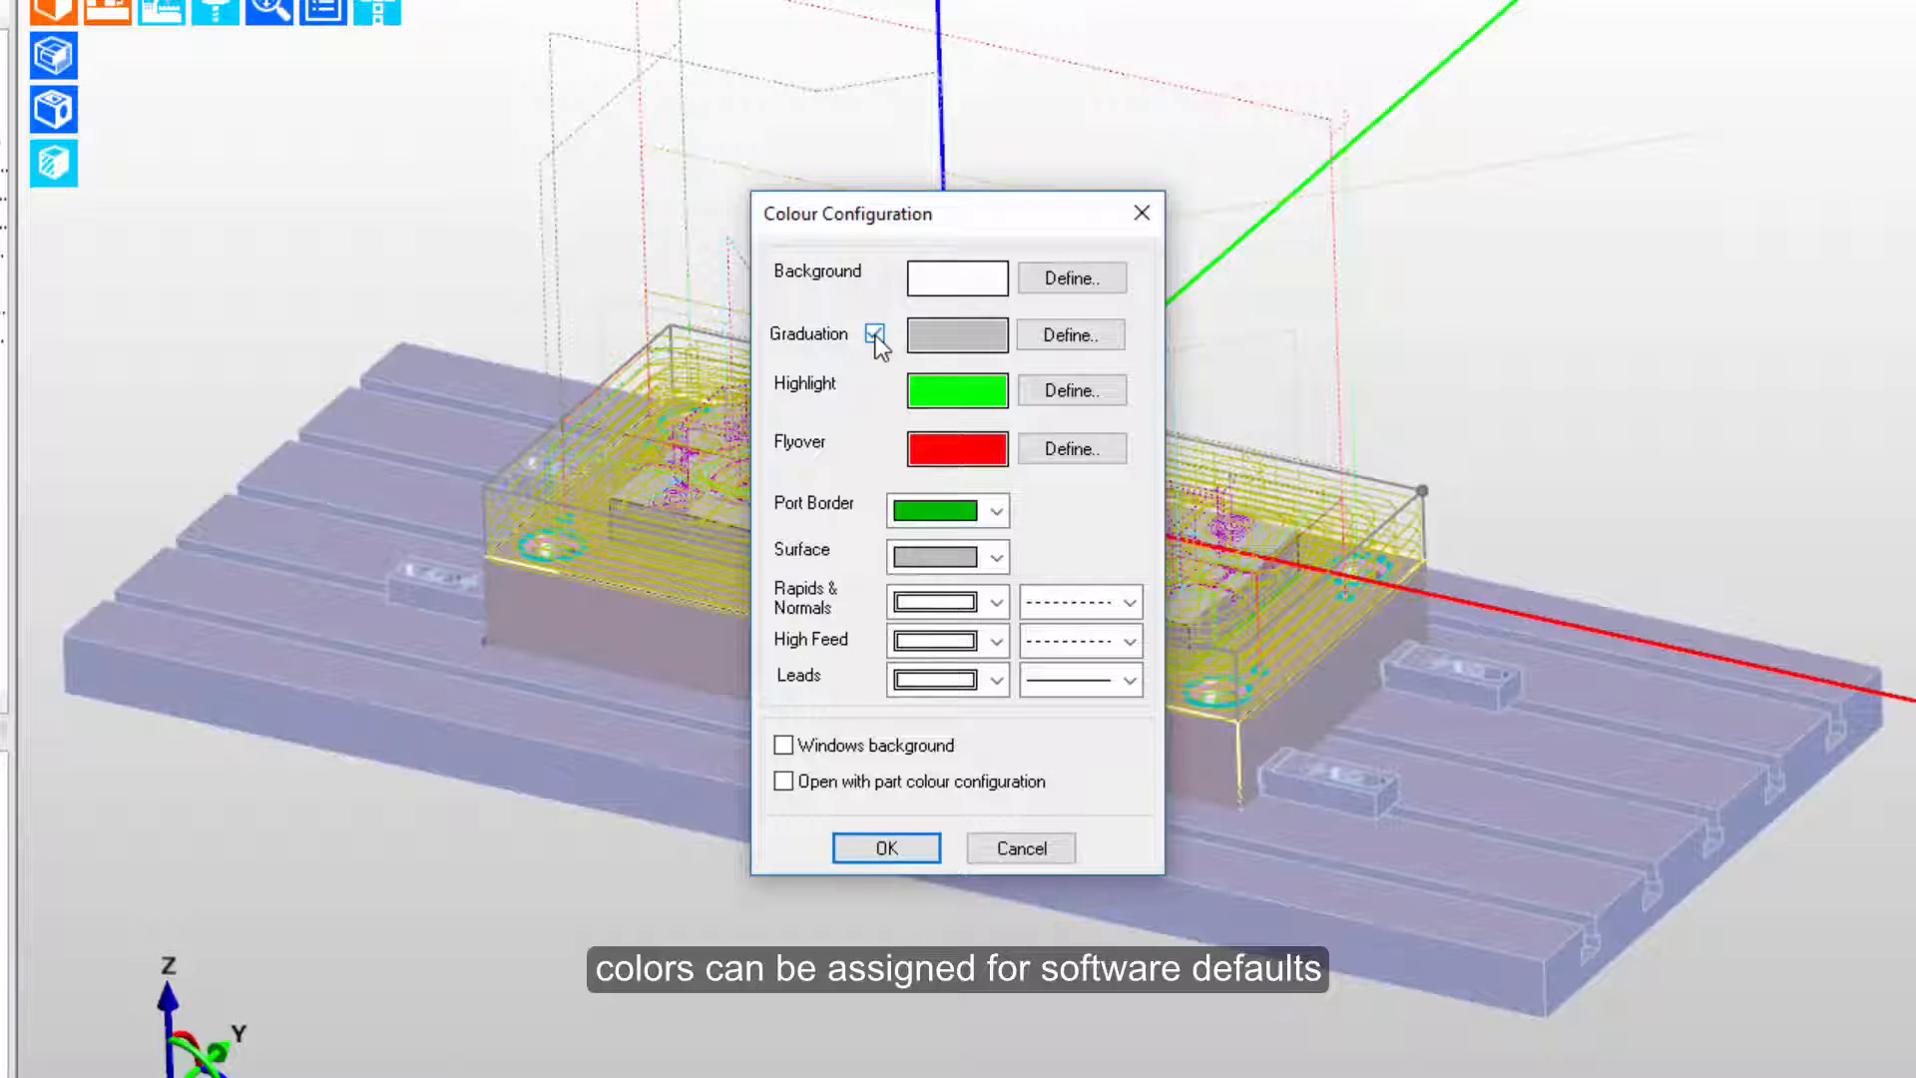
left_click(874, 333)
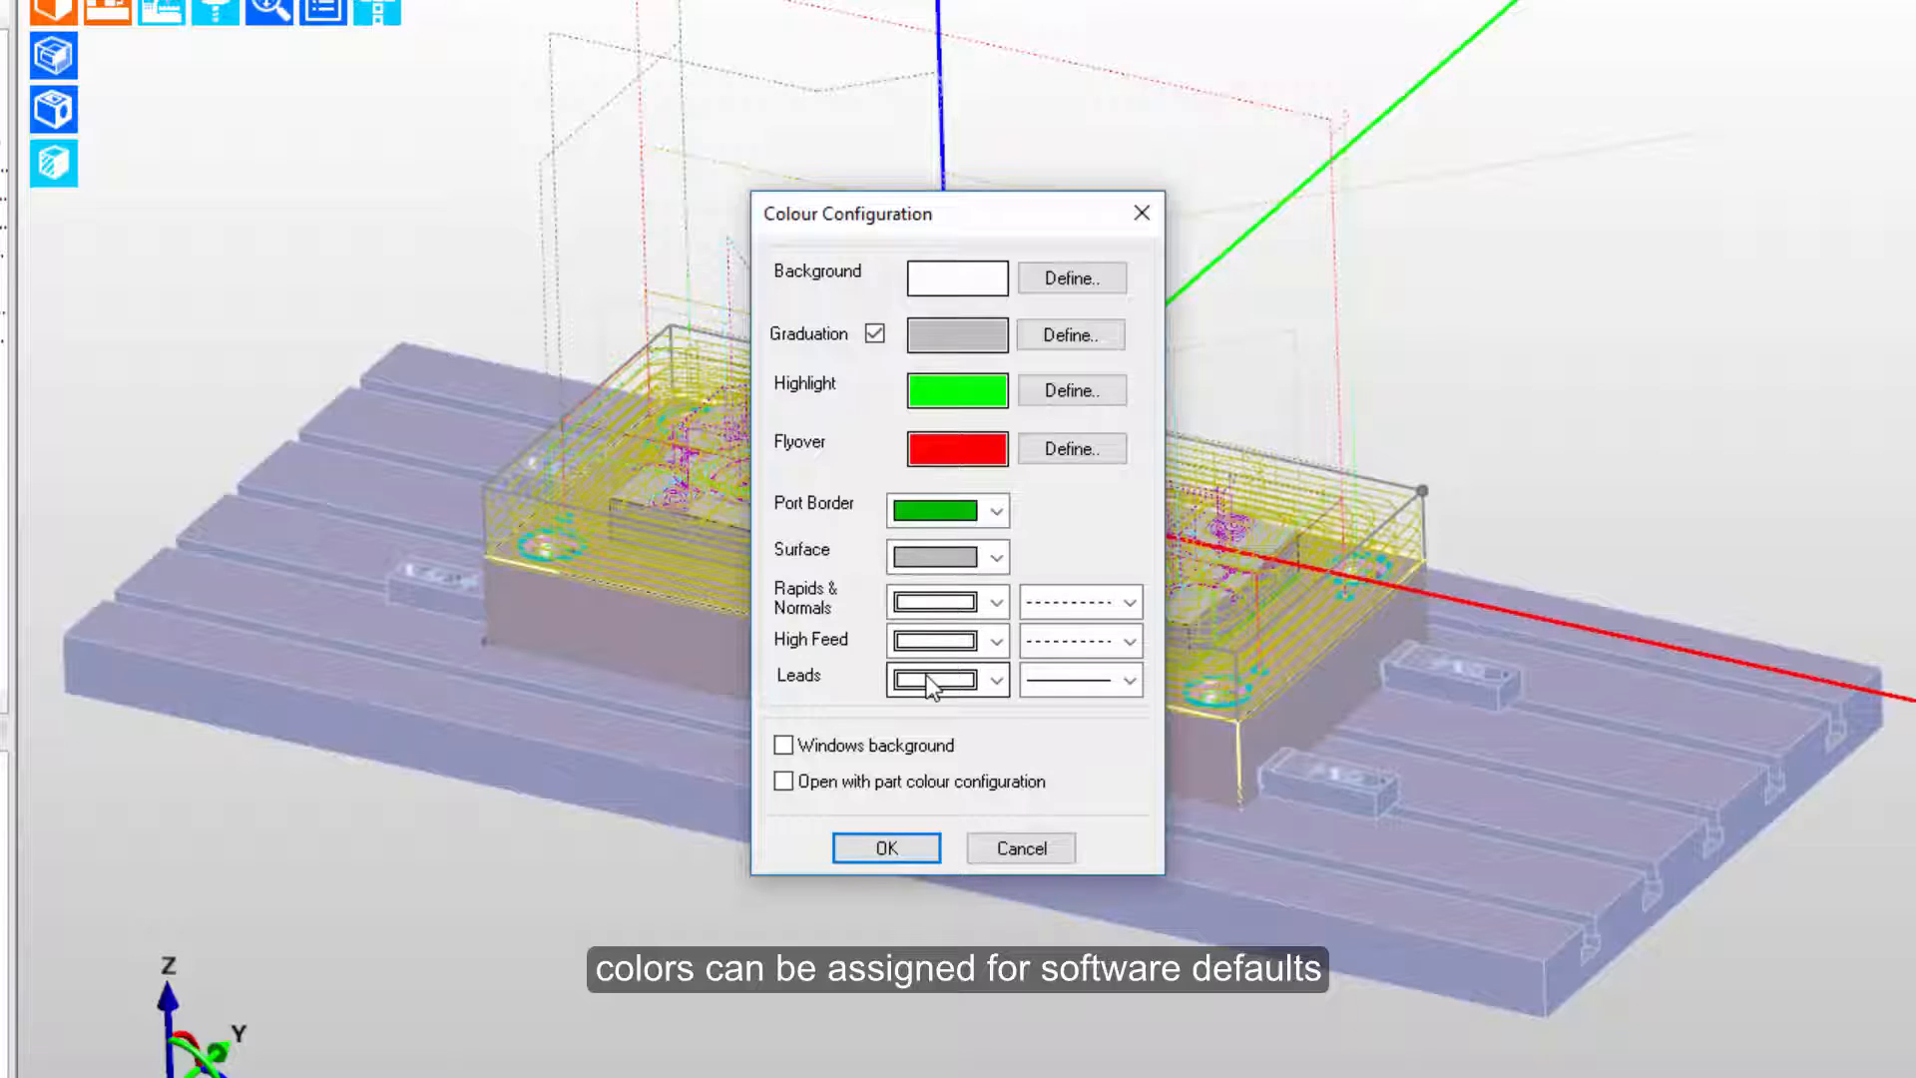
left_click(996, 600)
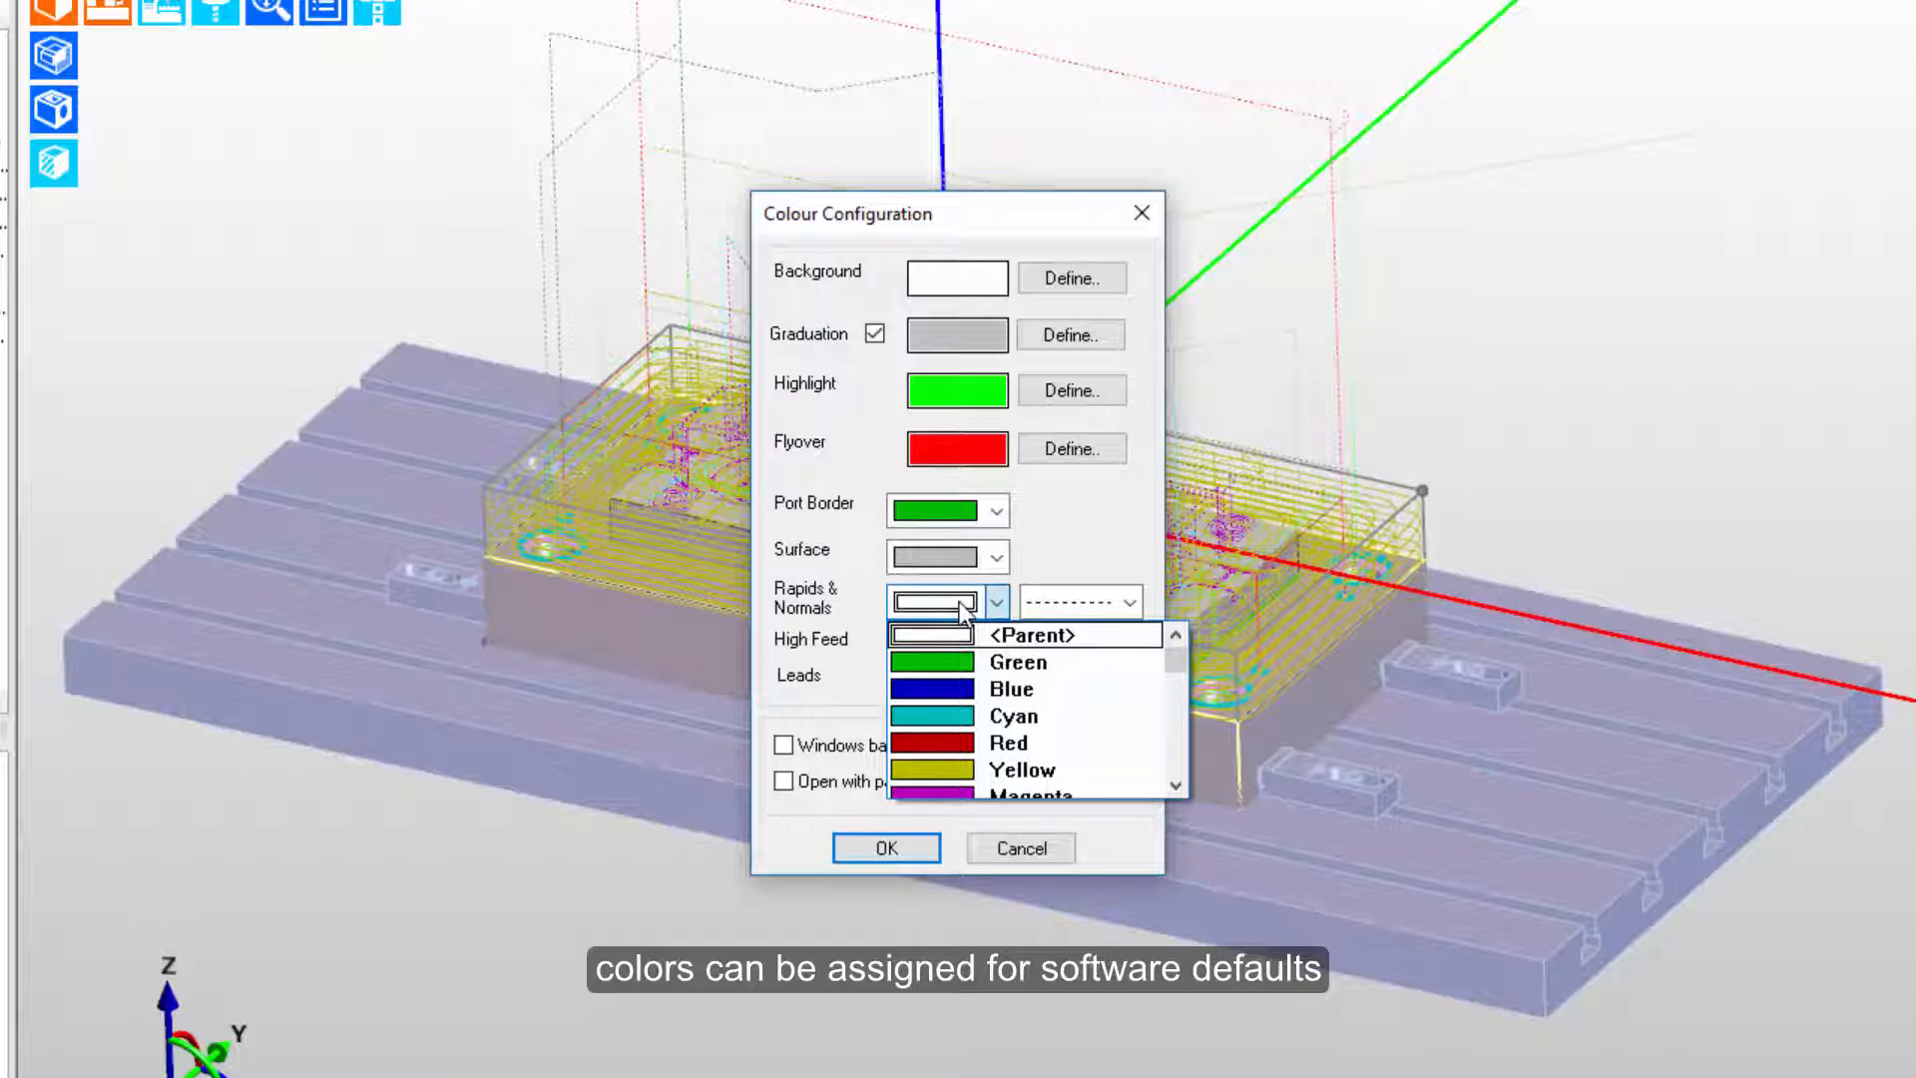
mouse_move(965, 616)
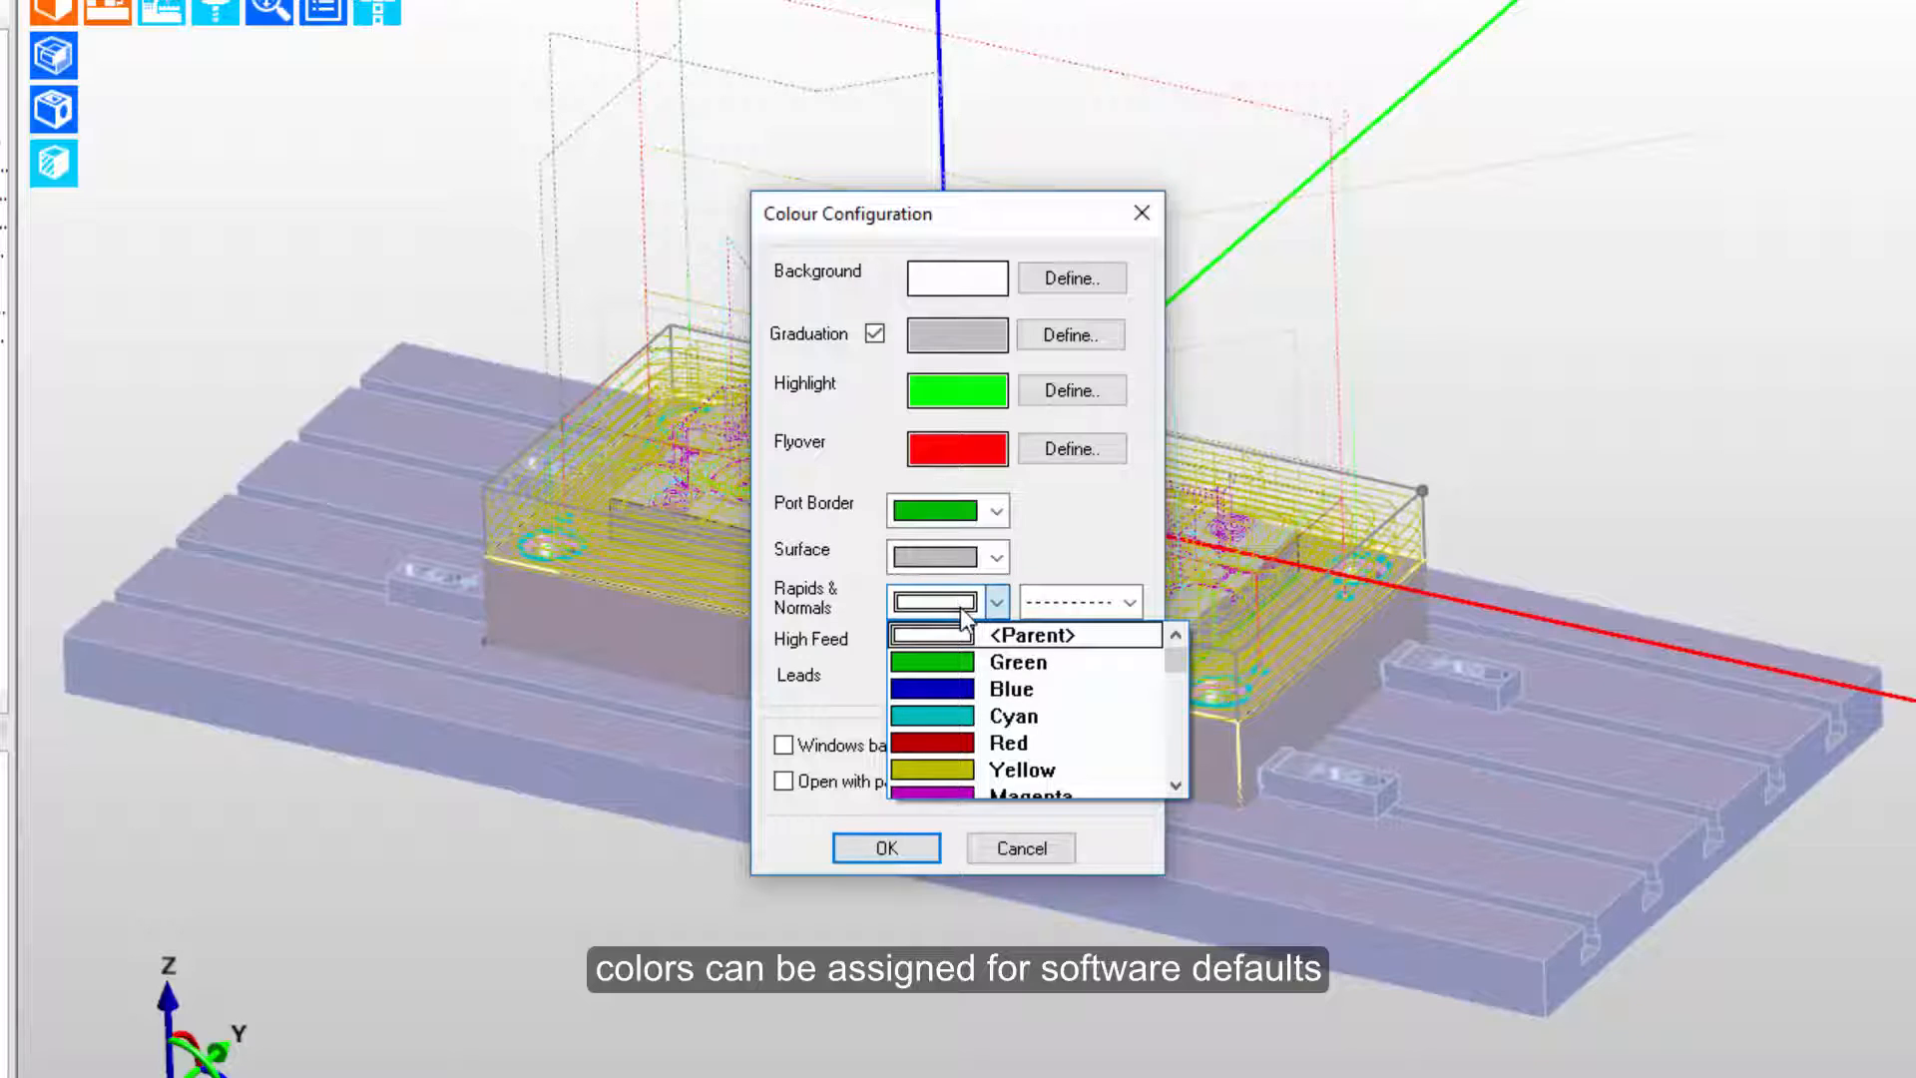
left_click(1008, 743)
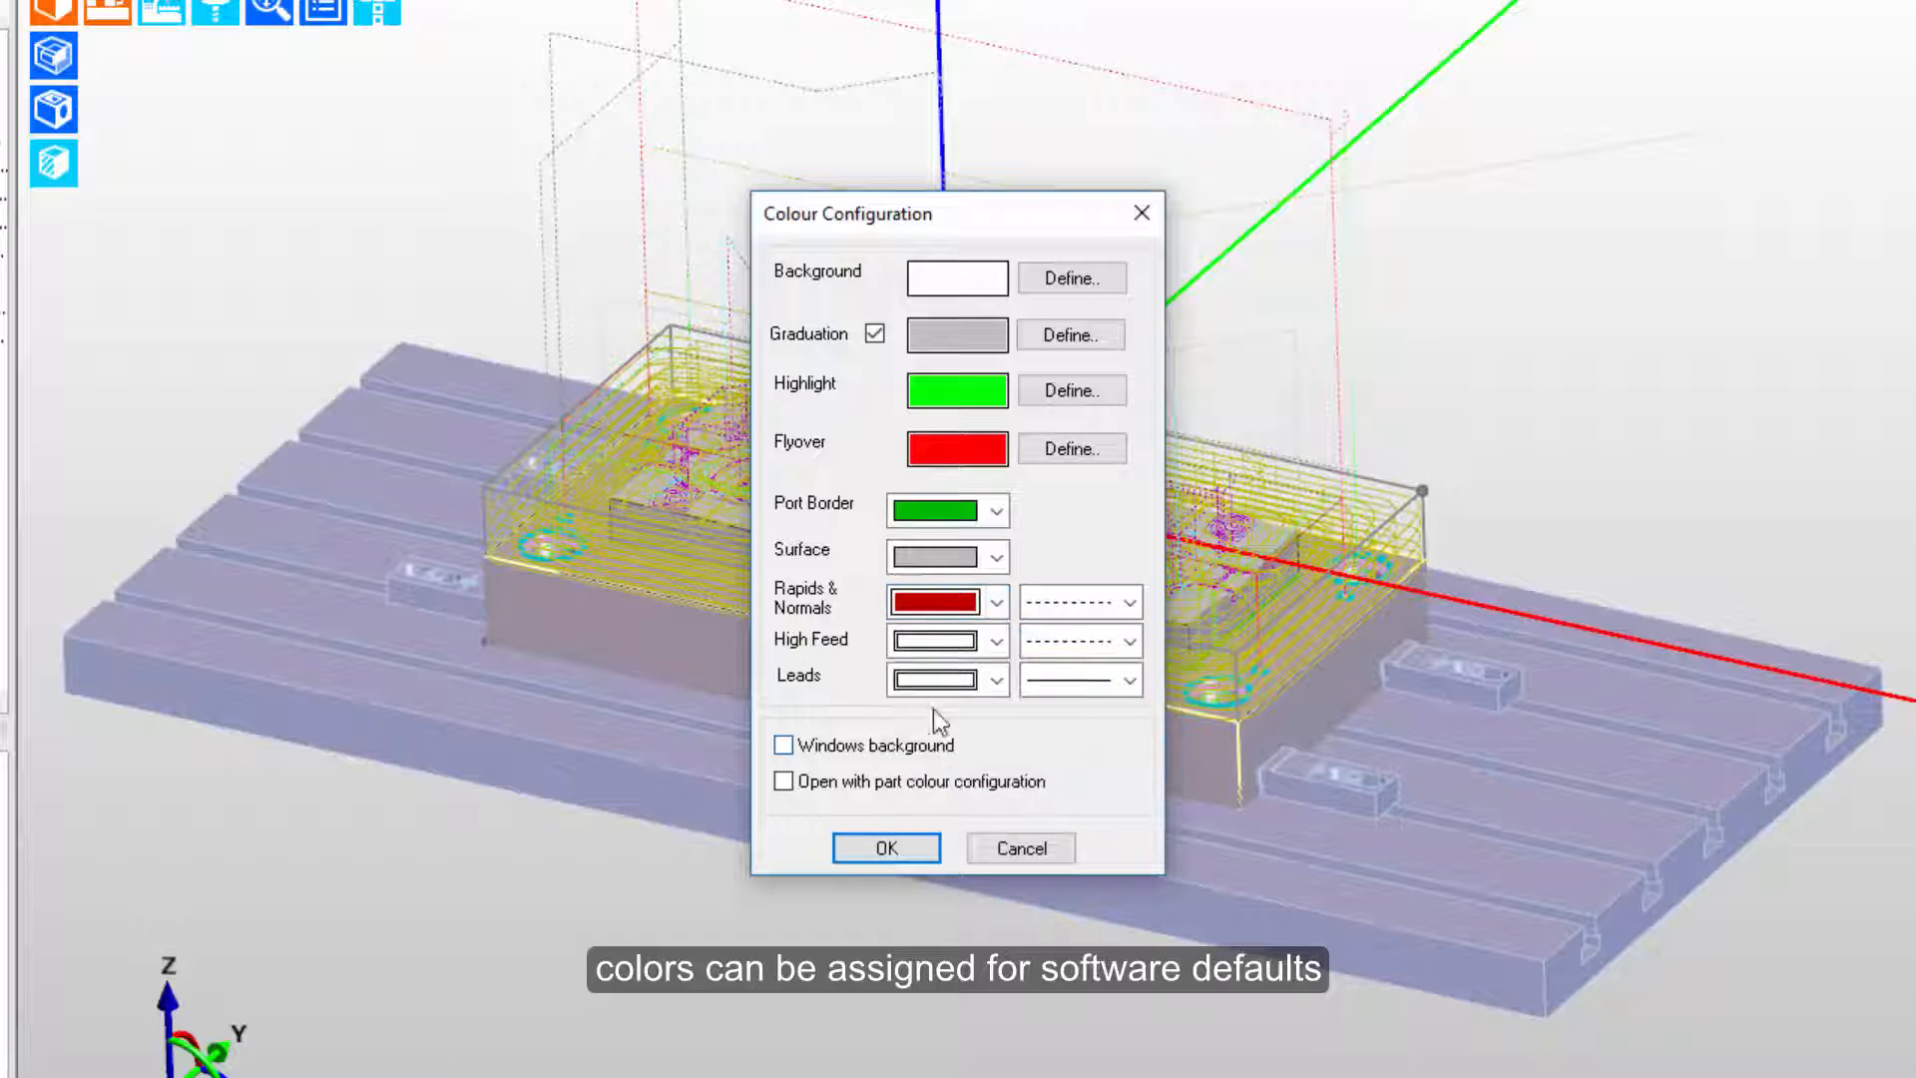
left_click(994, 639)
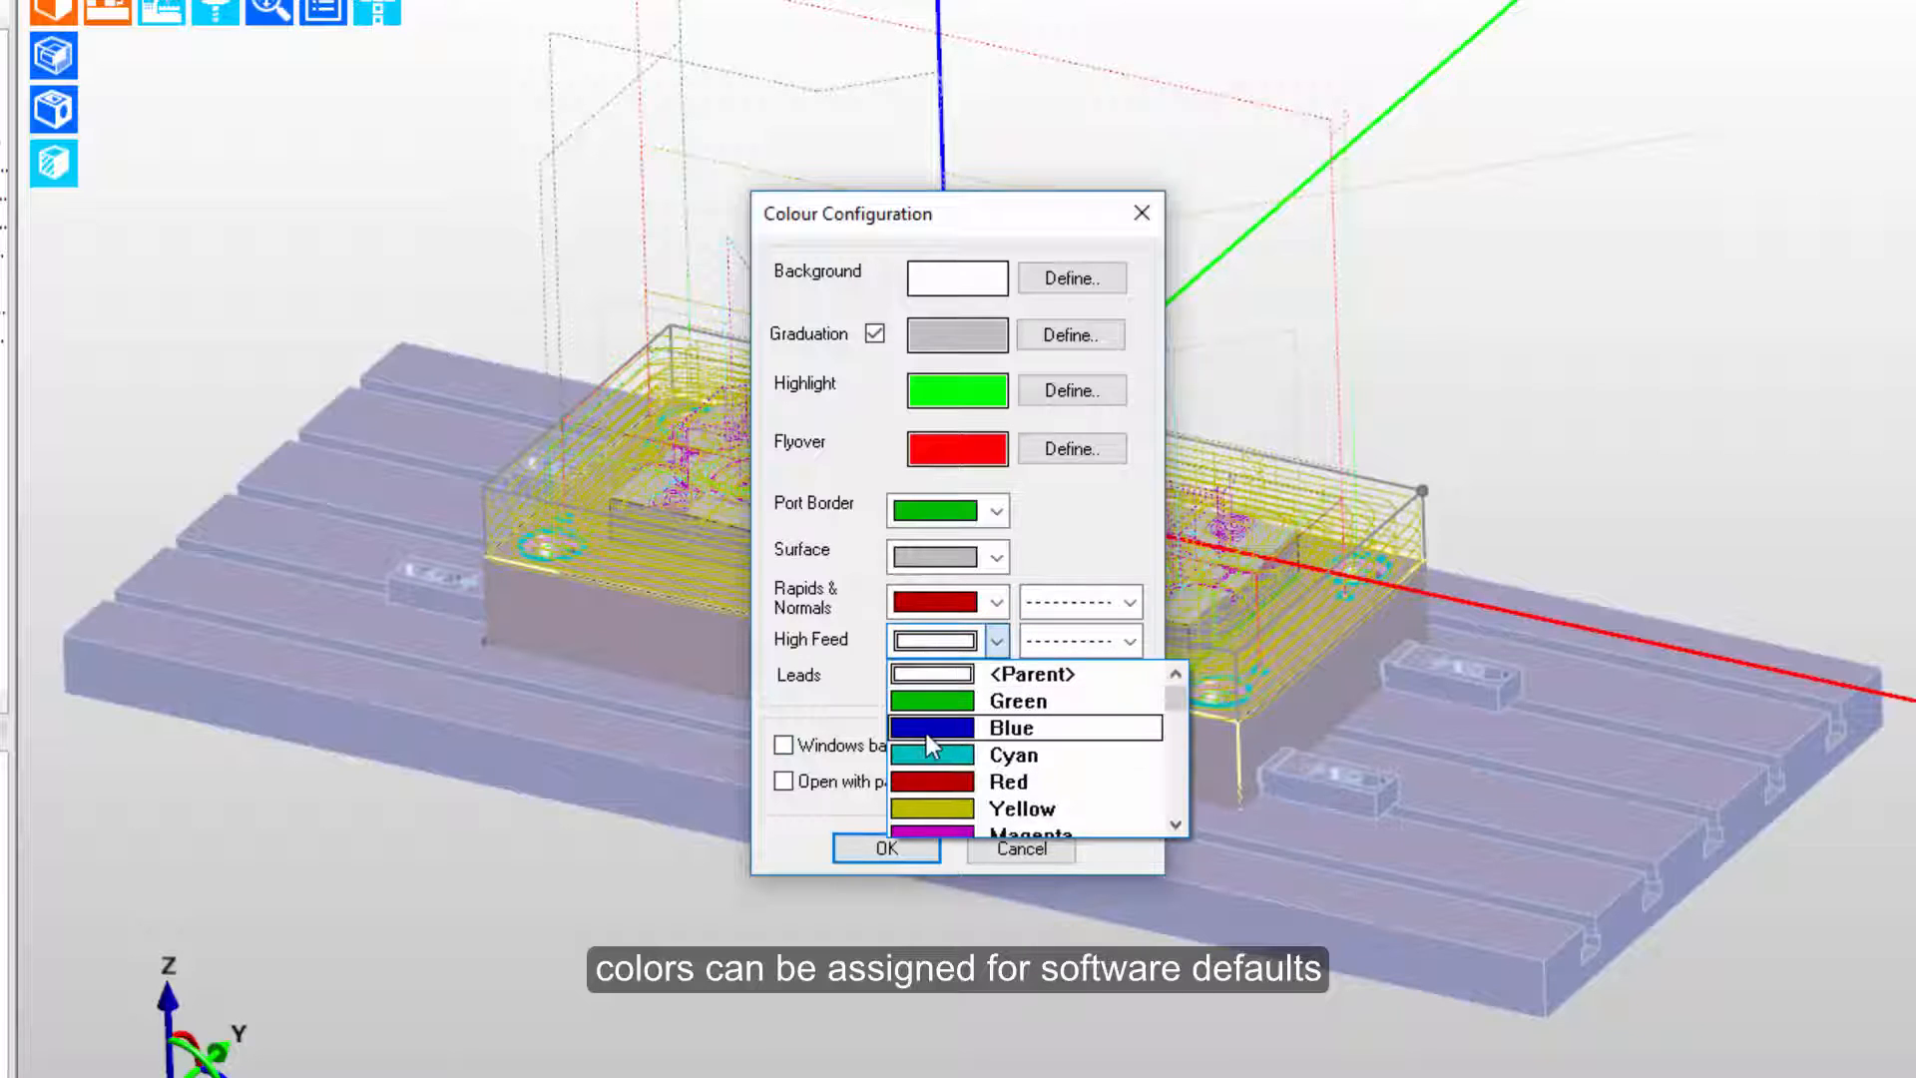
left_click(1010, 726)
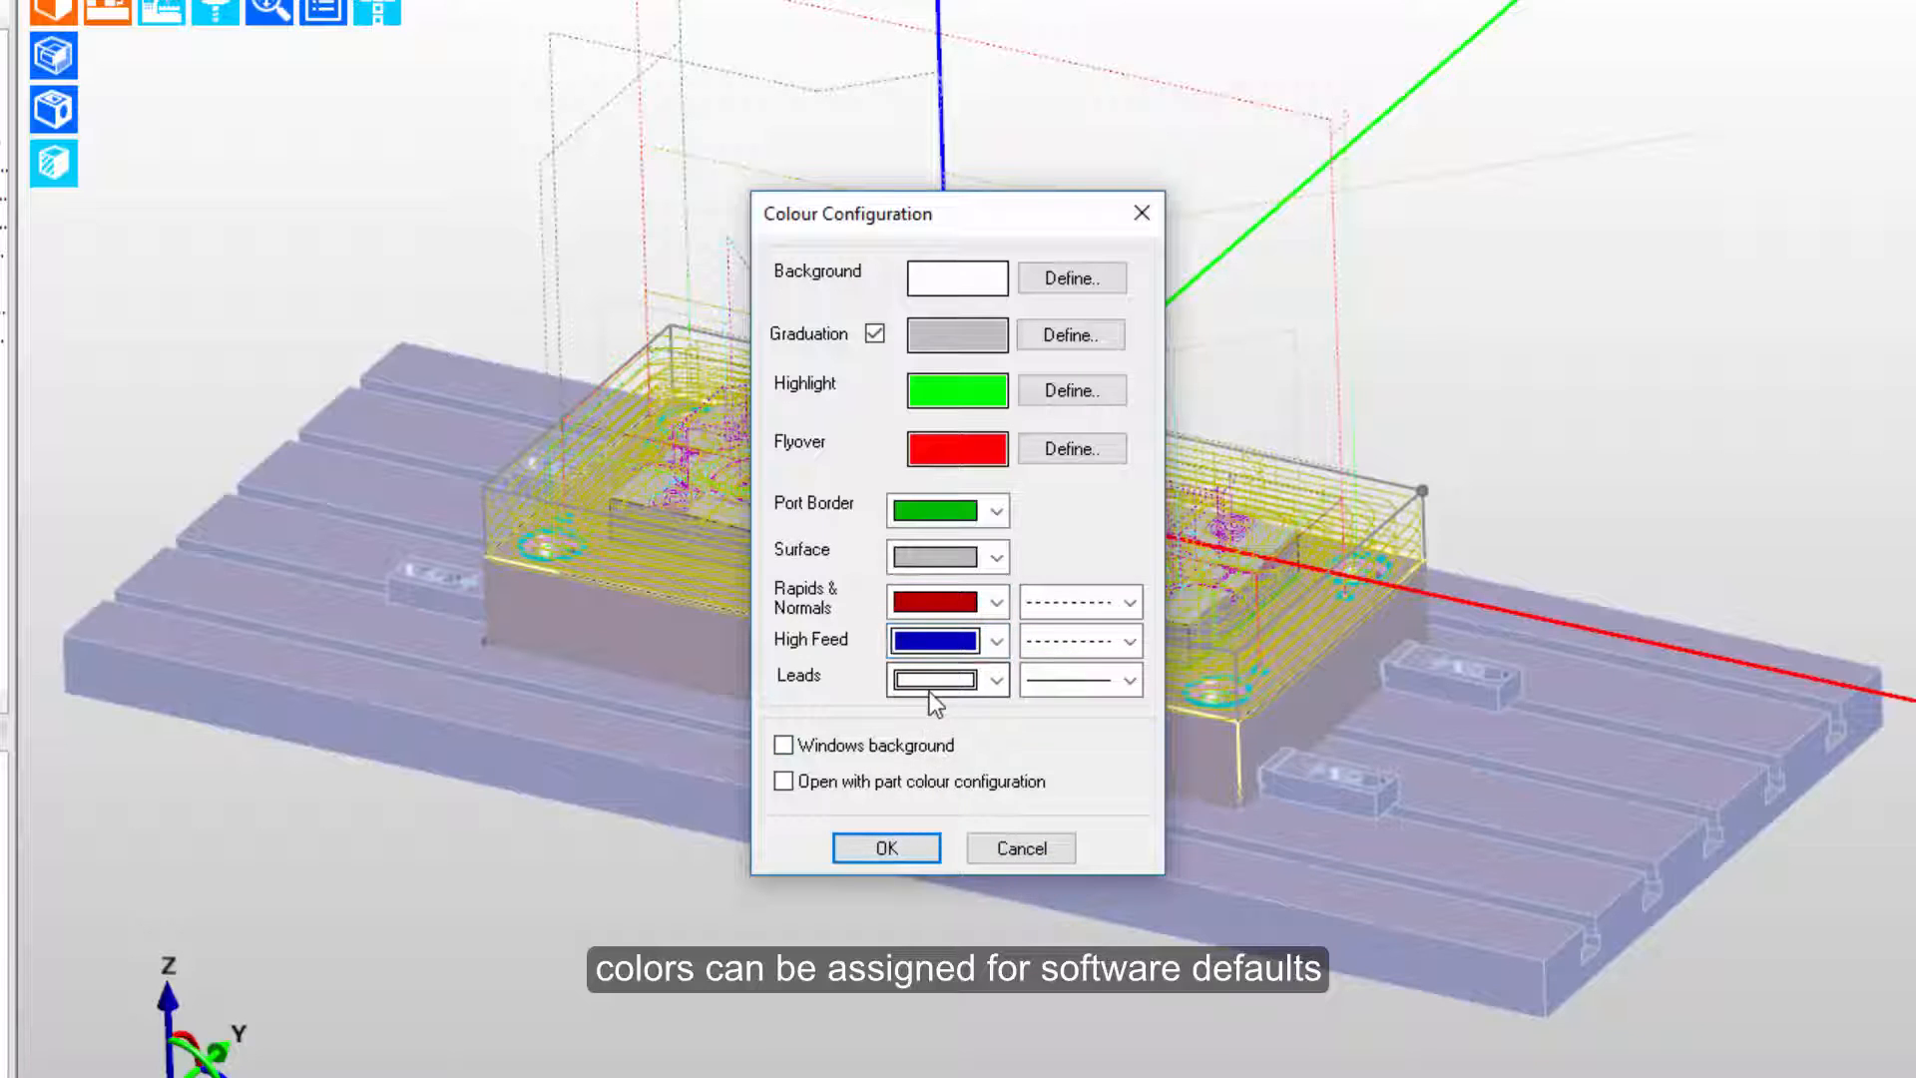
left_click(996, 678)
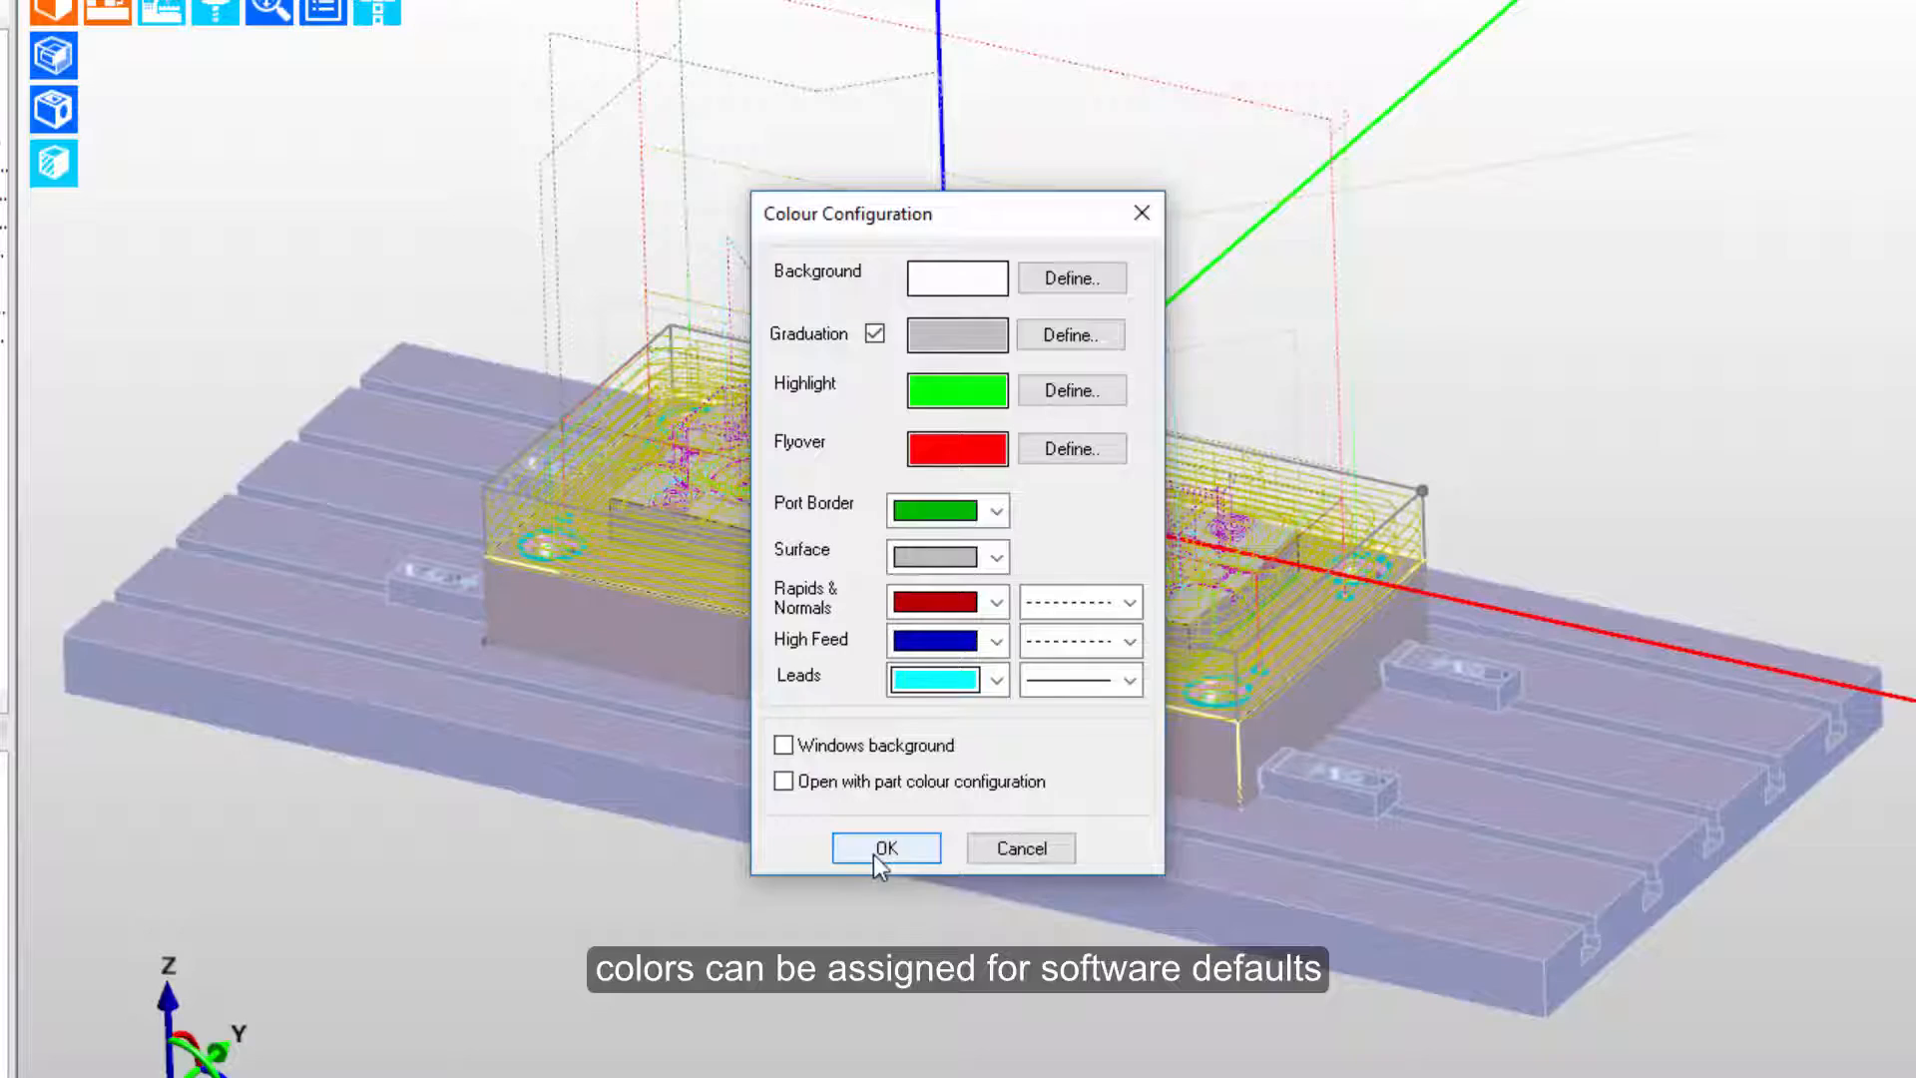
left_click(885, 846)
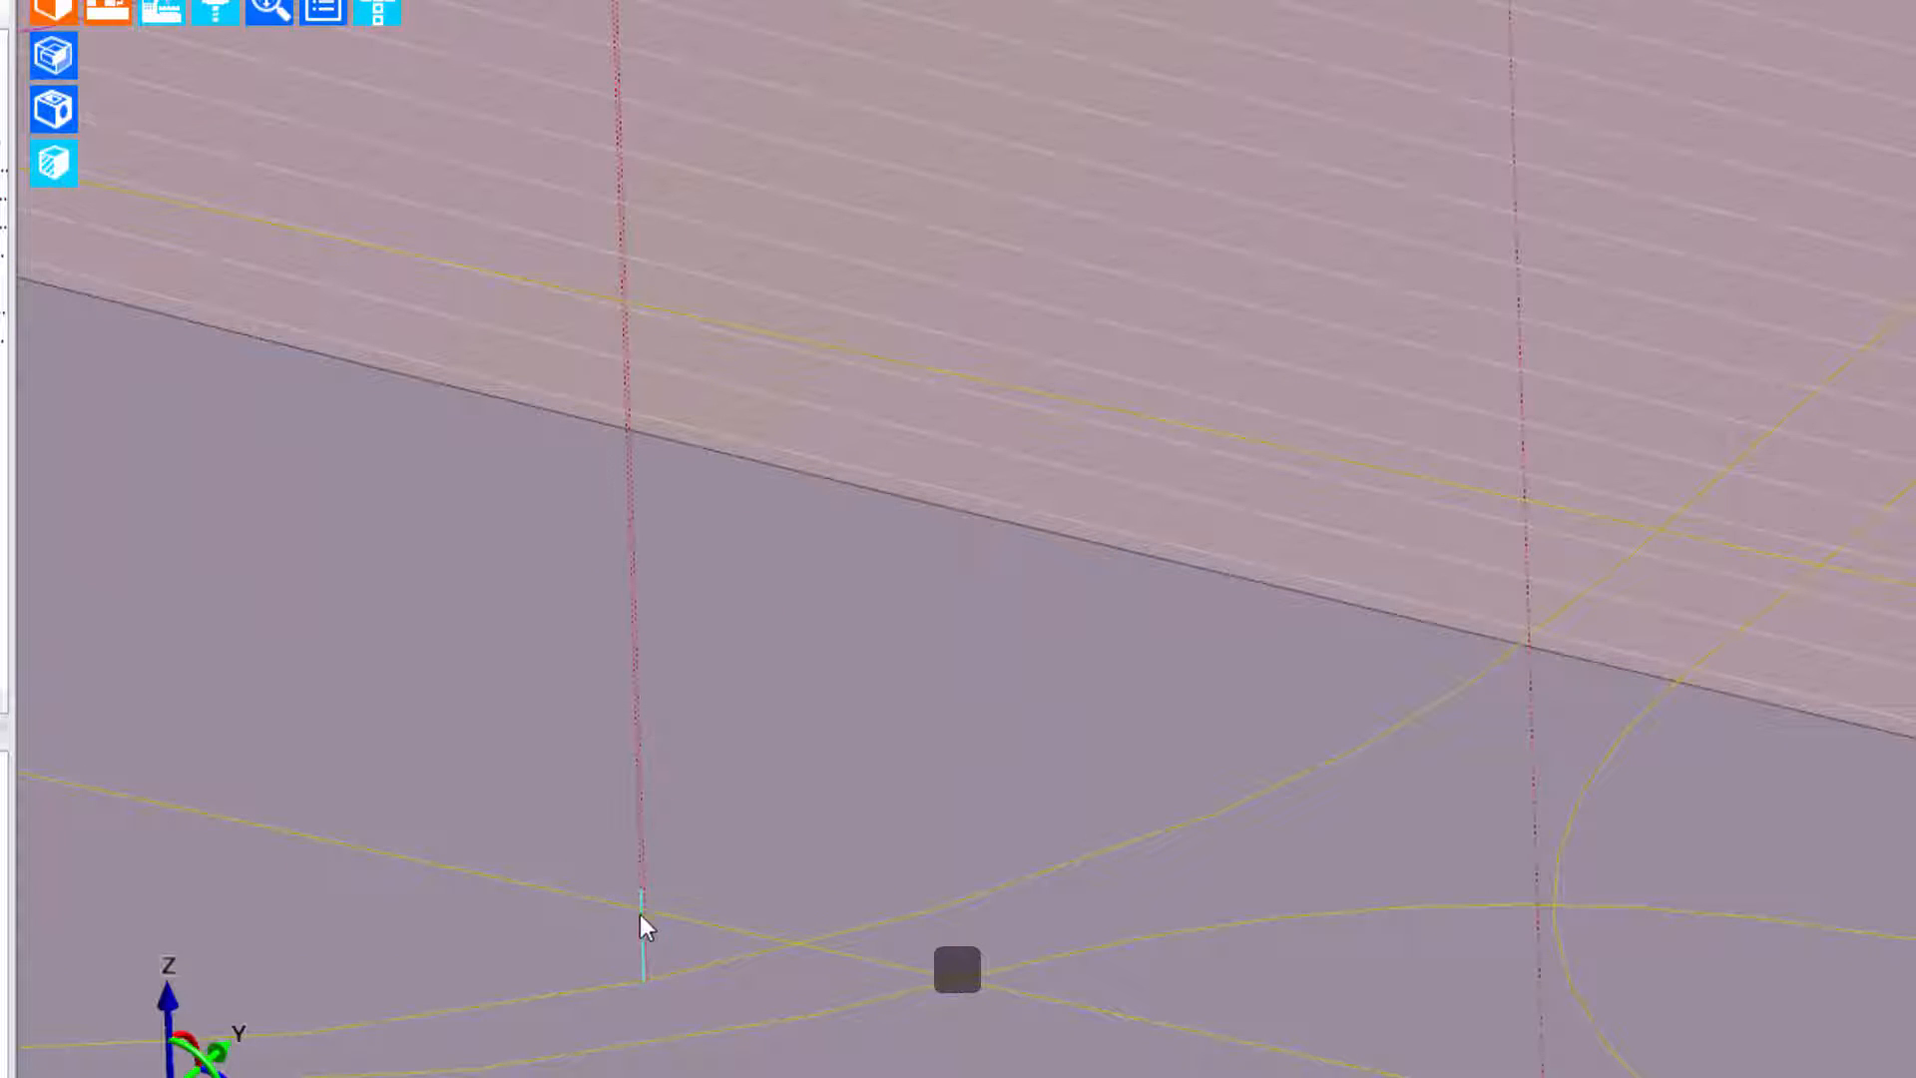
mouse_move(645, 760)
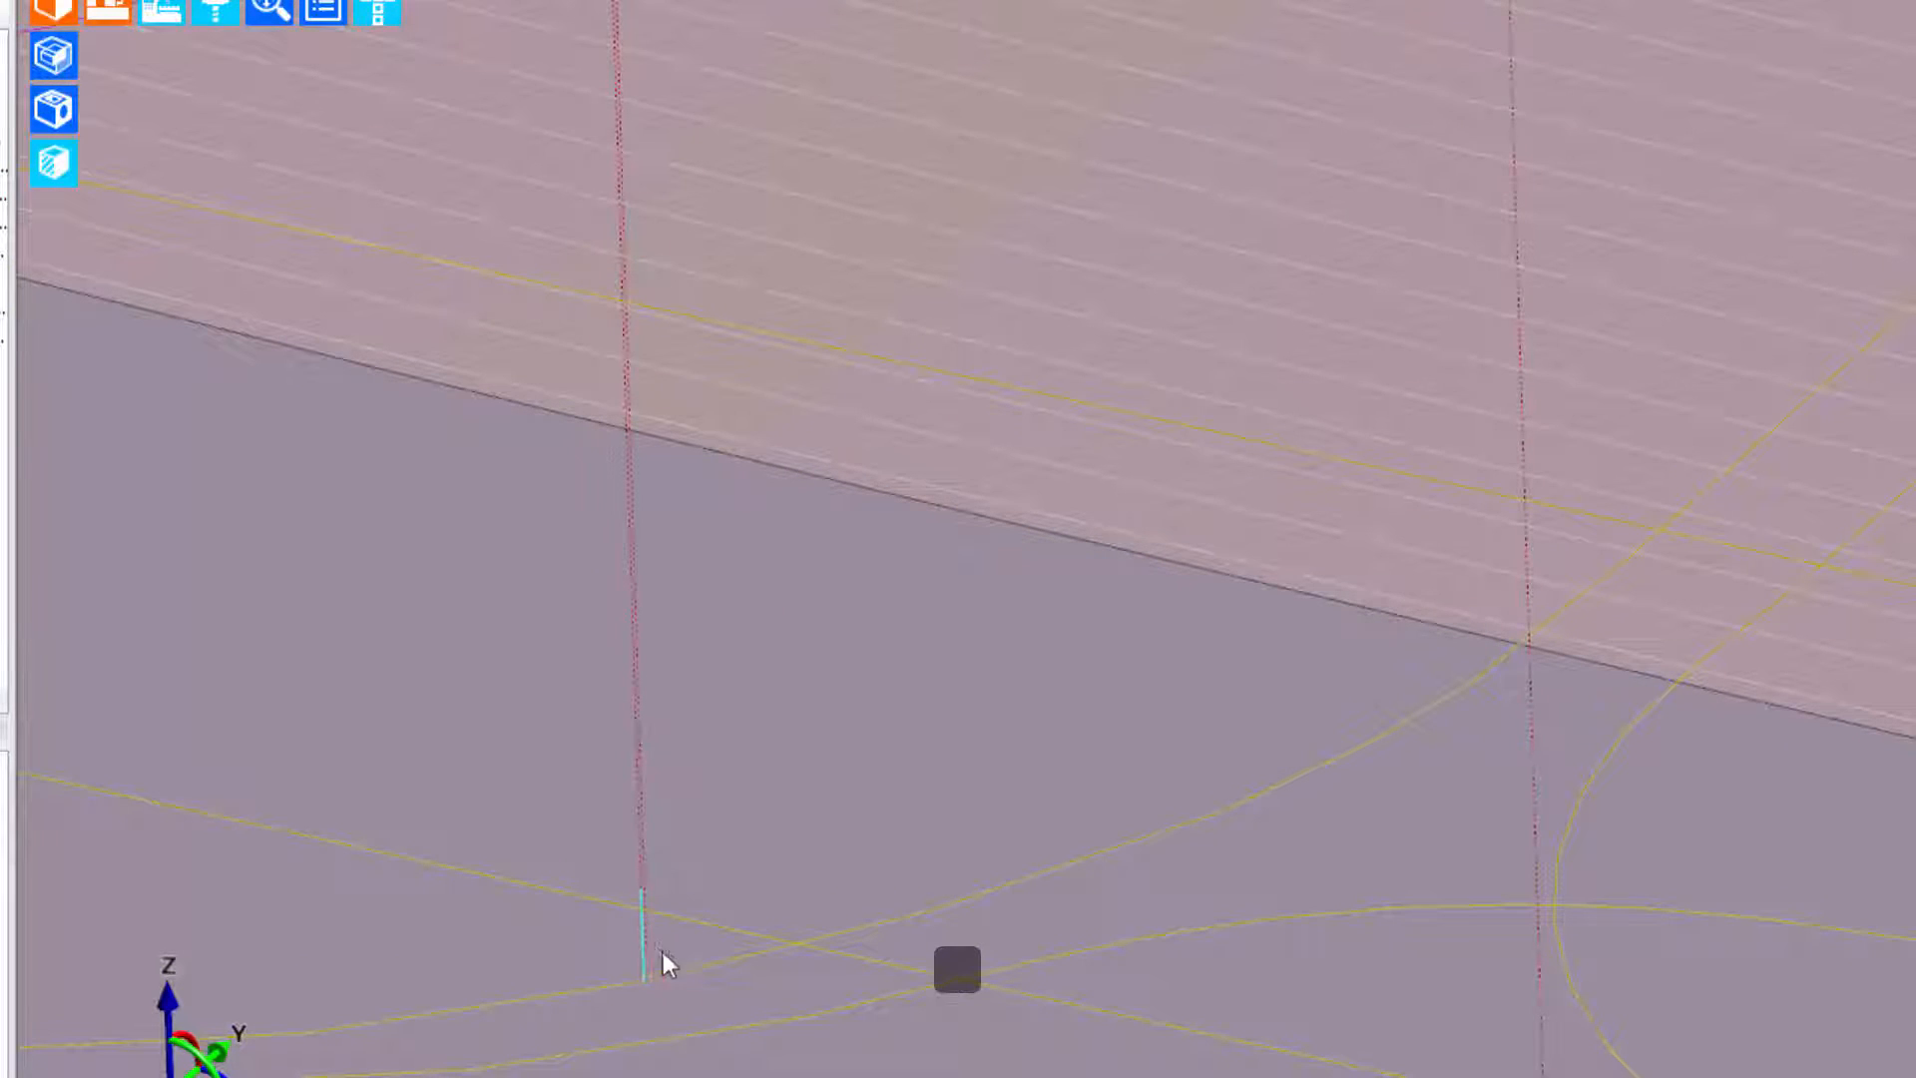
mouse_move(687, 982)
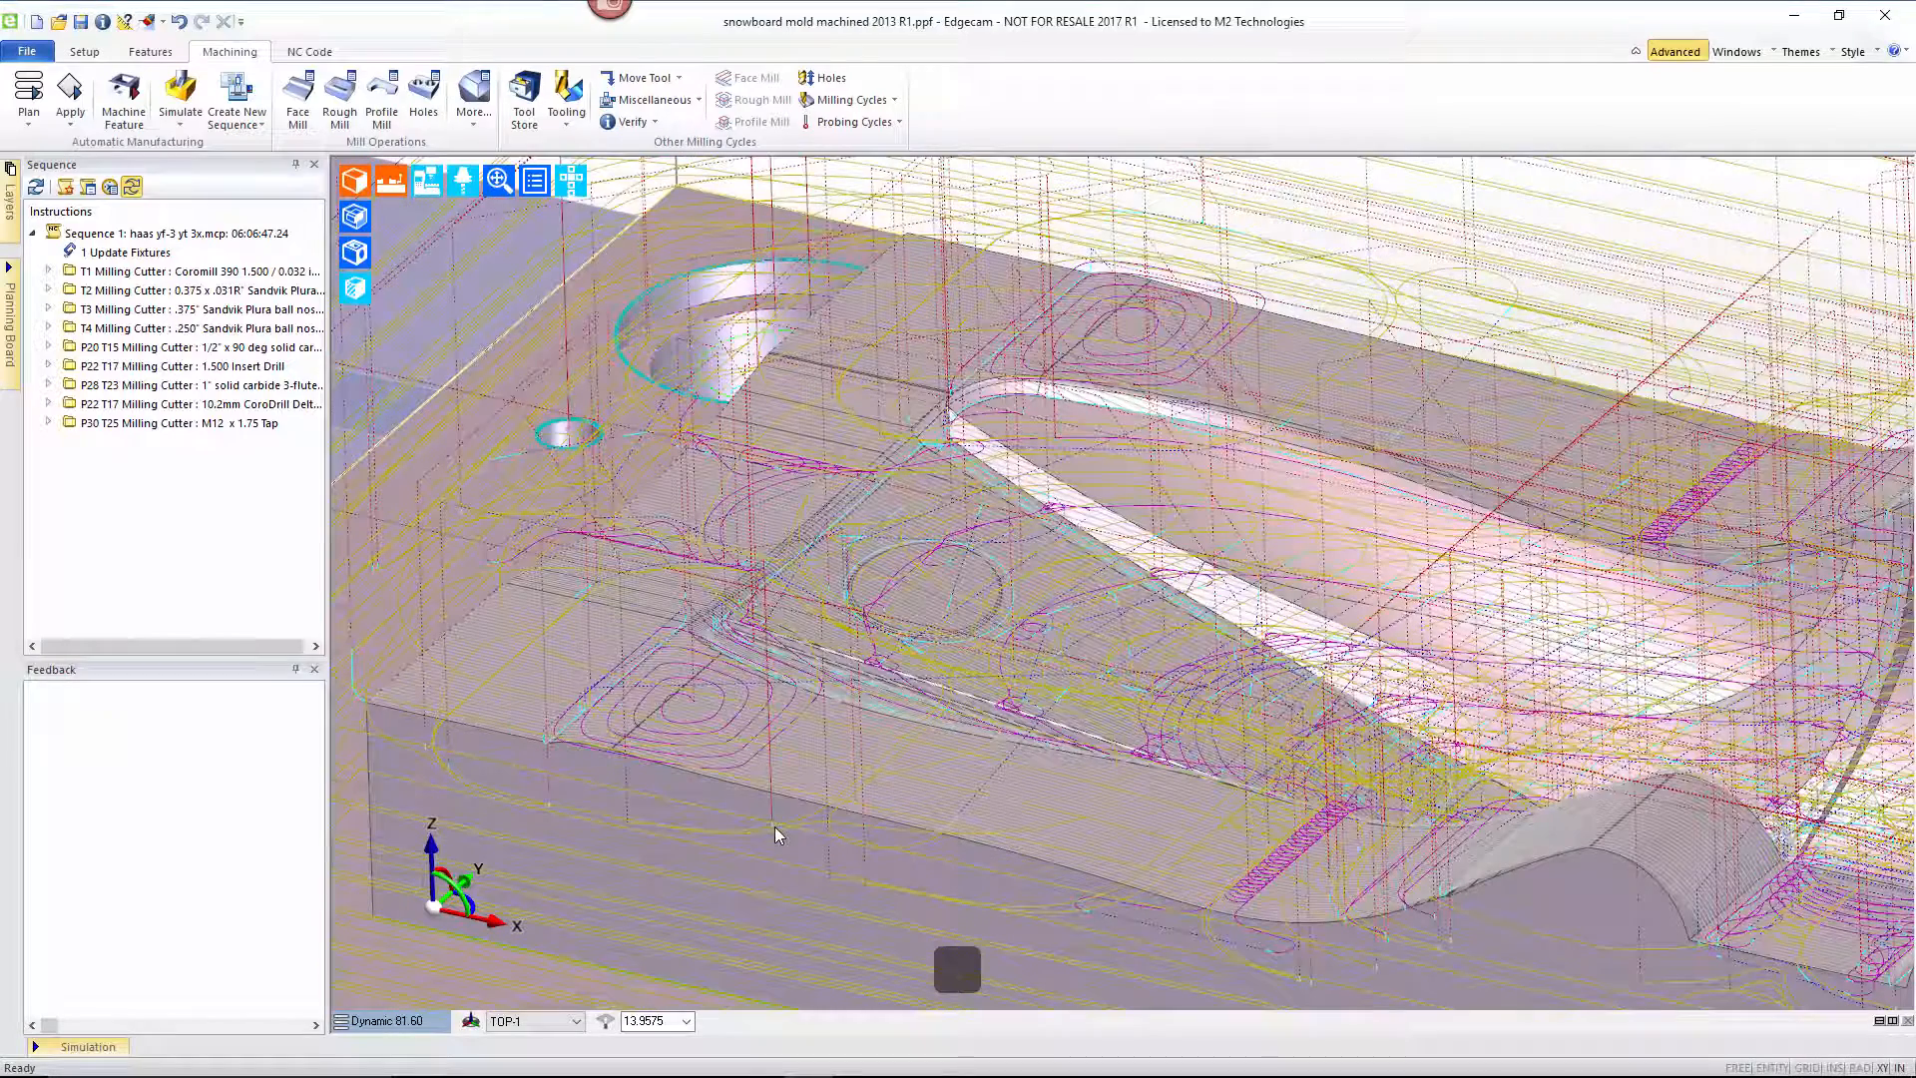
- Untick Display Layer for the T1–T3 milling cutters so their toolpaths are hidden
left_click(195, 269)
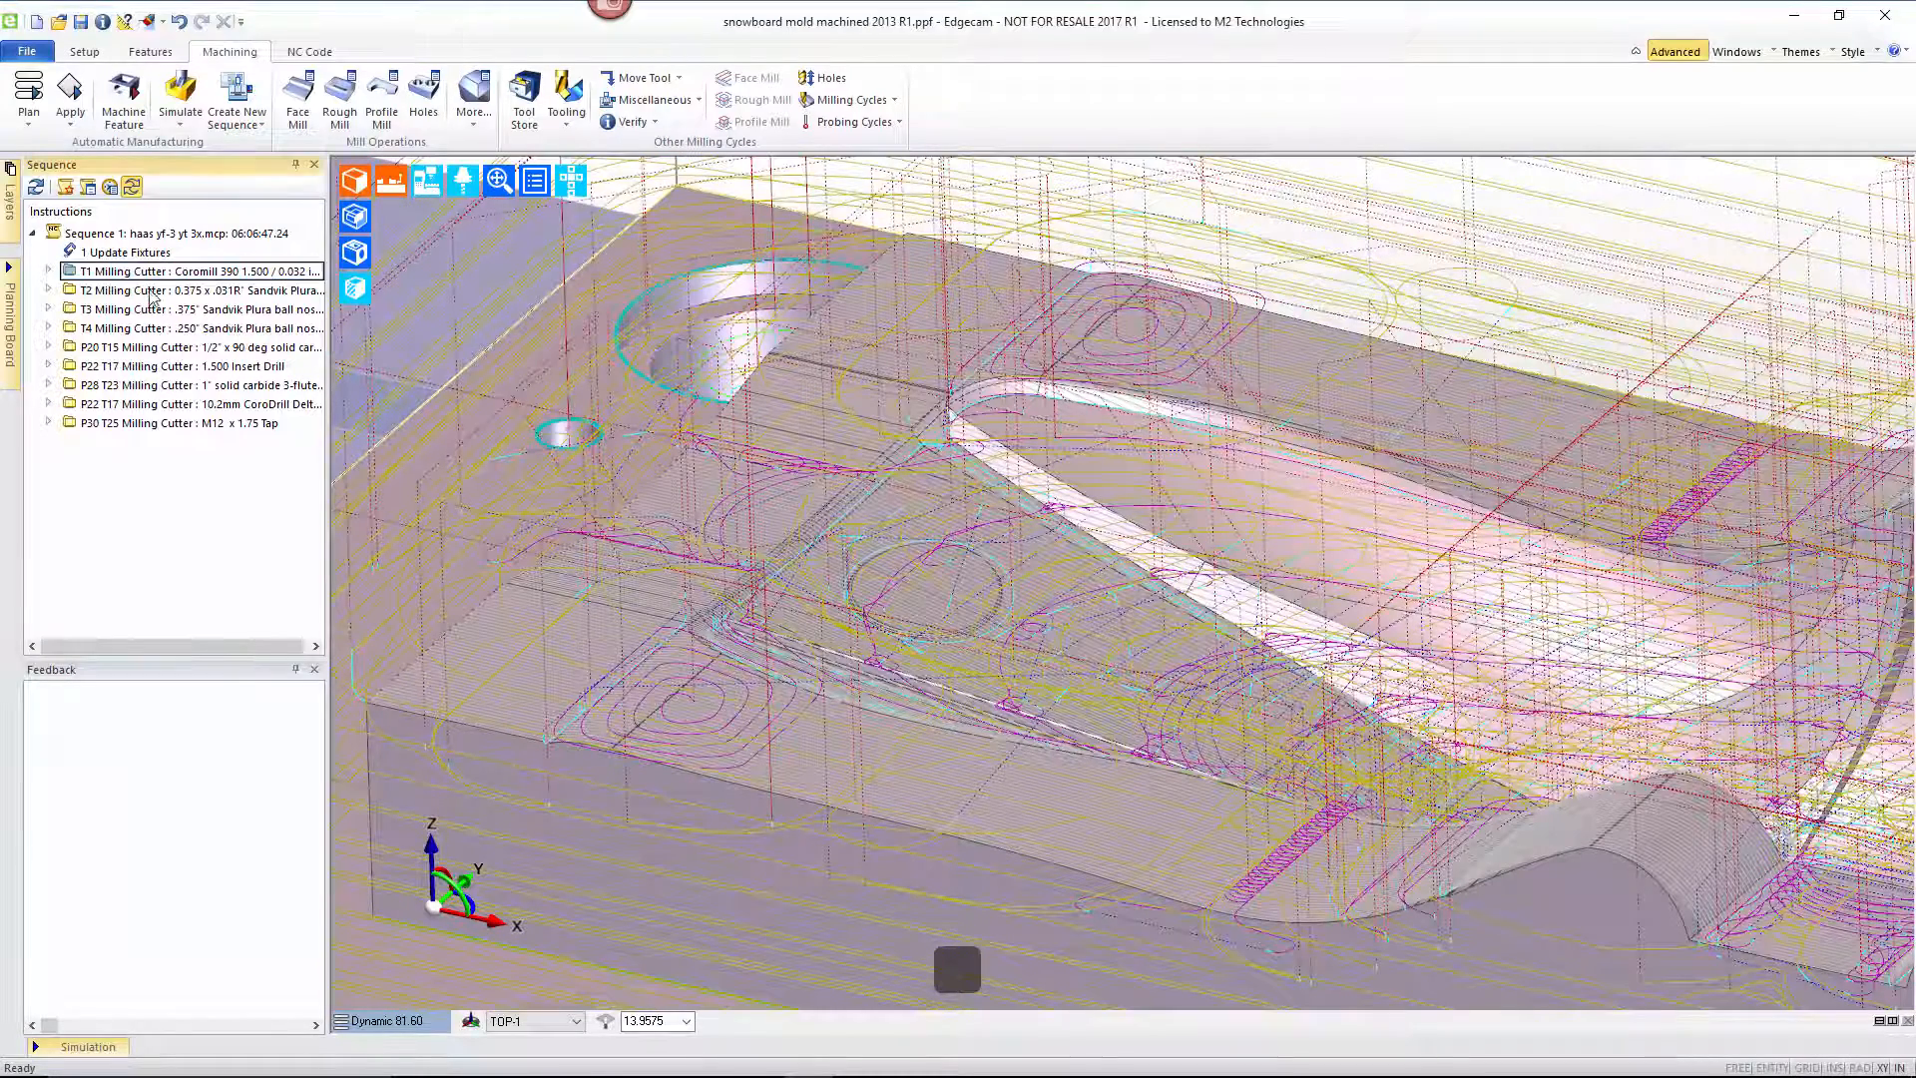
right_click(196, 299)
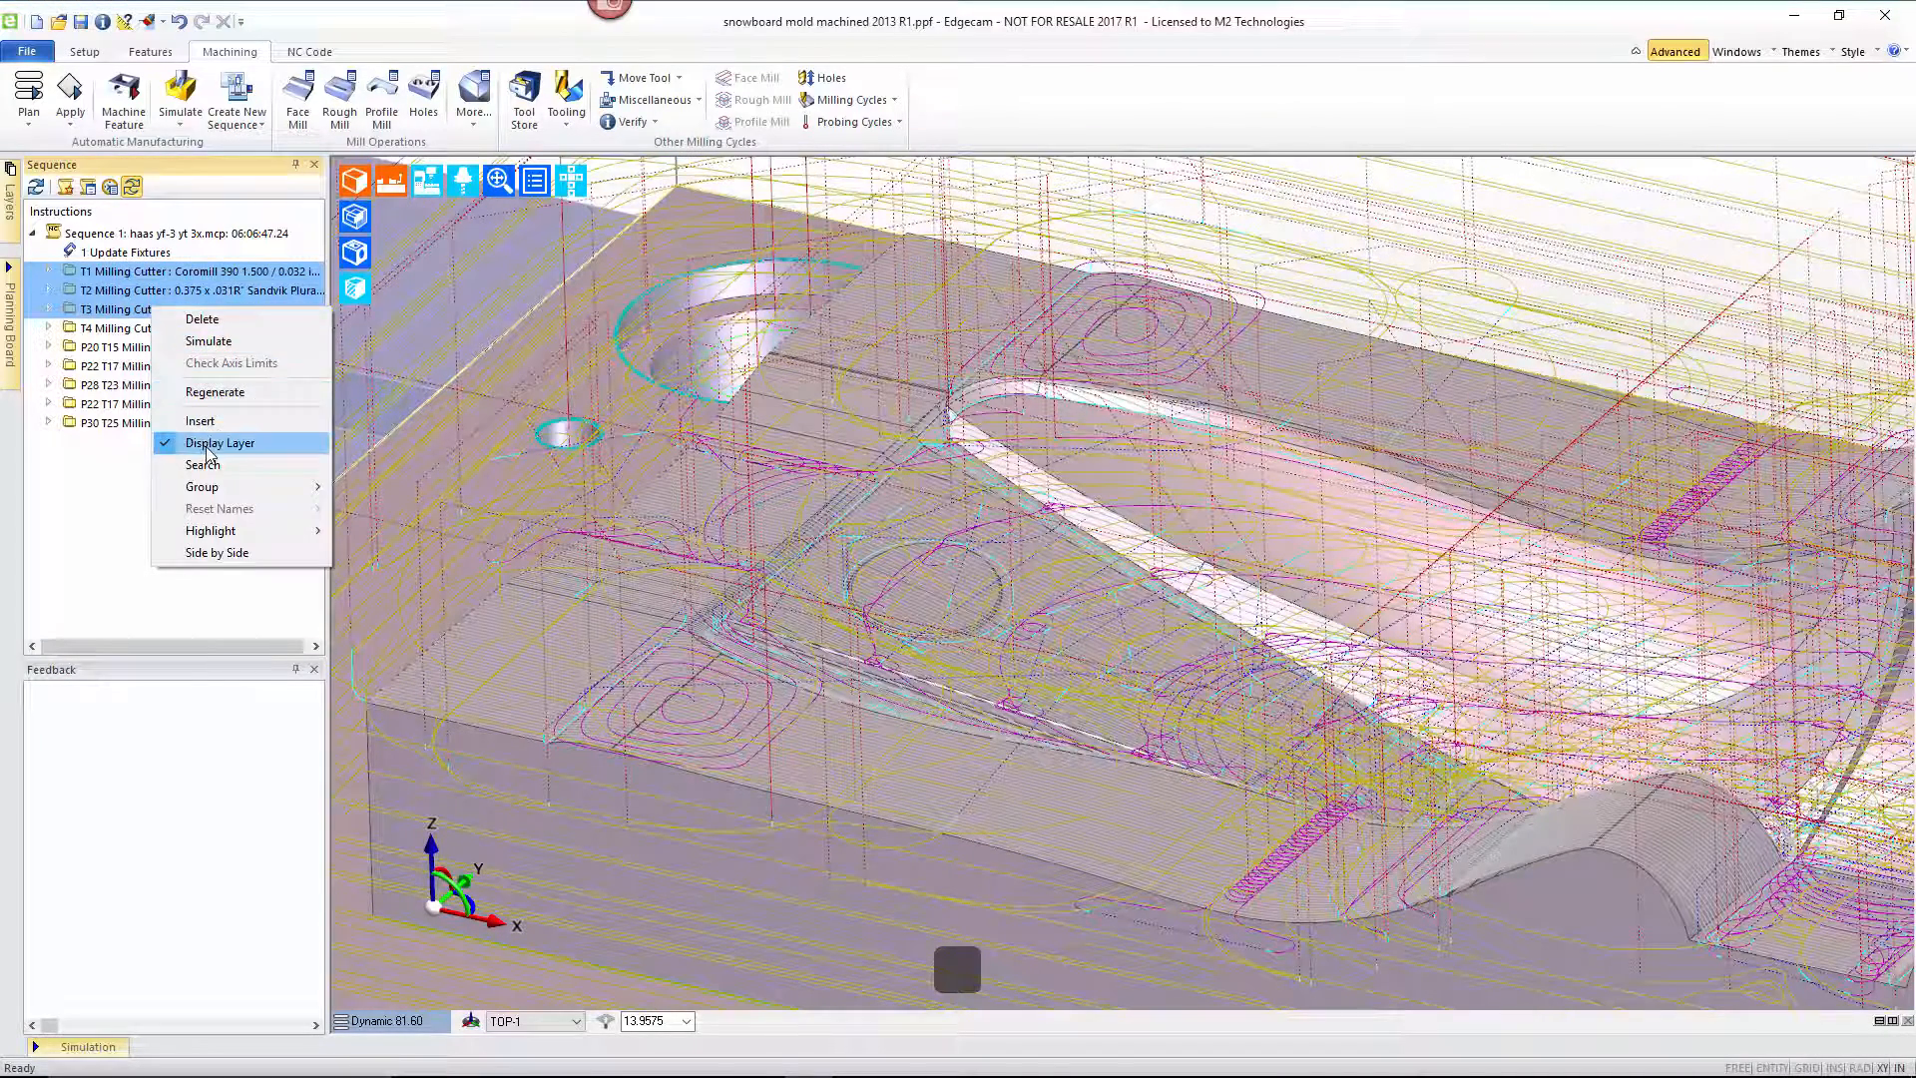
left_click(220, 443)
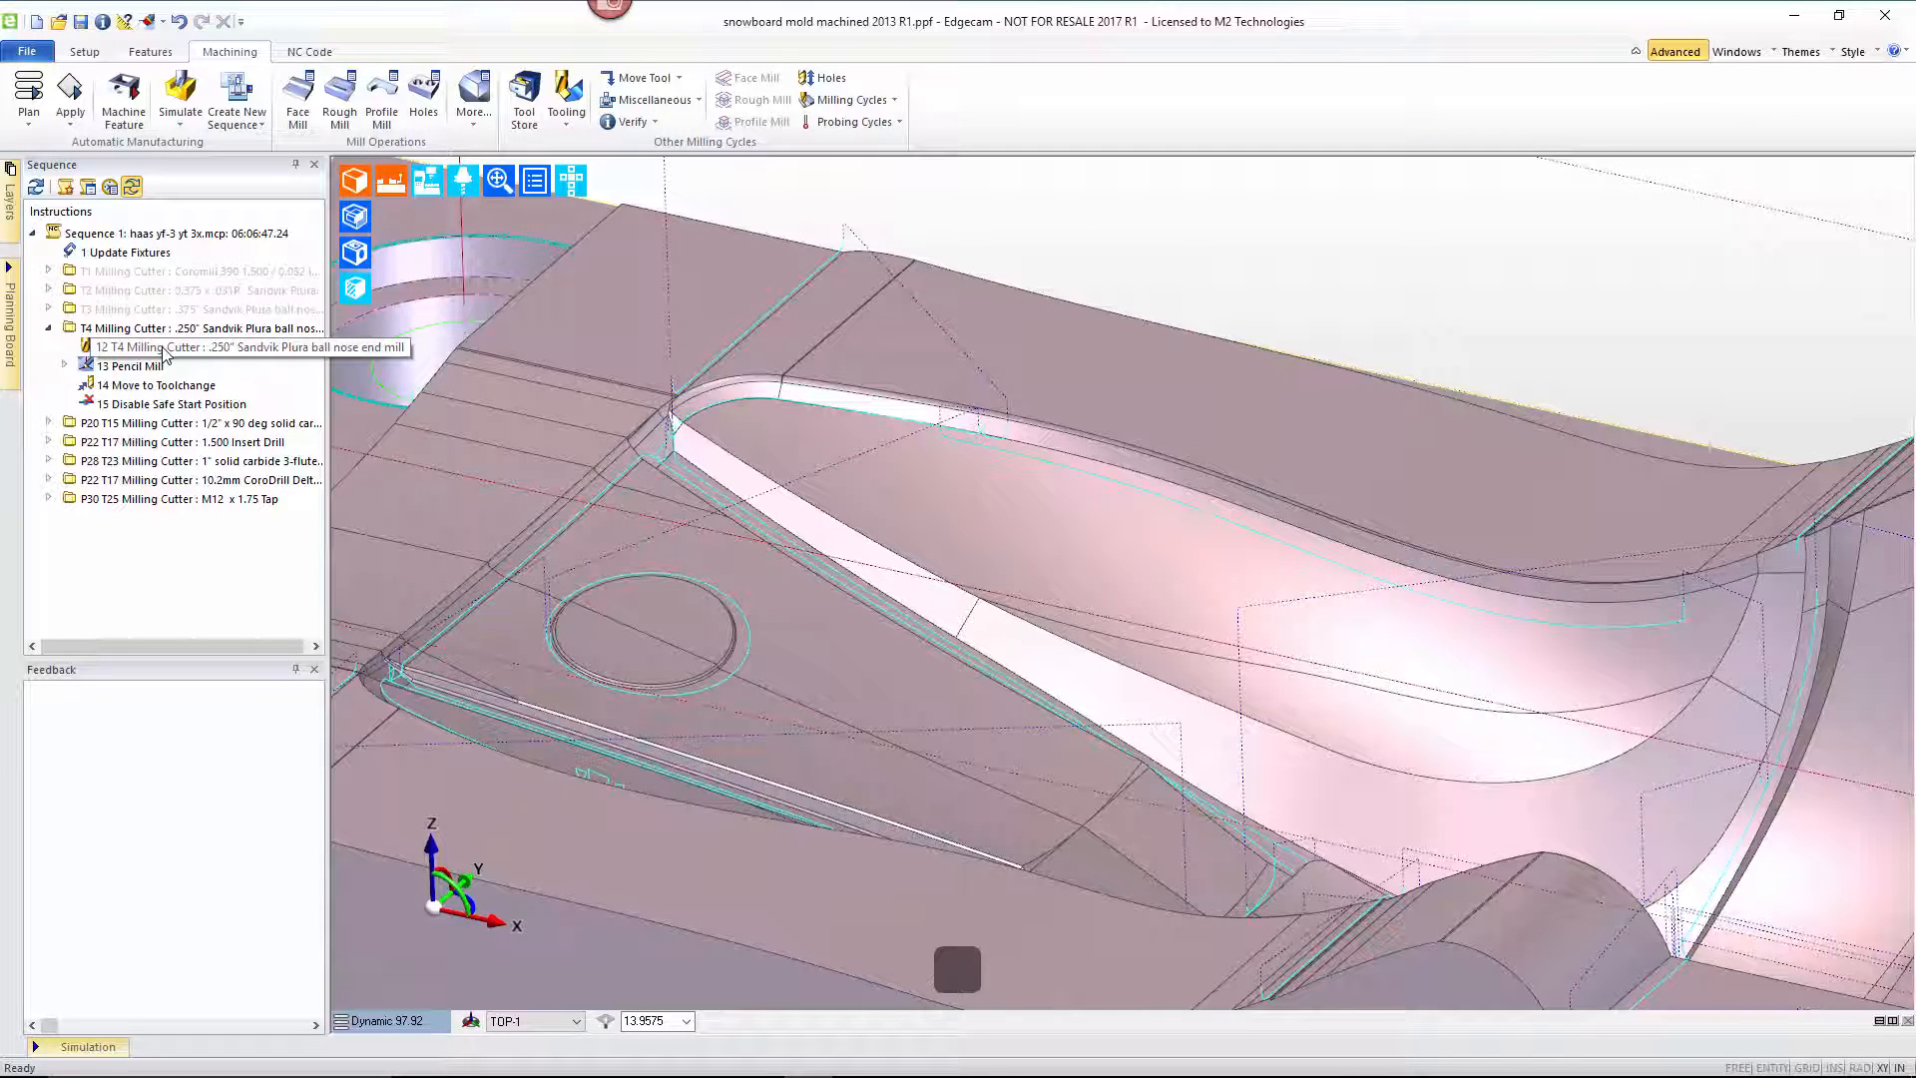
mouse_move(166, 355)
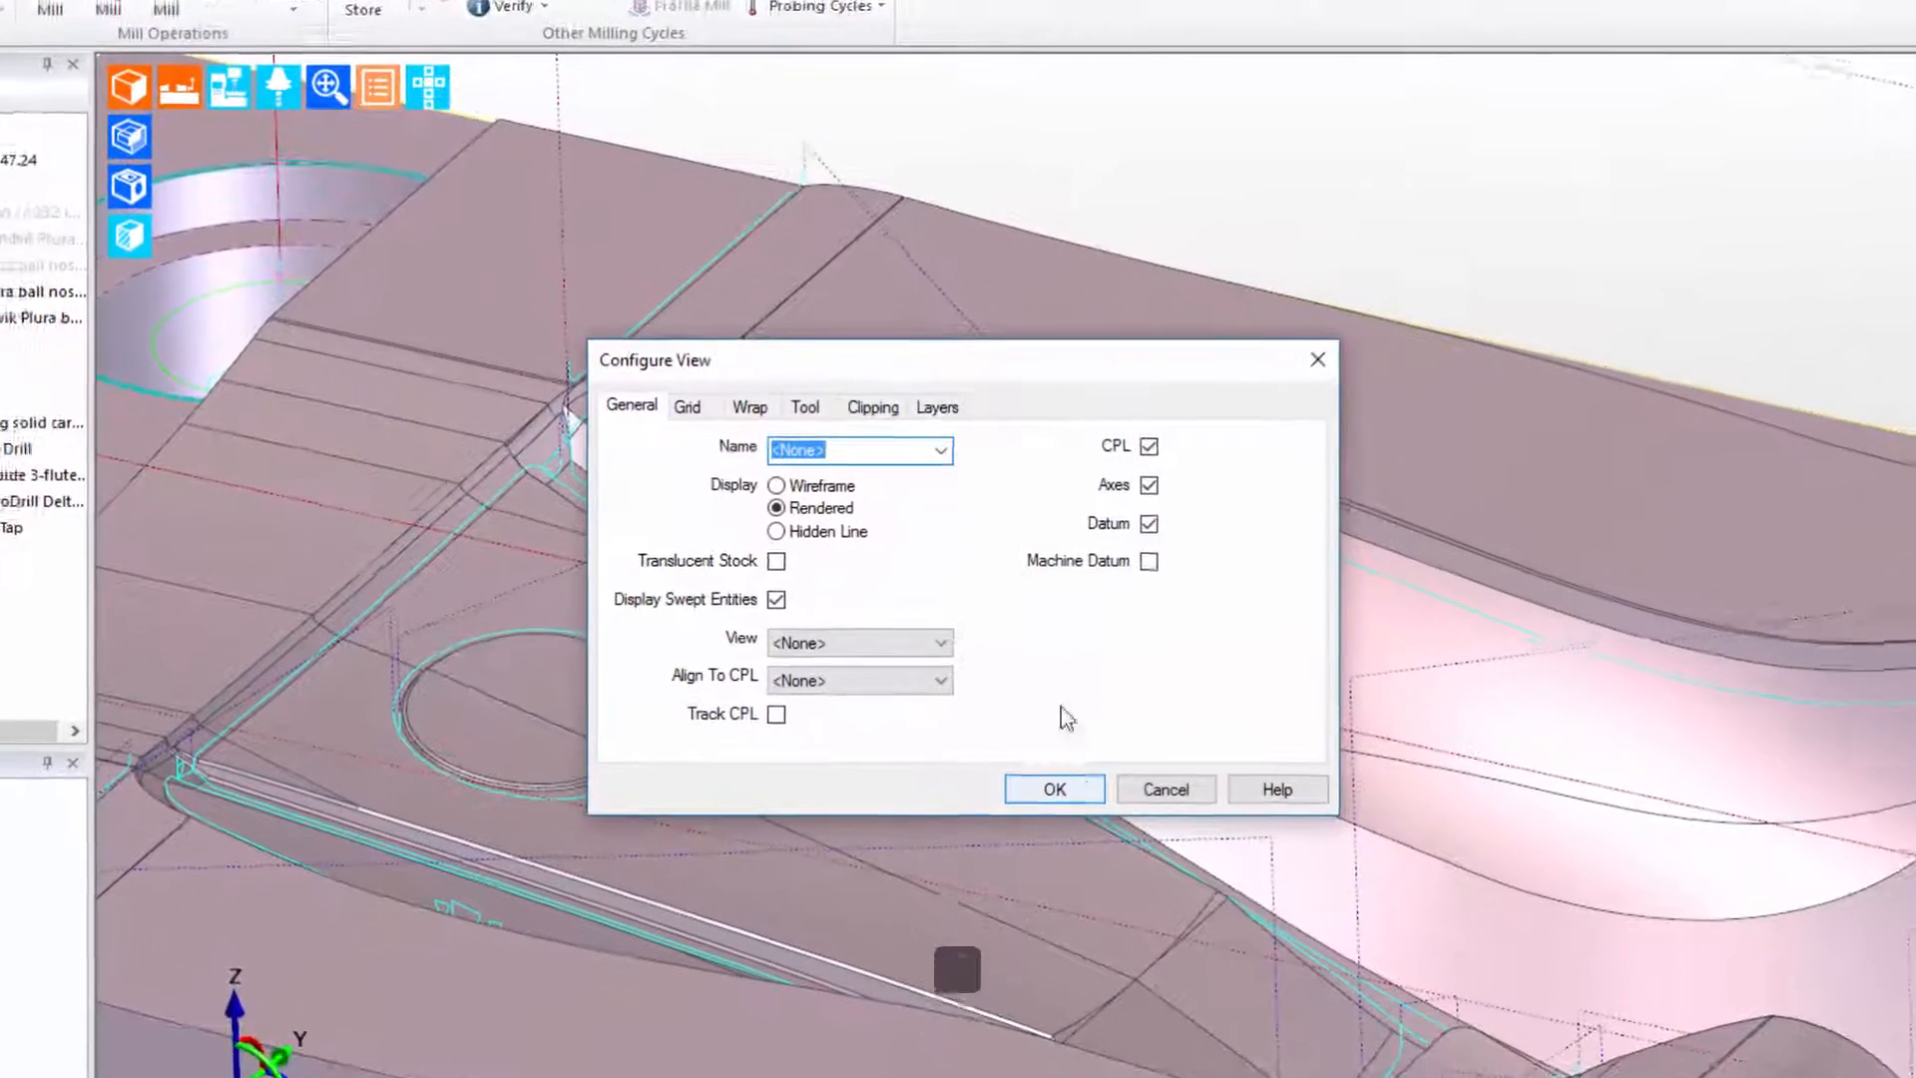
- On the Tool tab untick Lead, Rapid and High Feed Rate Moves and apply, leaving only the T4 cutting path
left_click(795, 405)
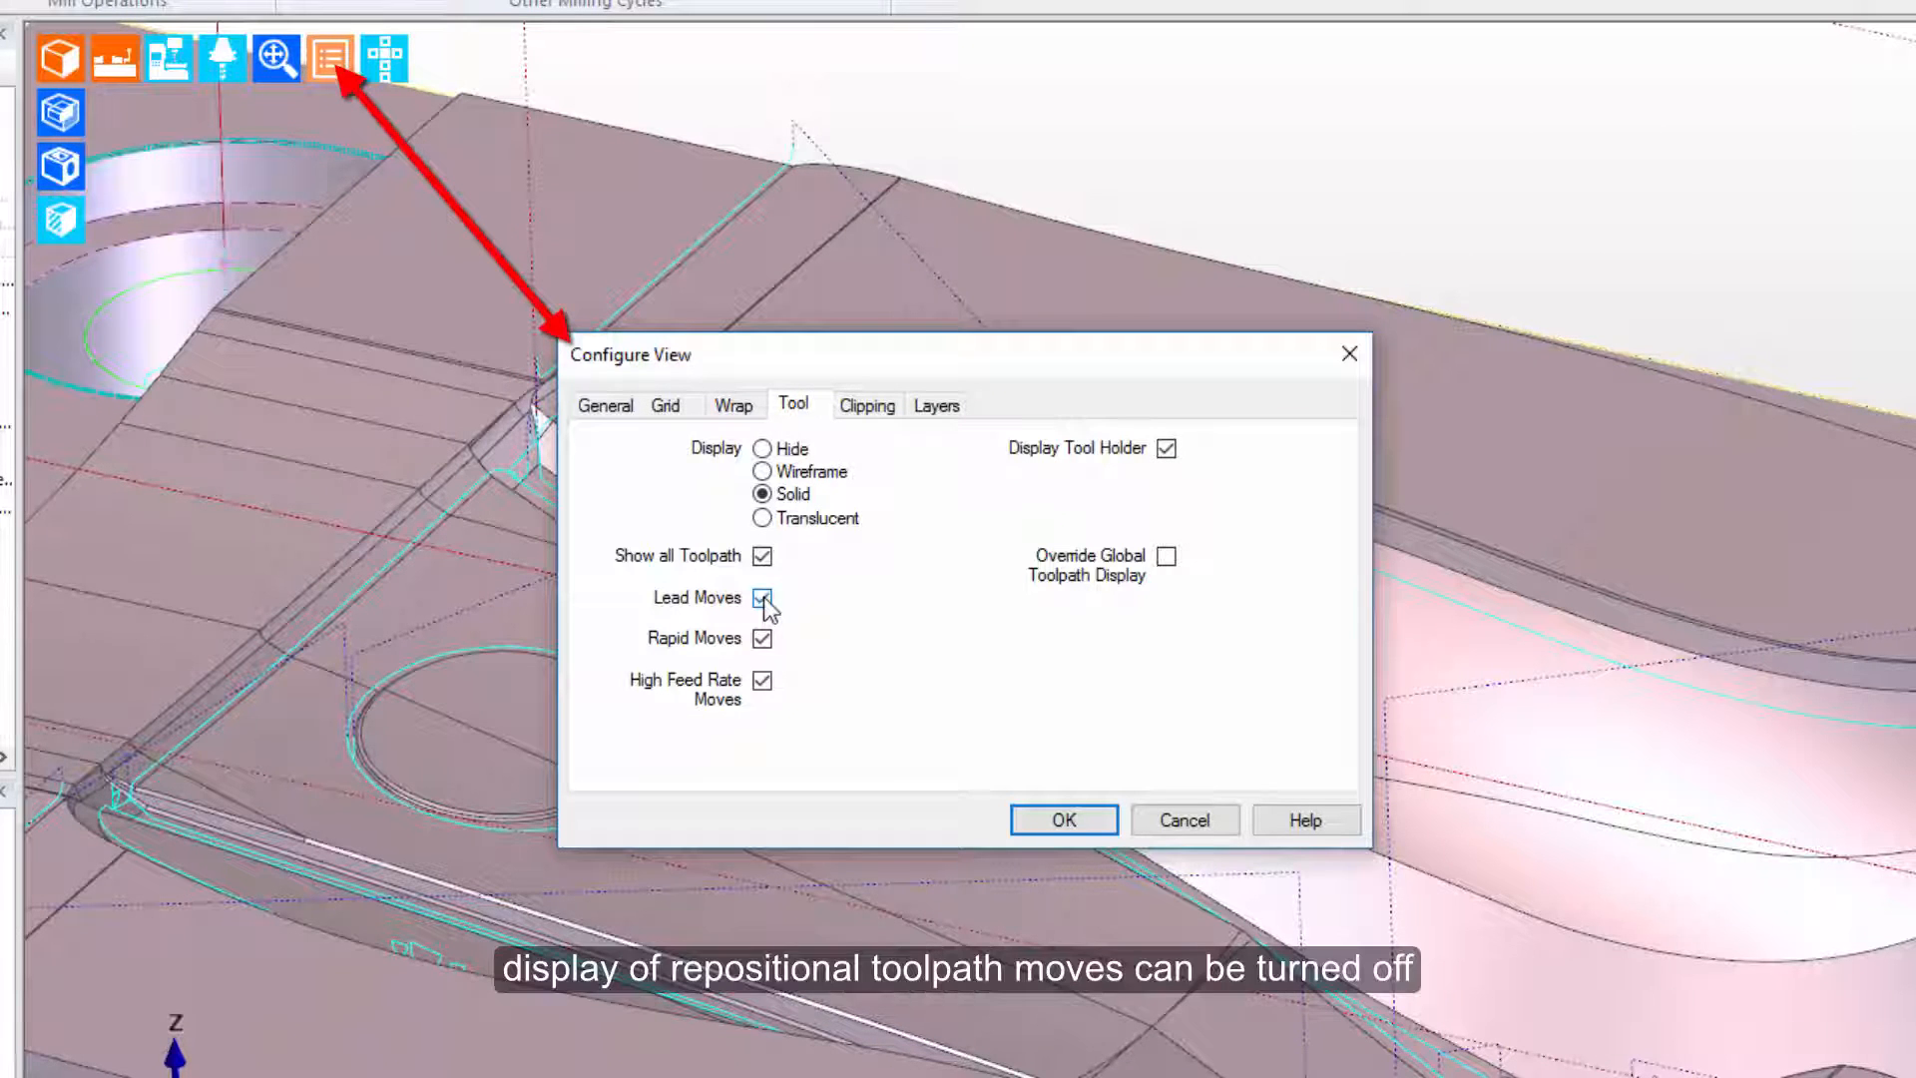
left_click(761, 597)
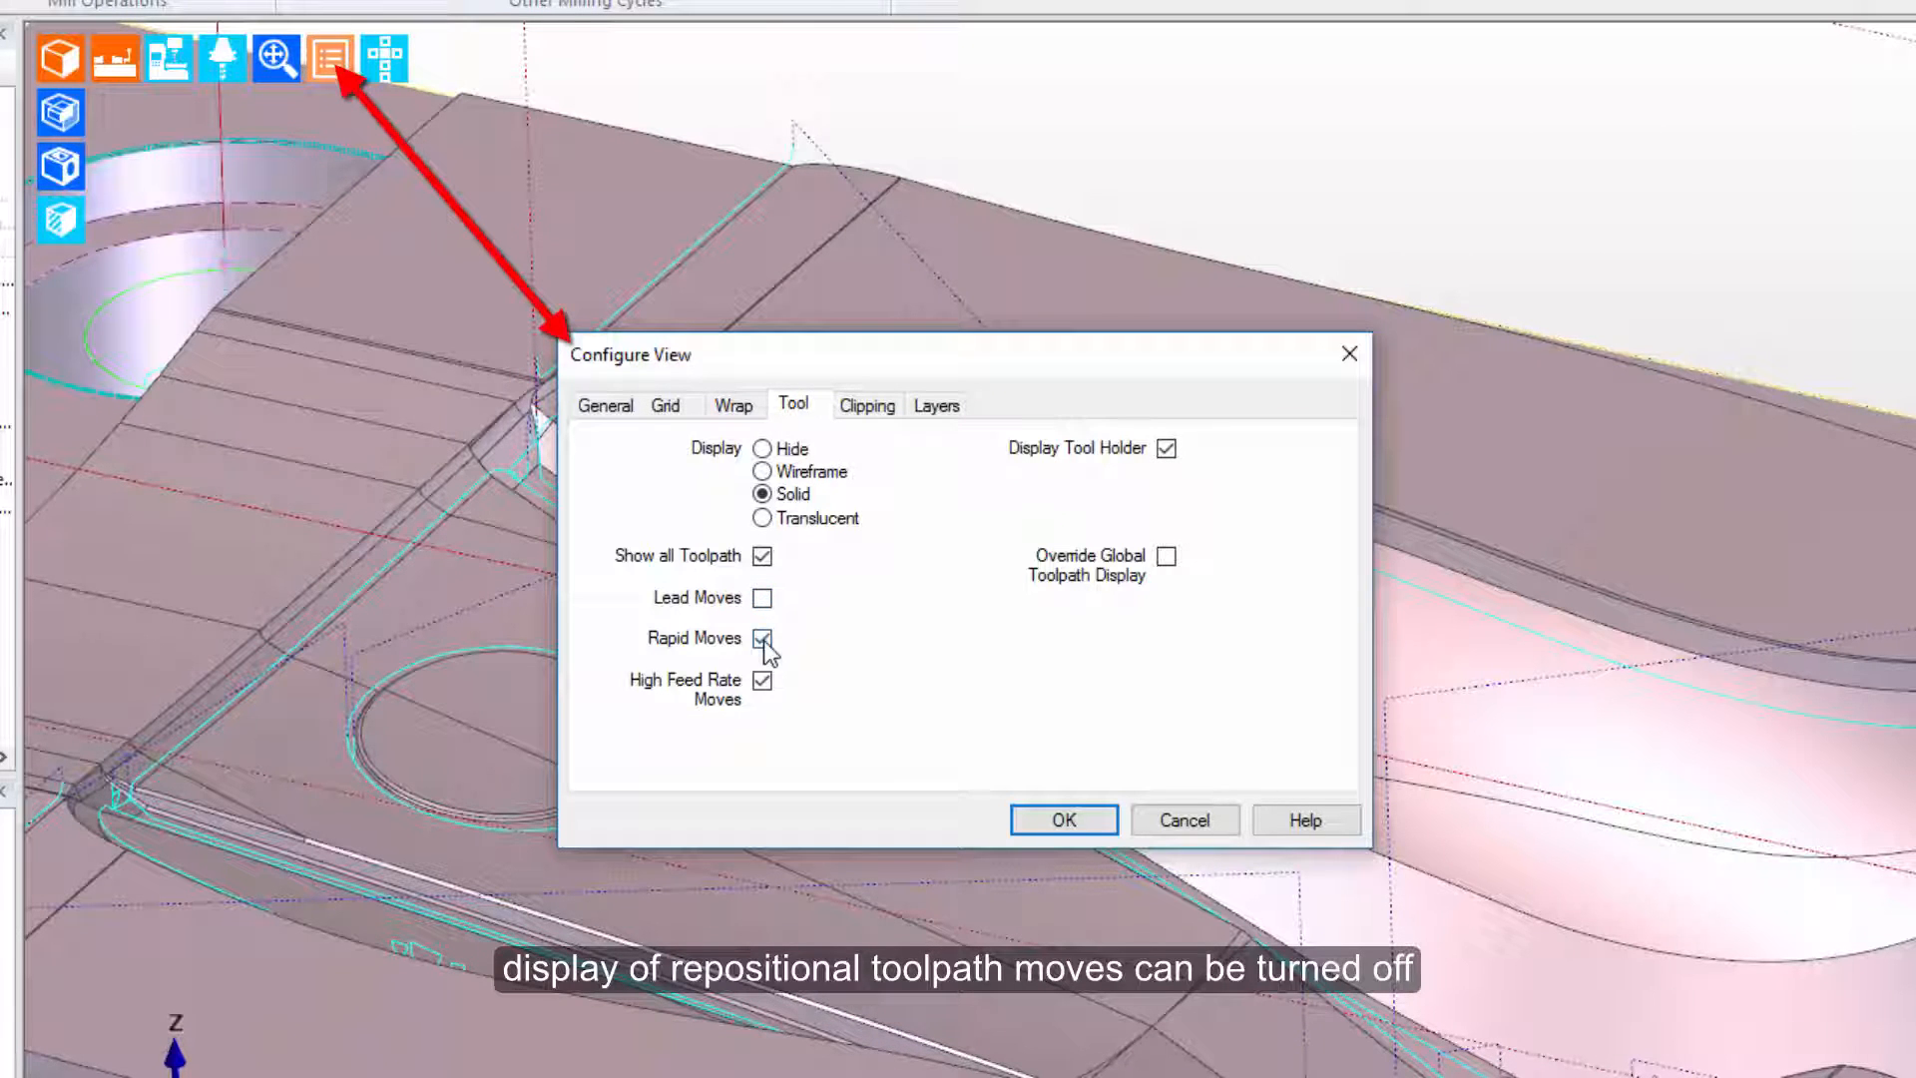
left_click(763, 638)
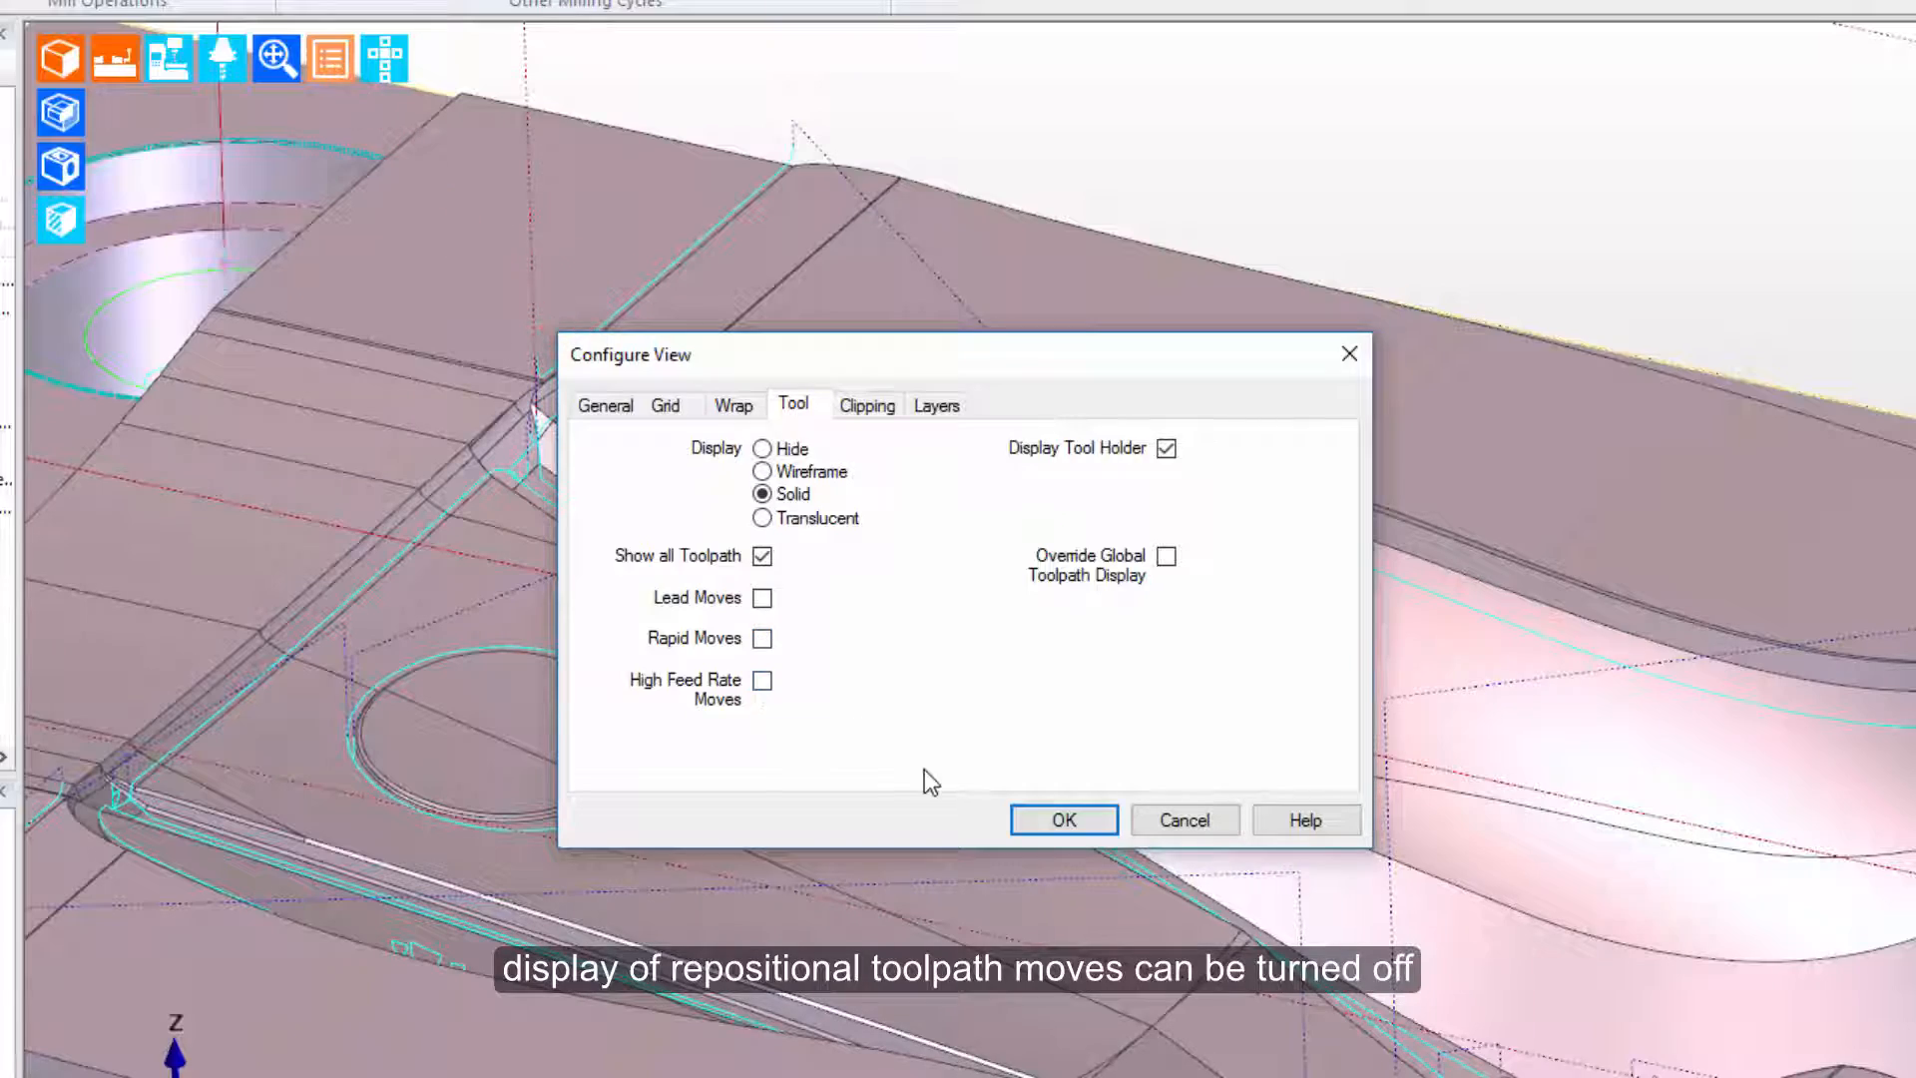
left_click(1062, 818)
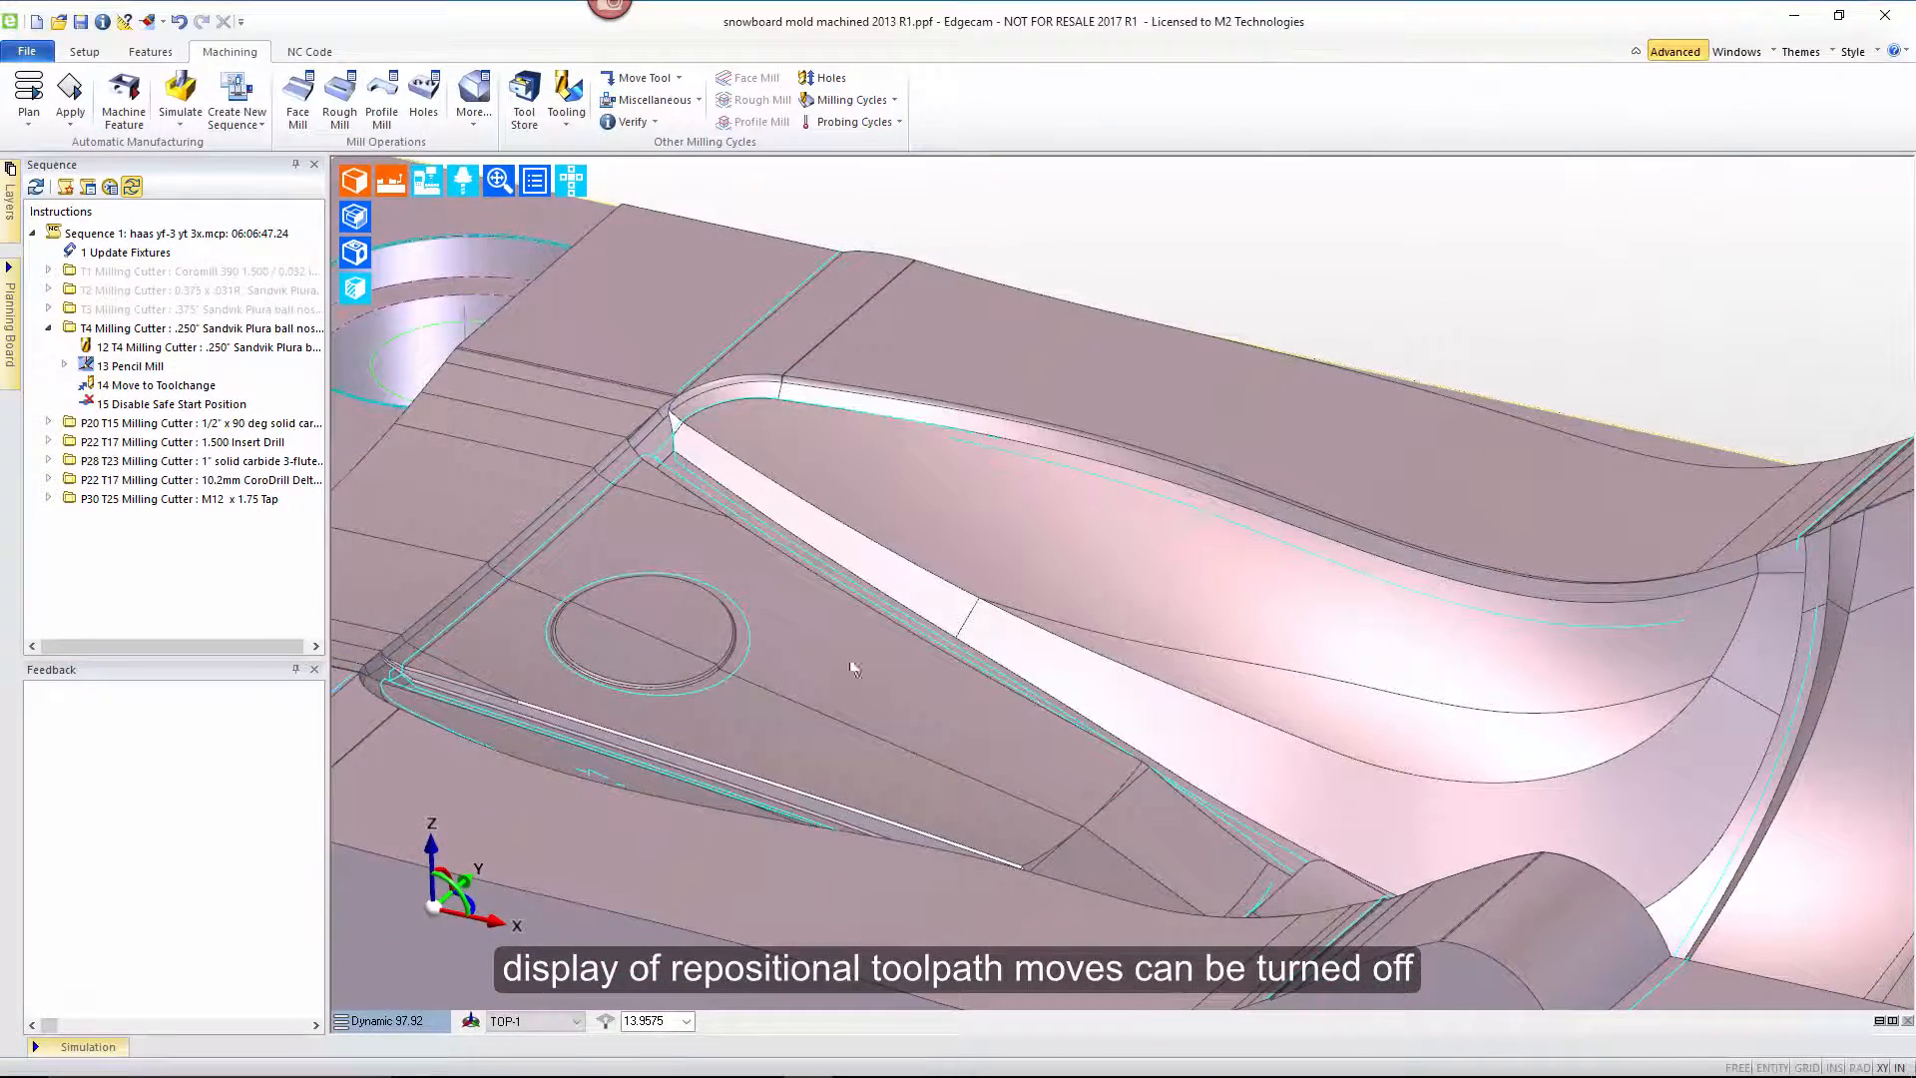
left_click(131, 365)
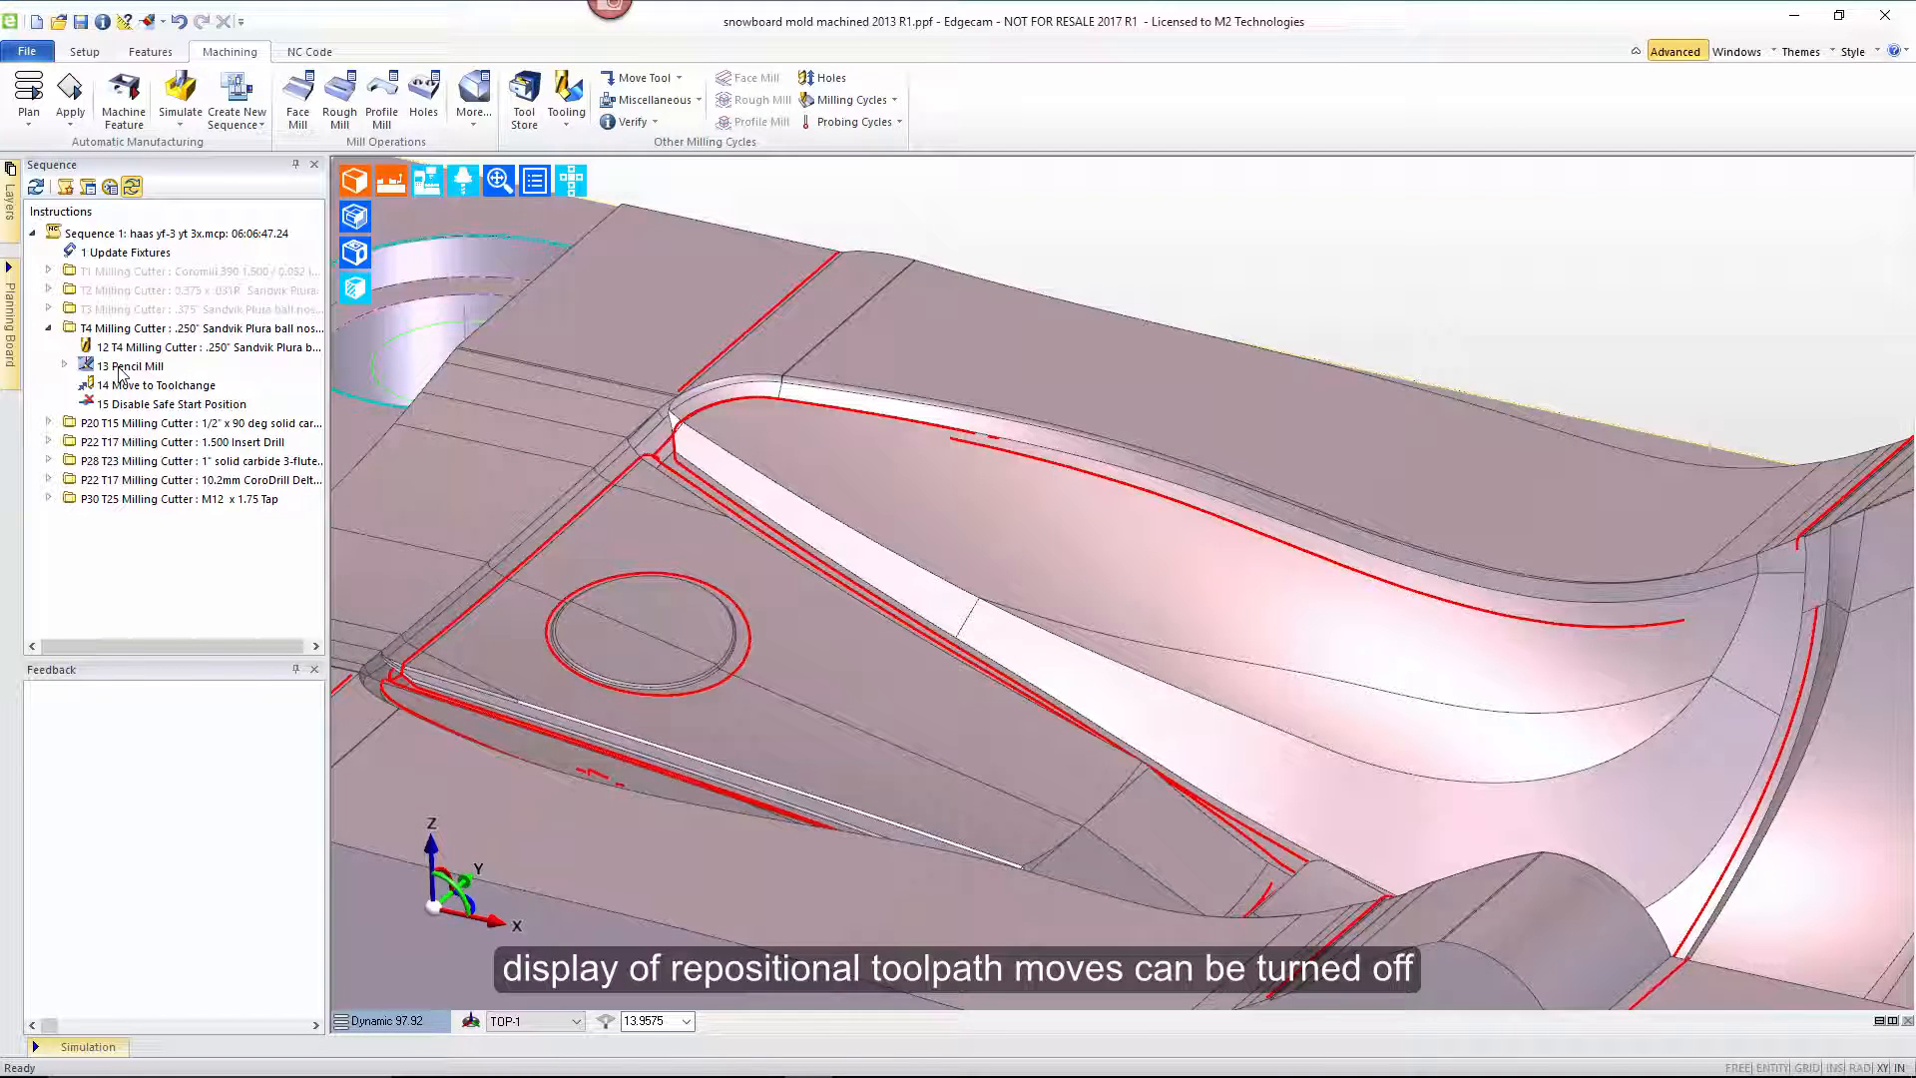
- In Configure View's Tool tab tick Lead, Rapid and High Feed Rate Moves back on, leaving the dialog open
left_click(535, 180)
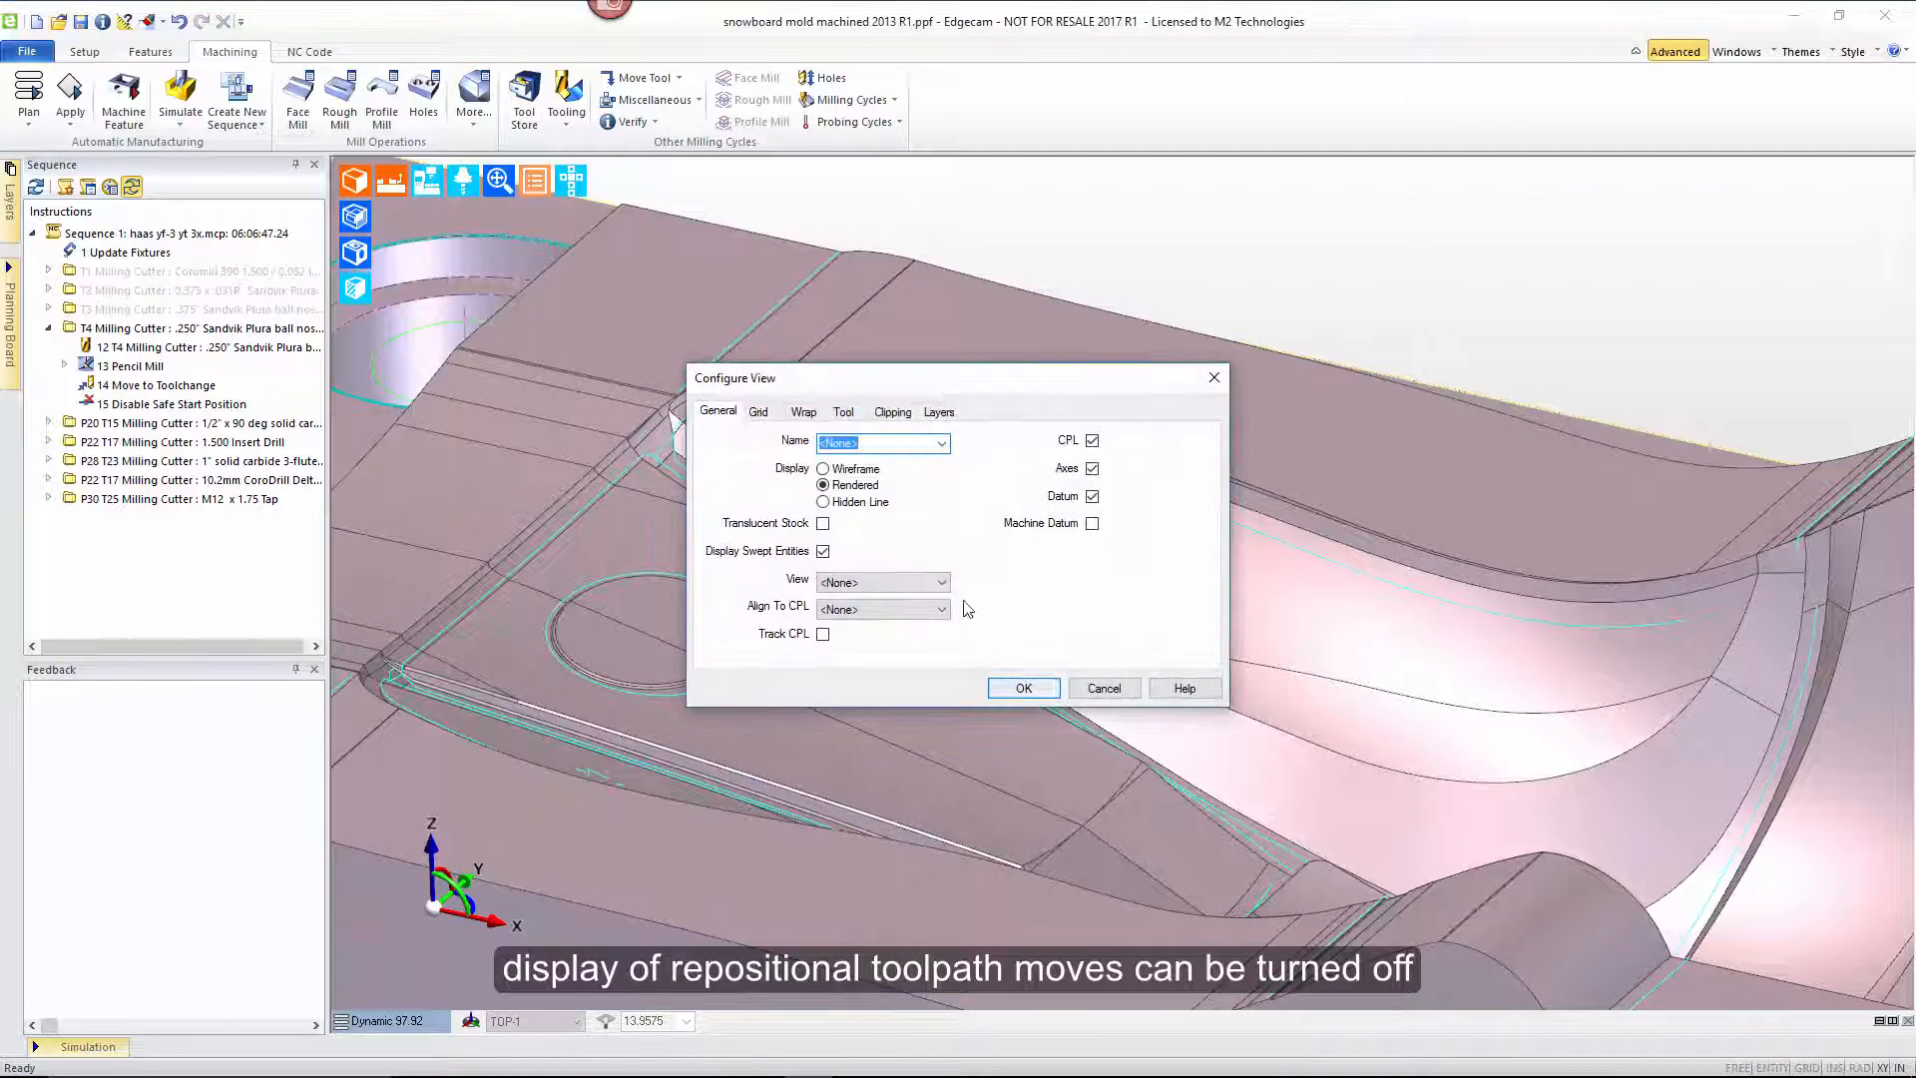
left_click(843, 411)
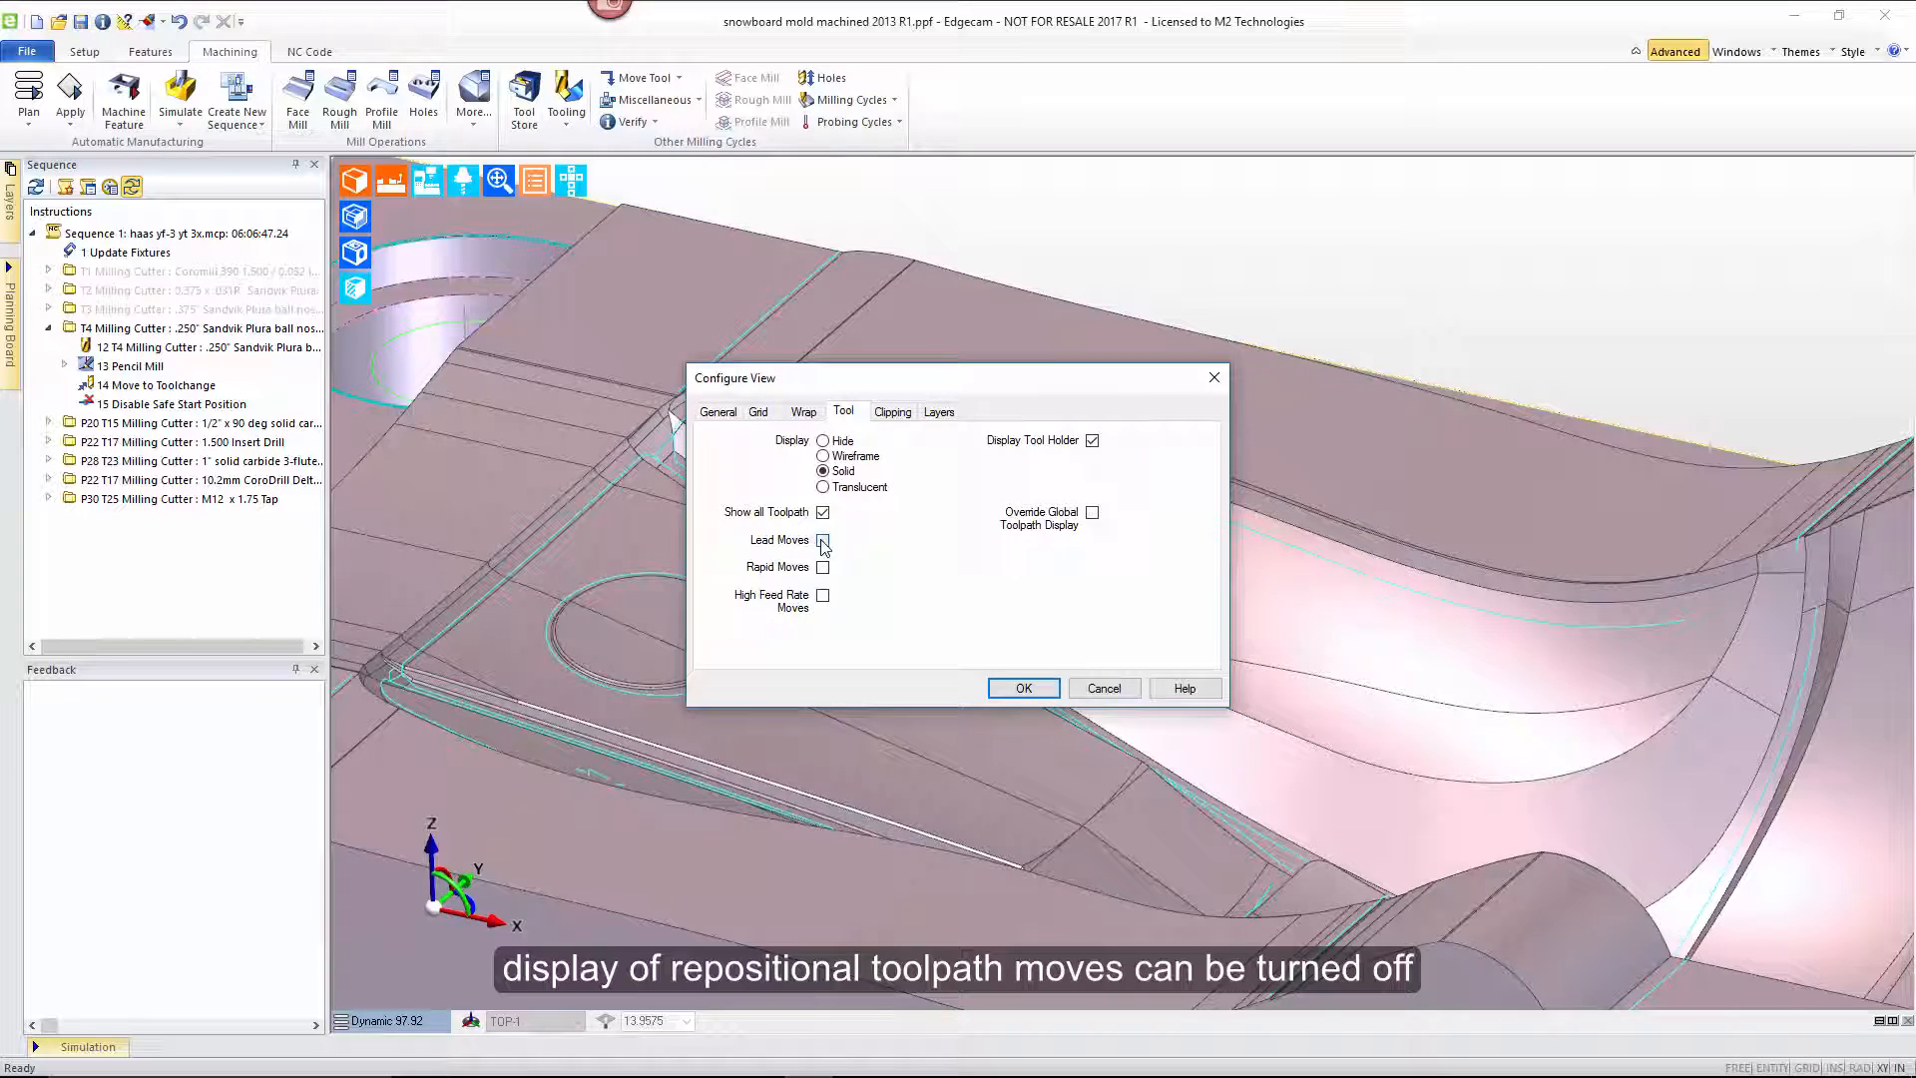
left_click(1022, 689)
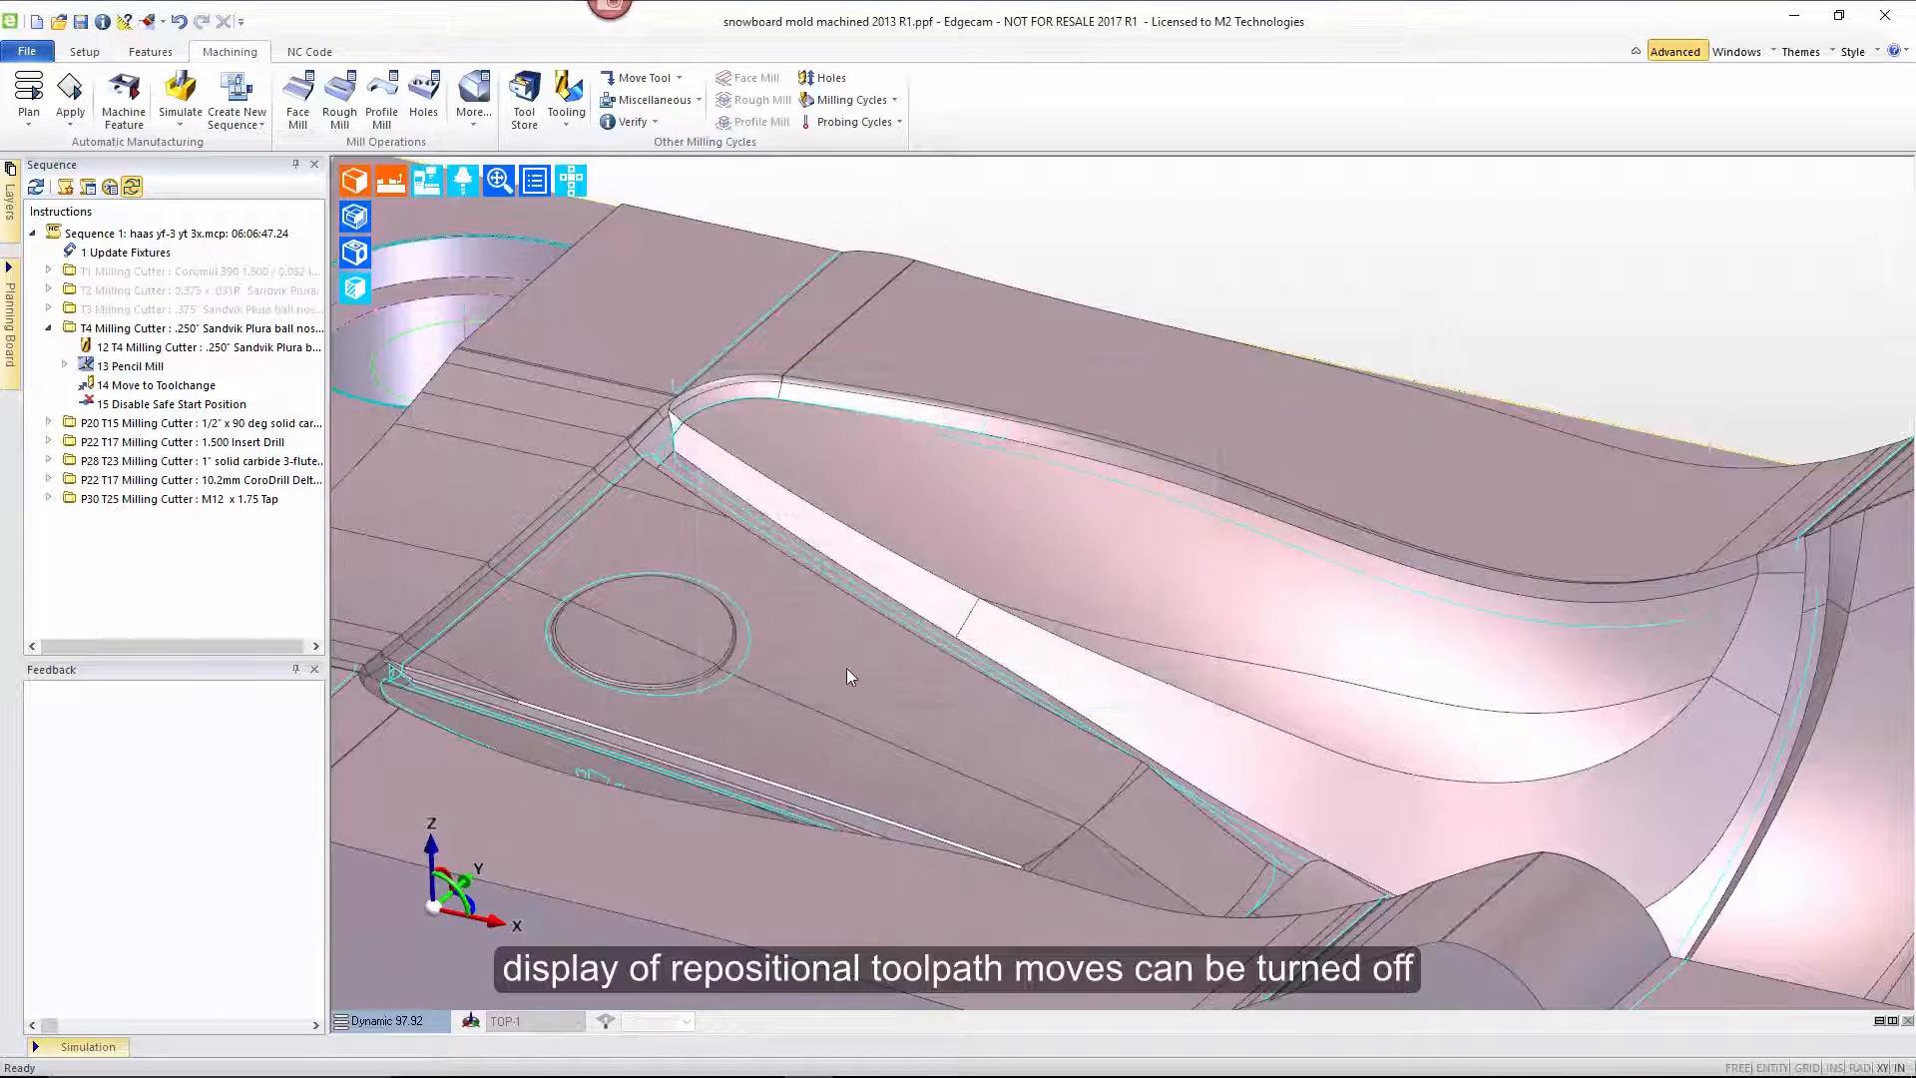
left_click(132, 366)
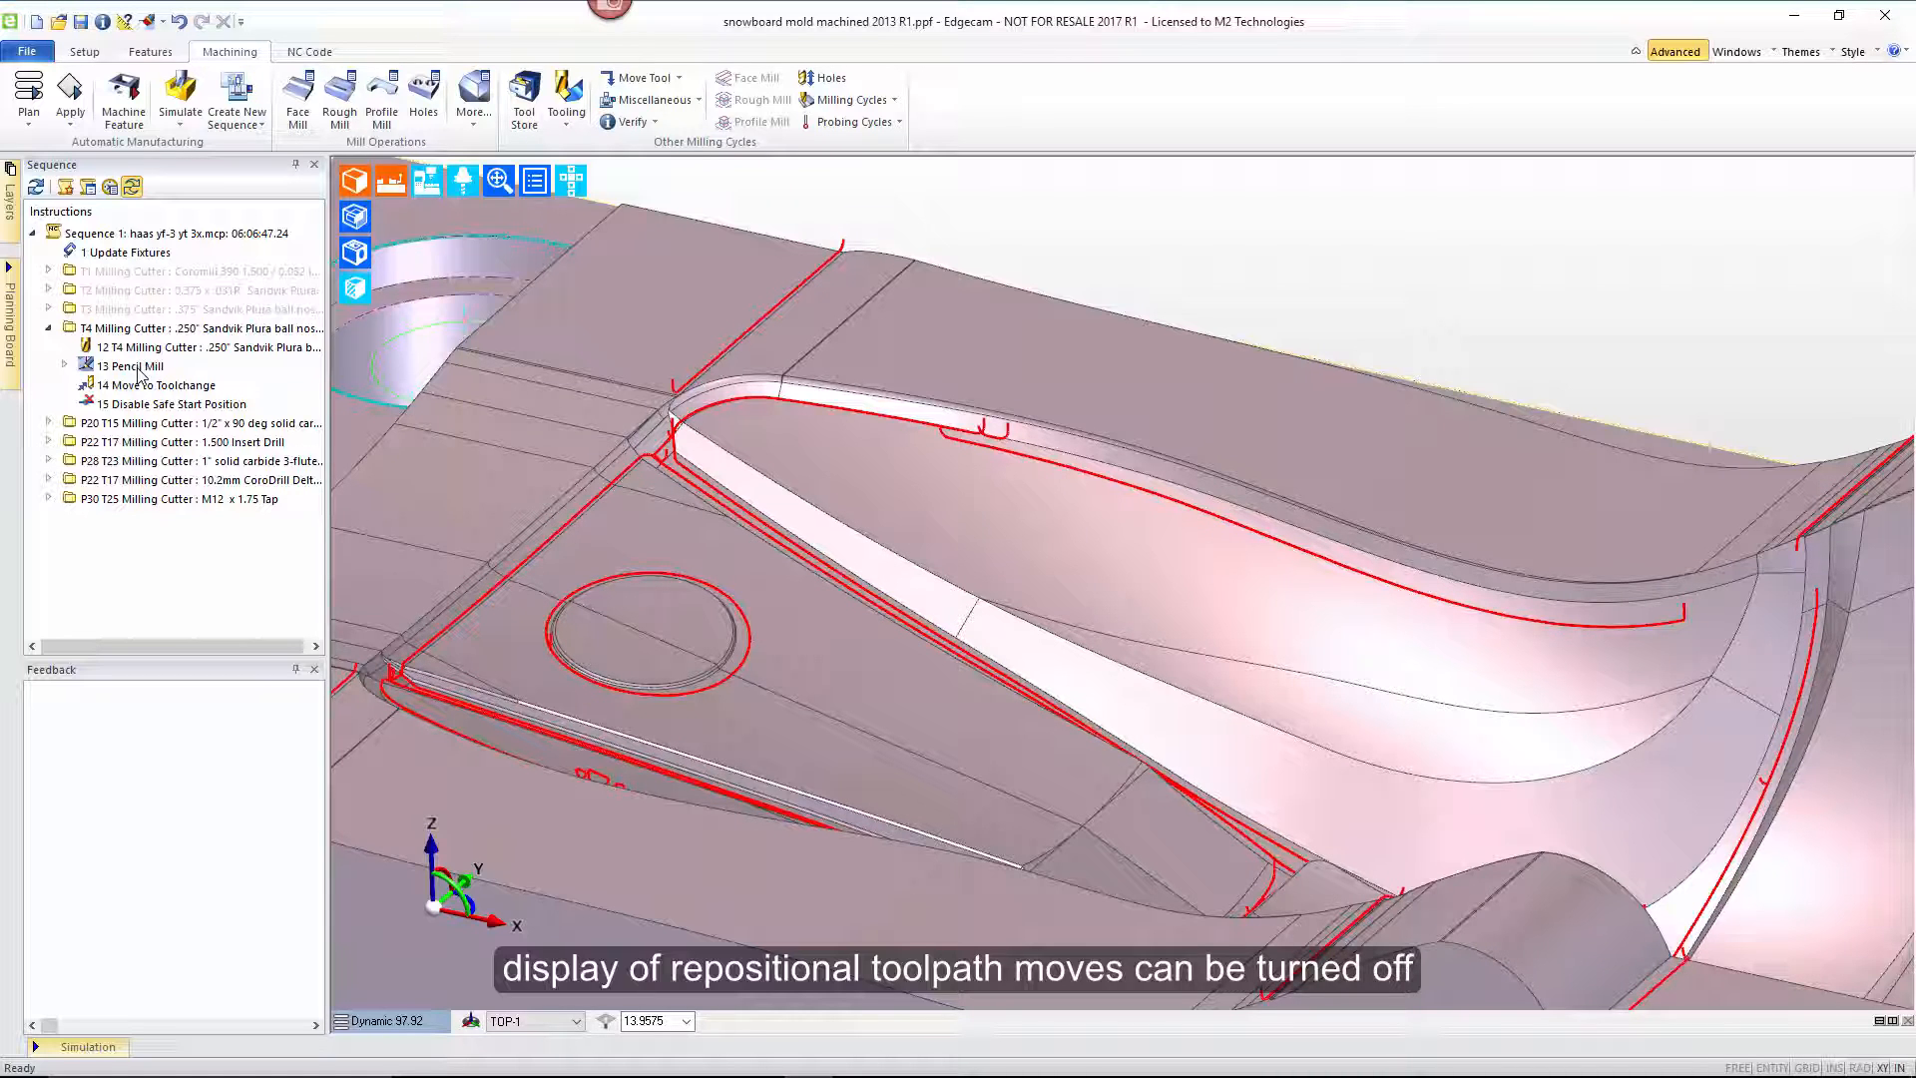
left_click(499, 180)
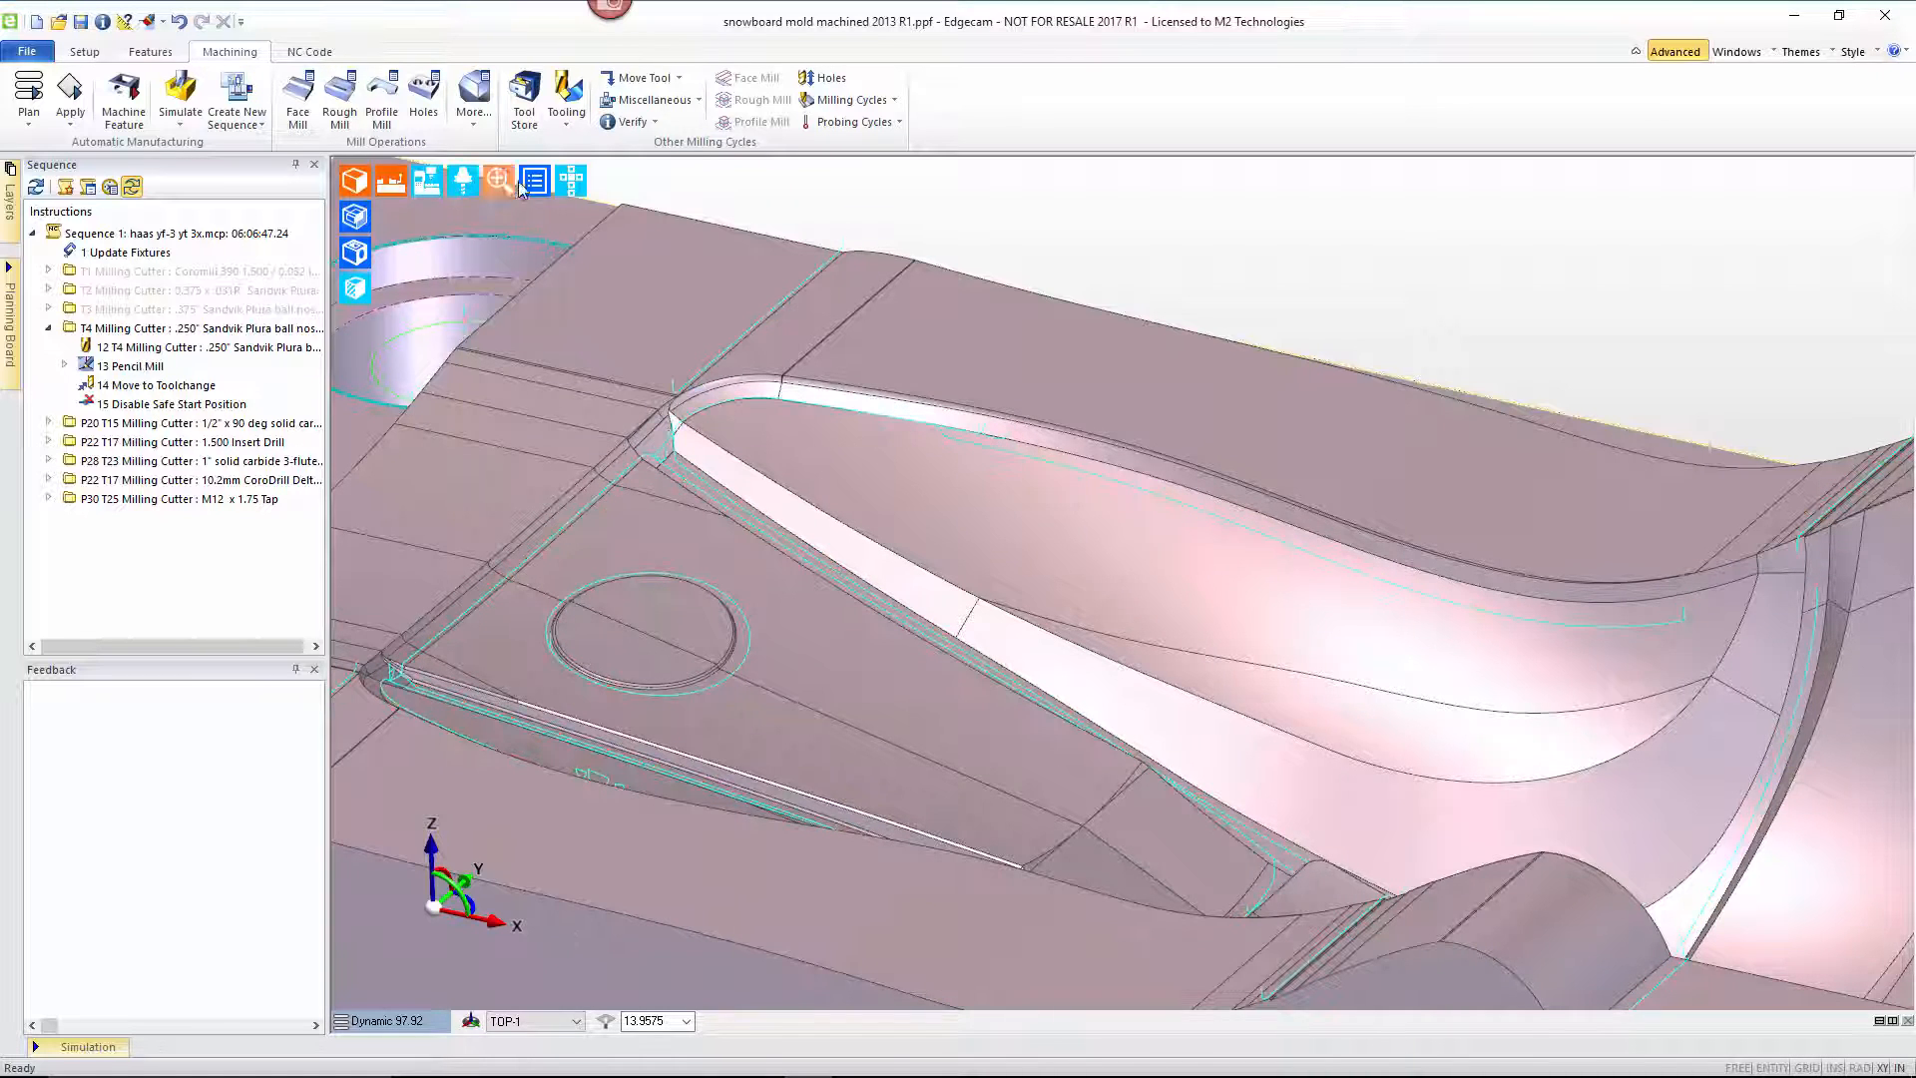
left_click(497, 182)
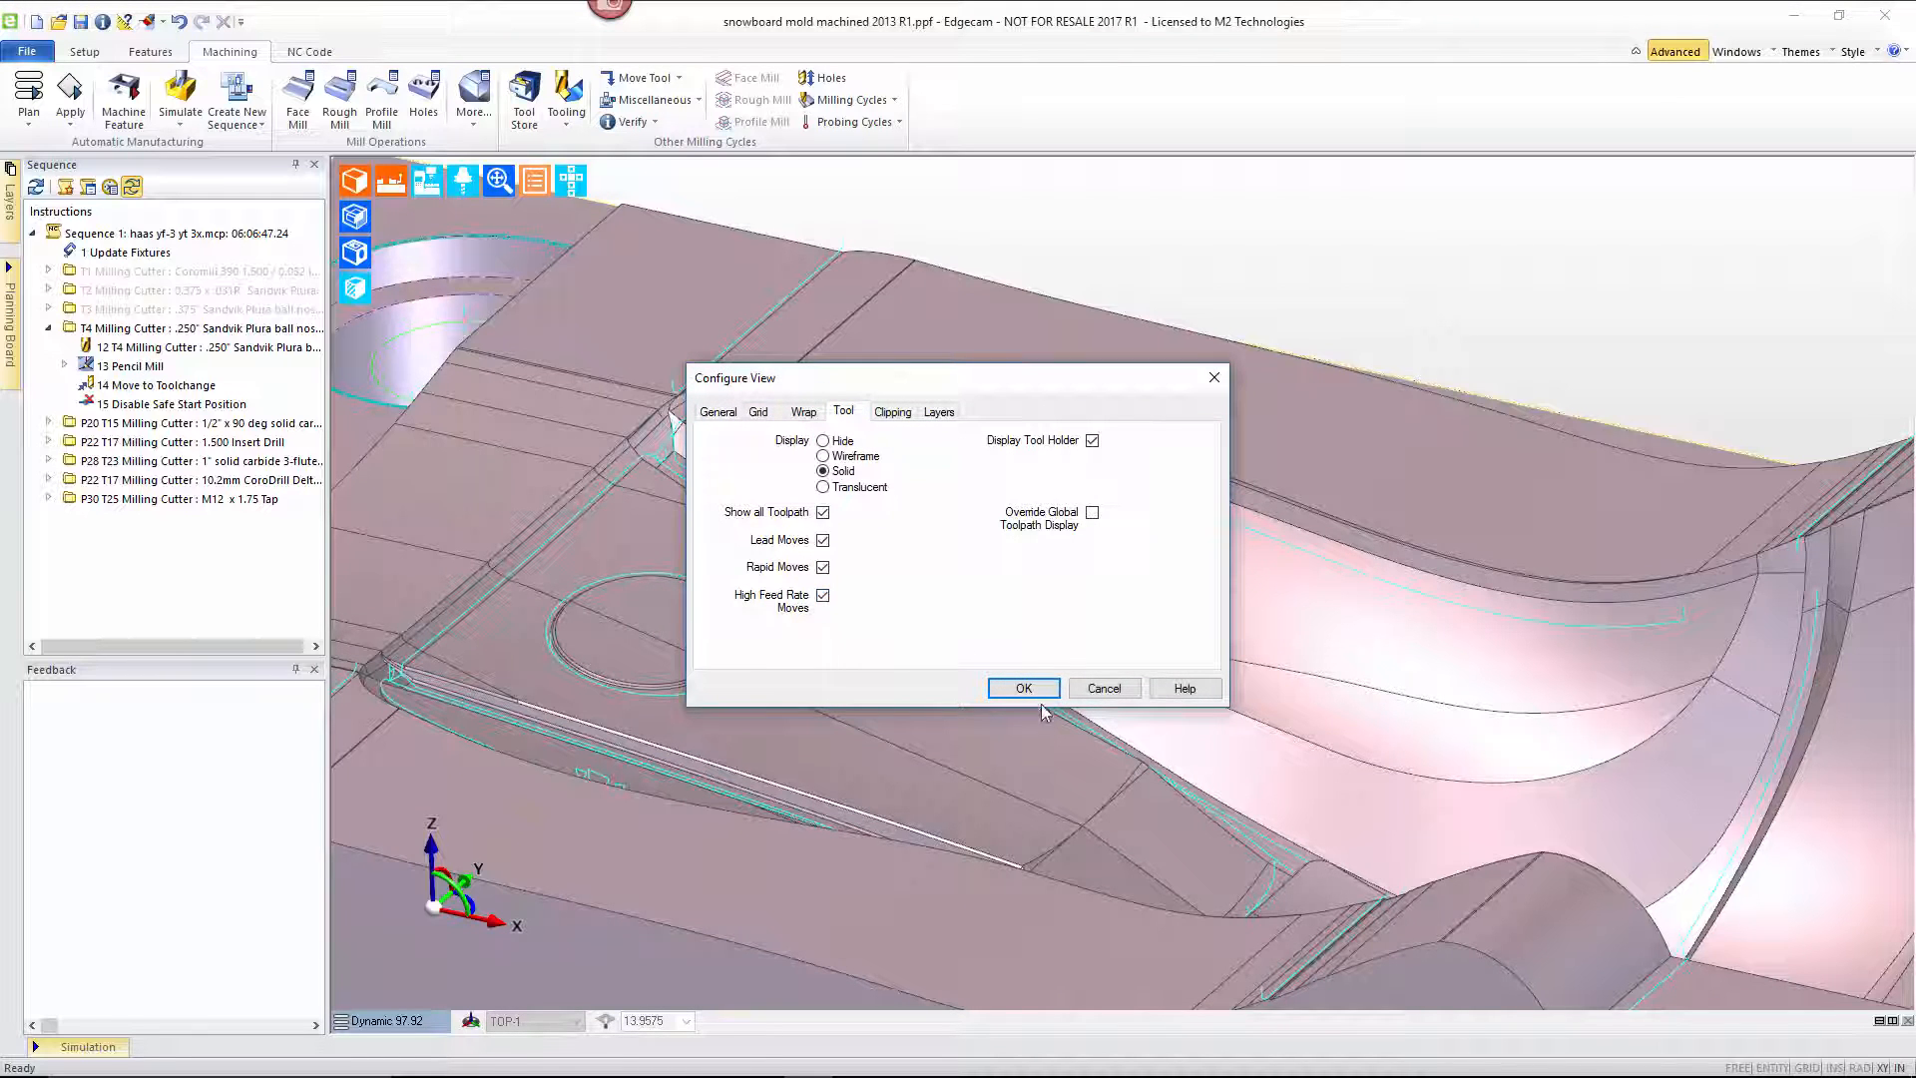
- Confirm Configure View and highlight the 13 Pencil Mill toolpath with its restored lead and rapid moves
left_click(1022, 688)
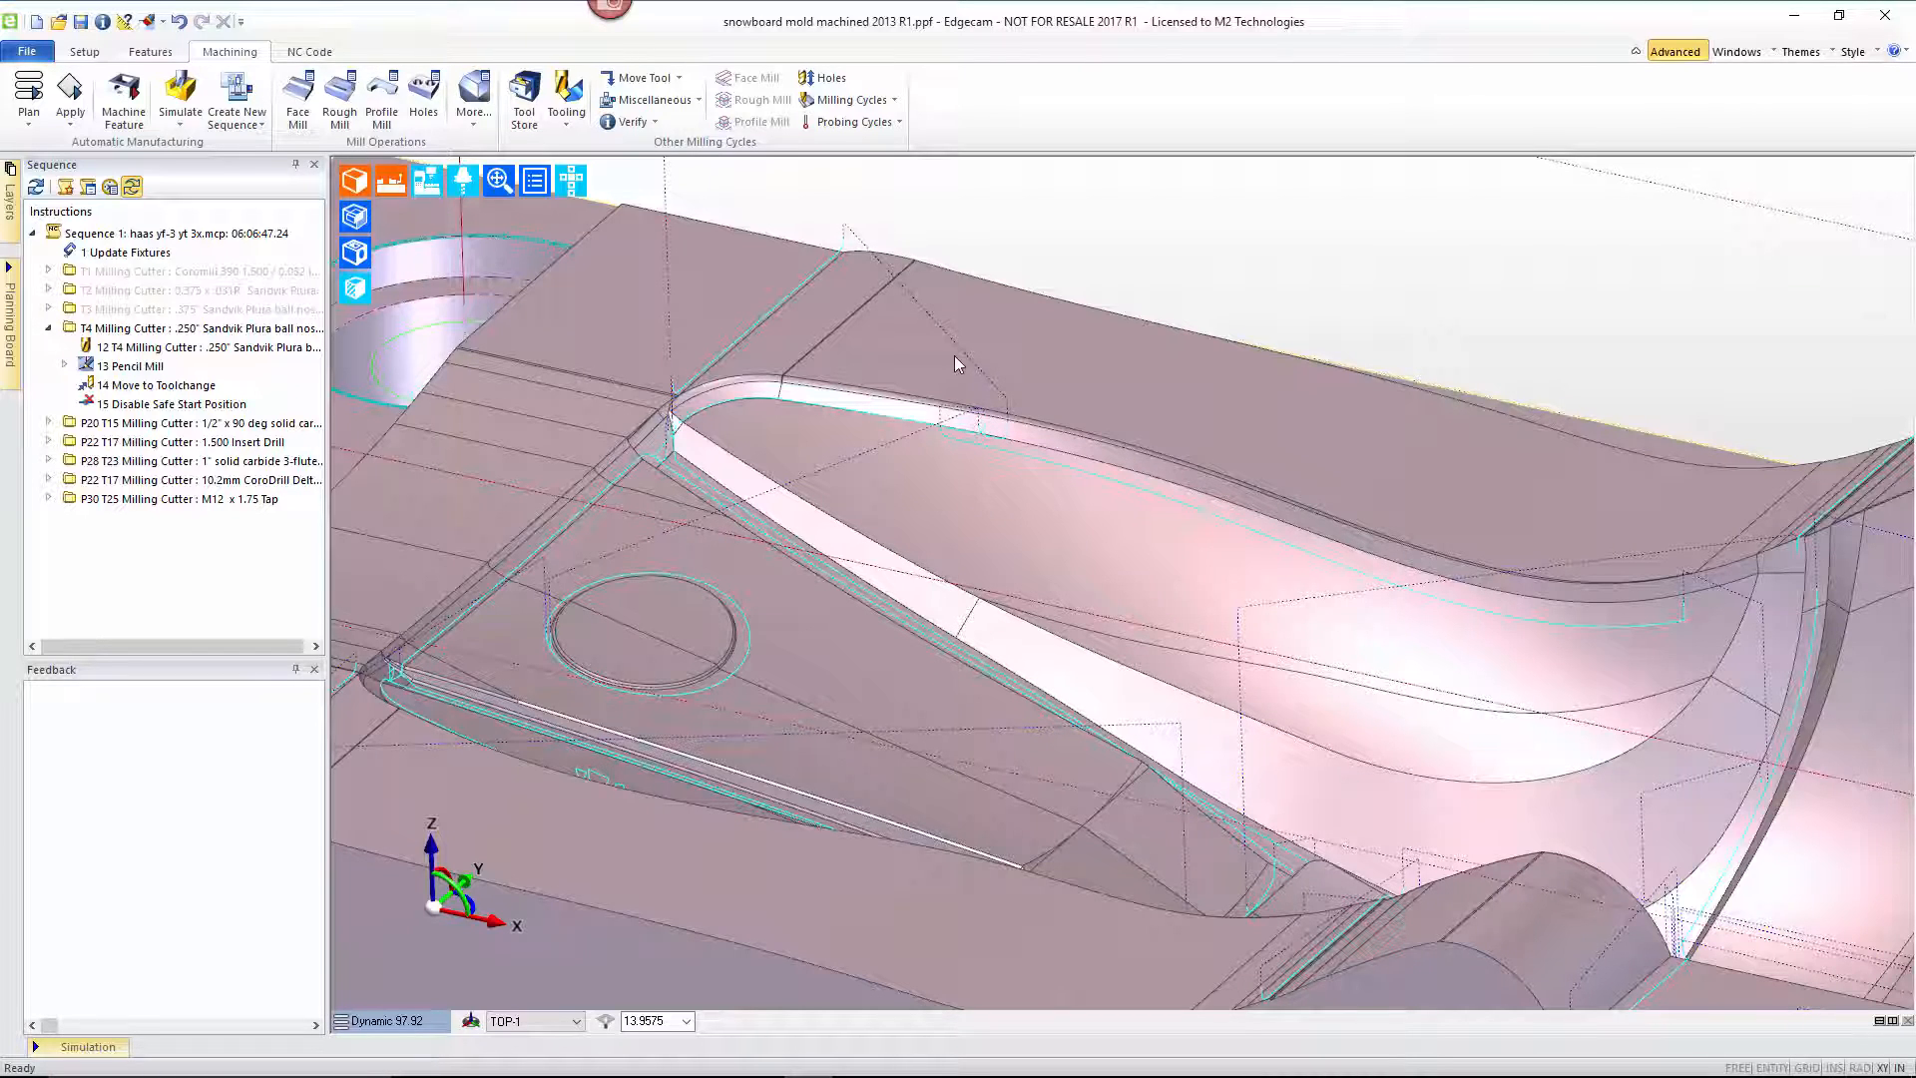
left_click(131, 365)
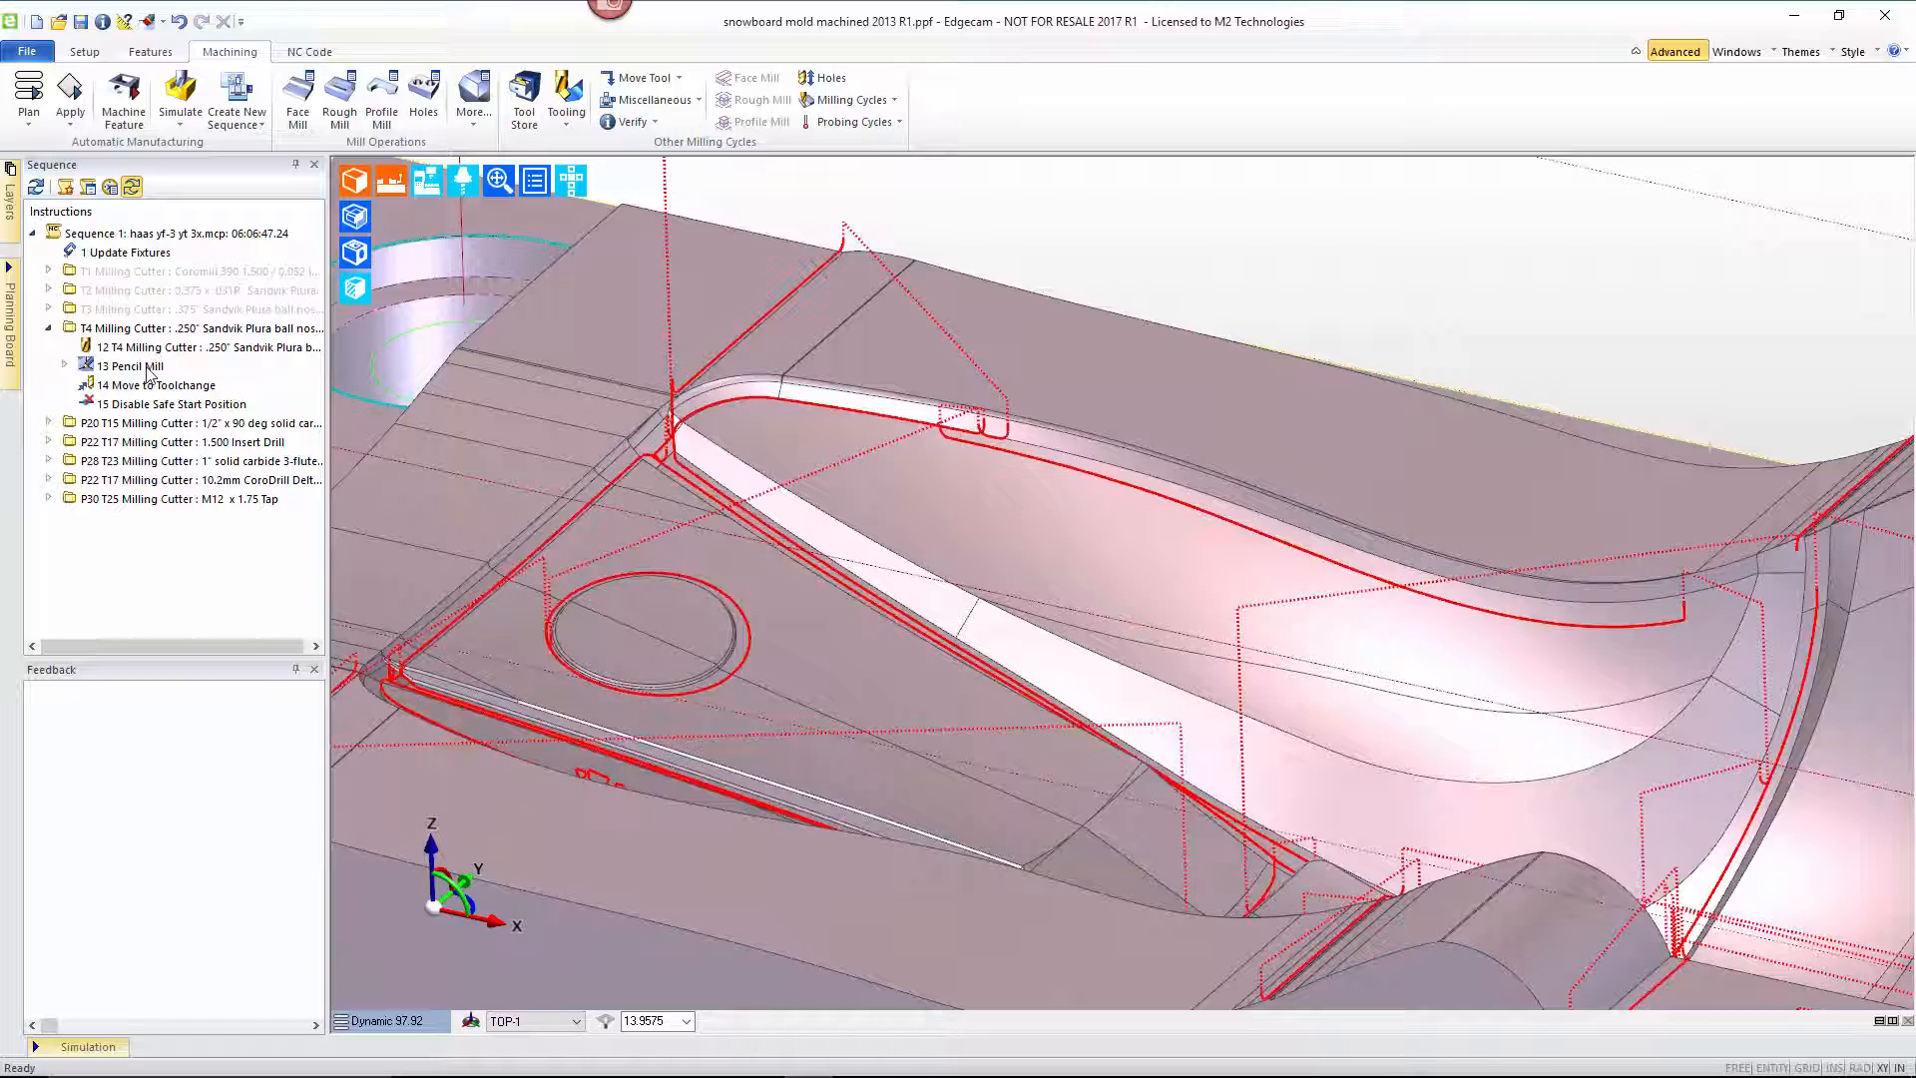